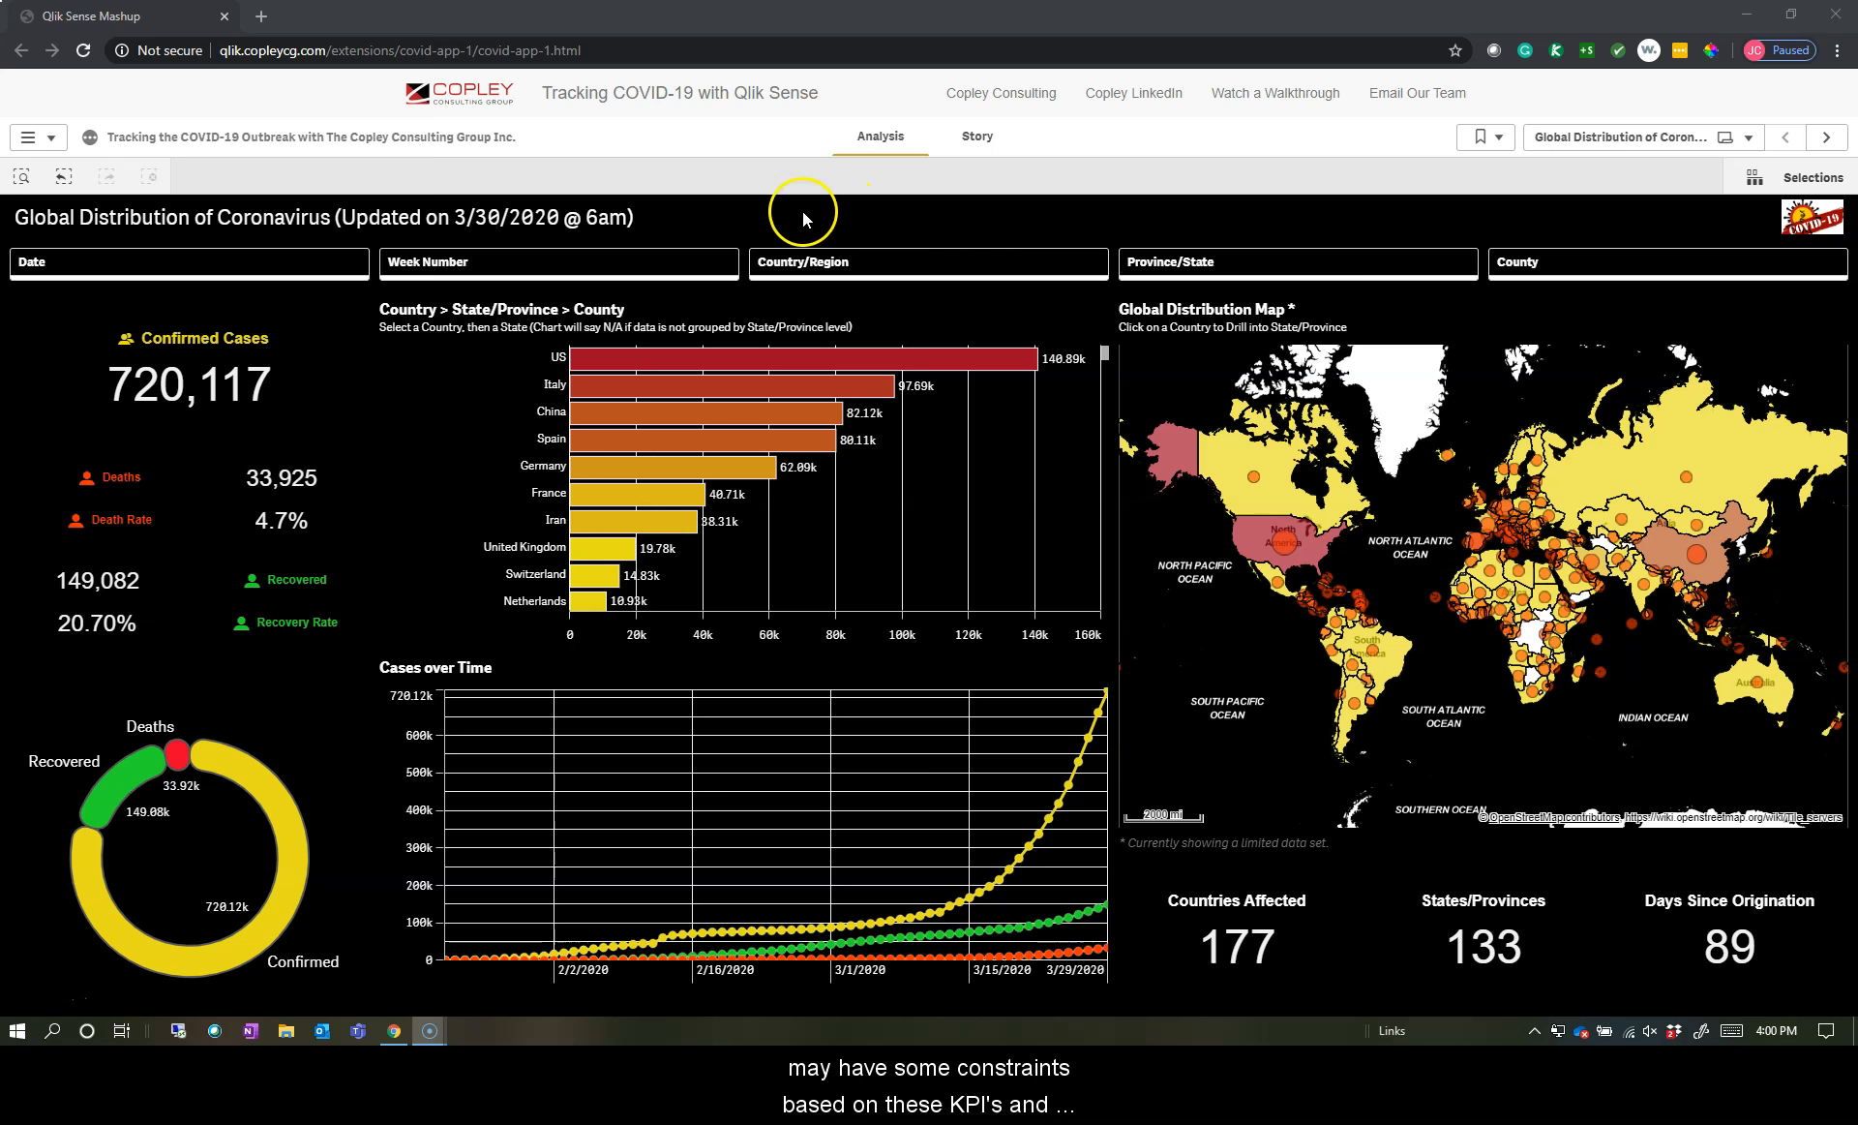
- Raise Chrome's page zoom to 125% from the three-dot menu
left_click(1839, 51)
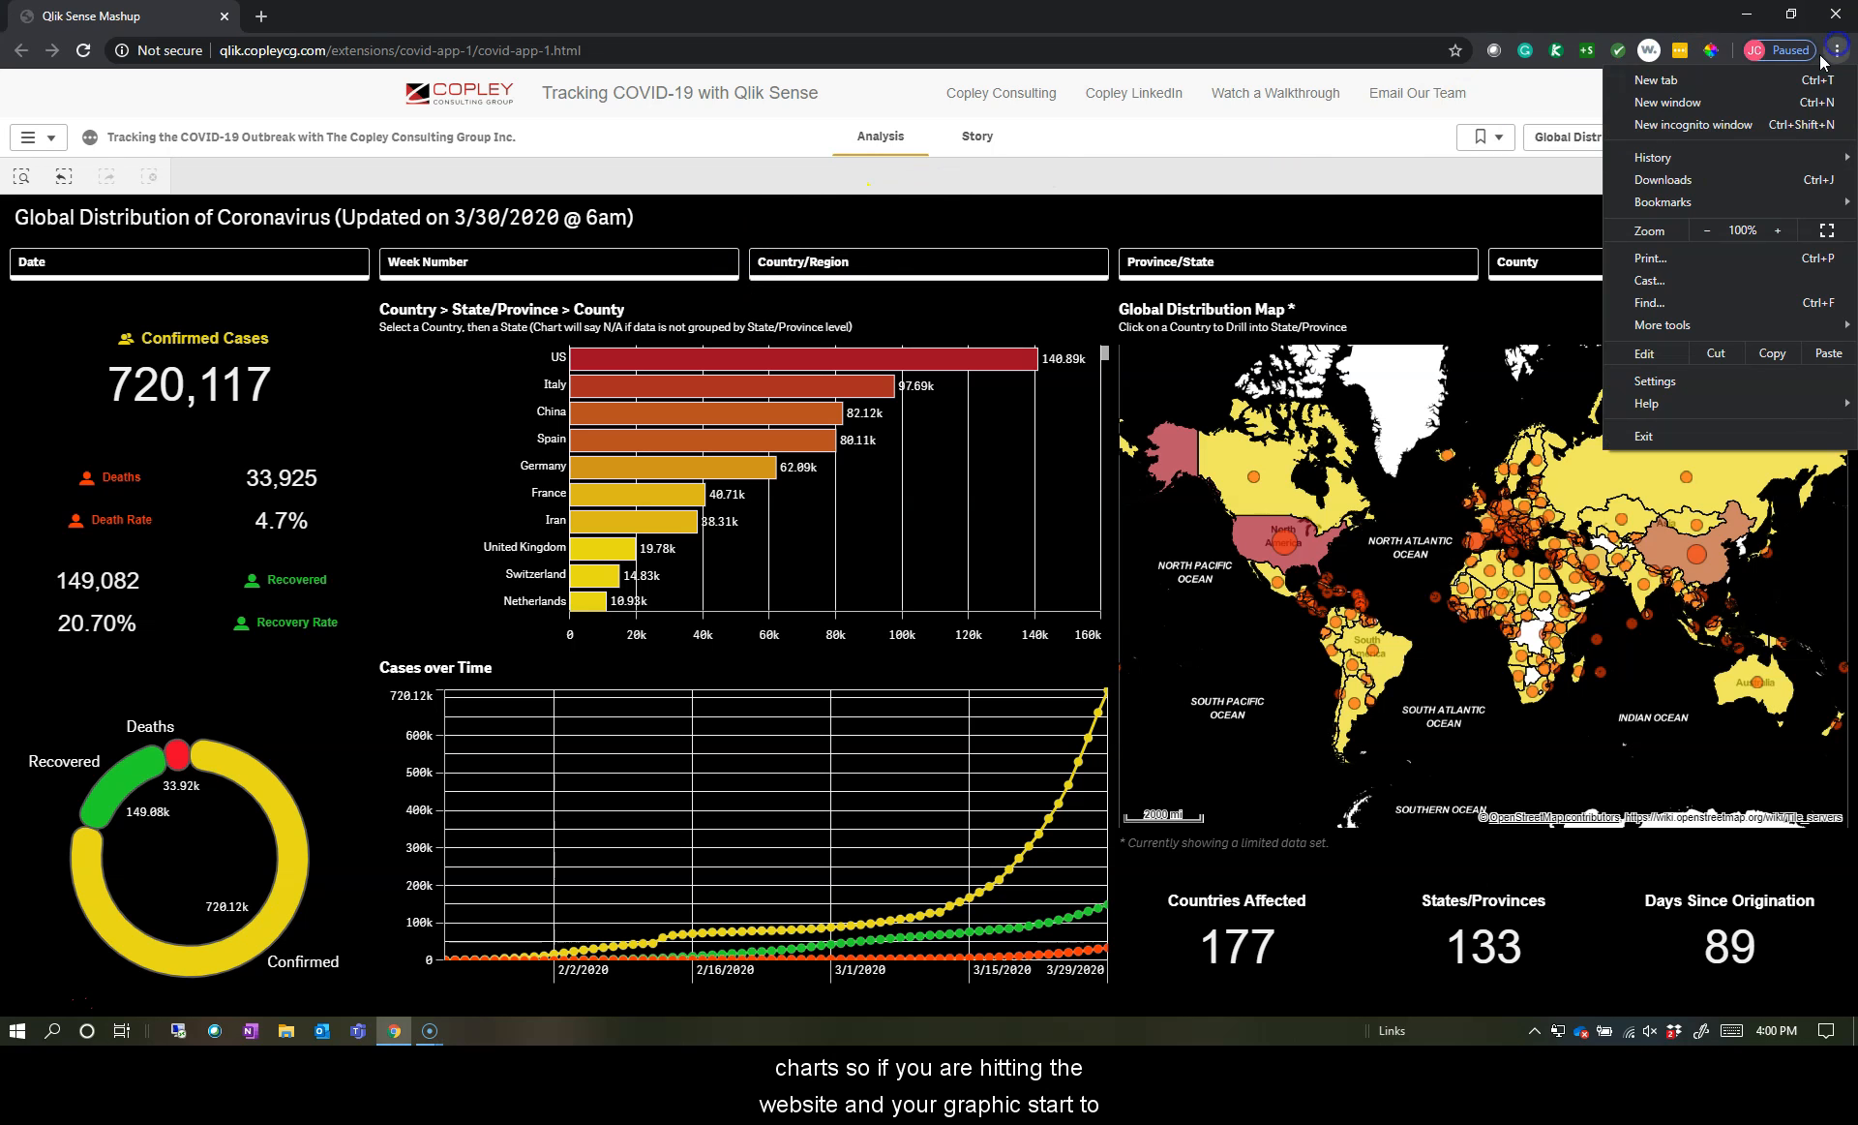
left_click(1777, 231)
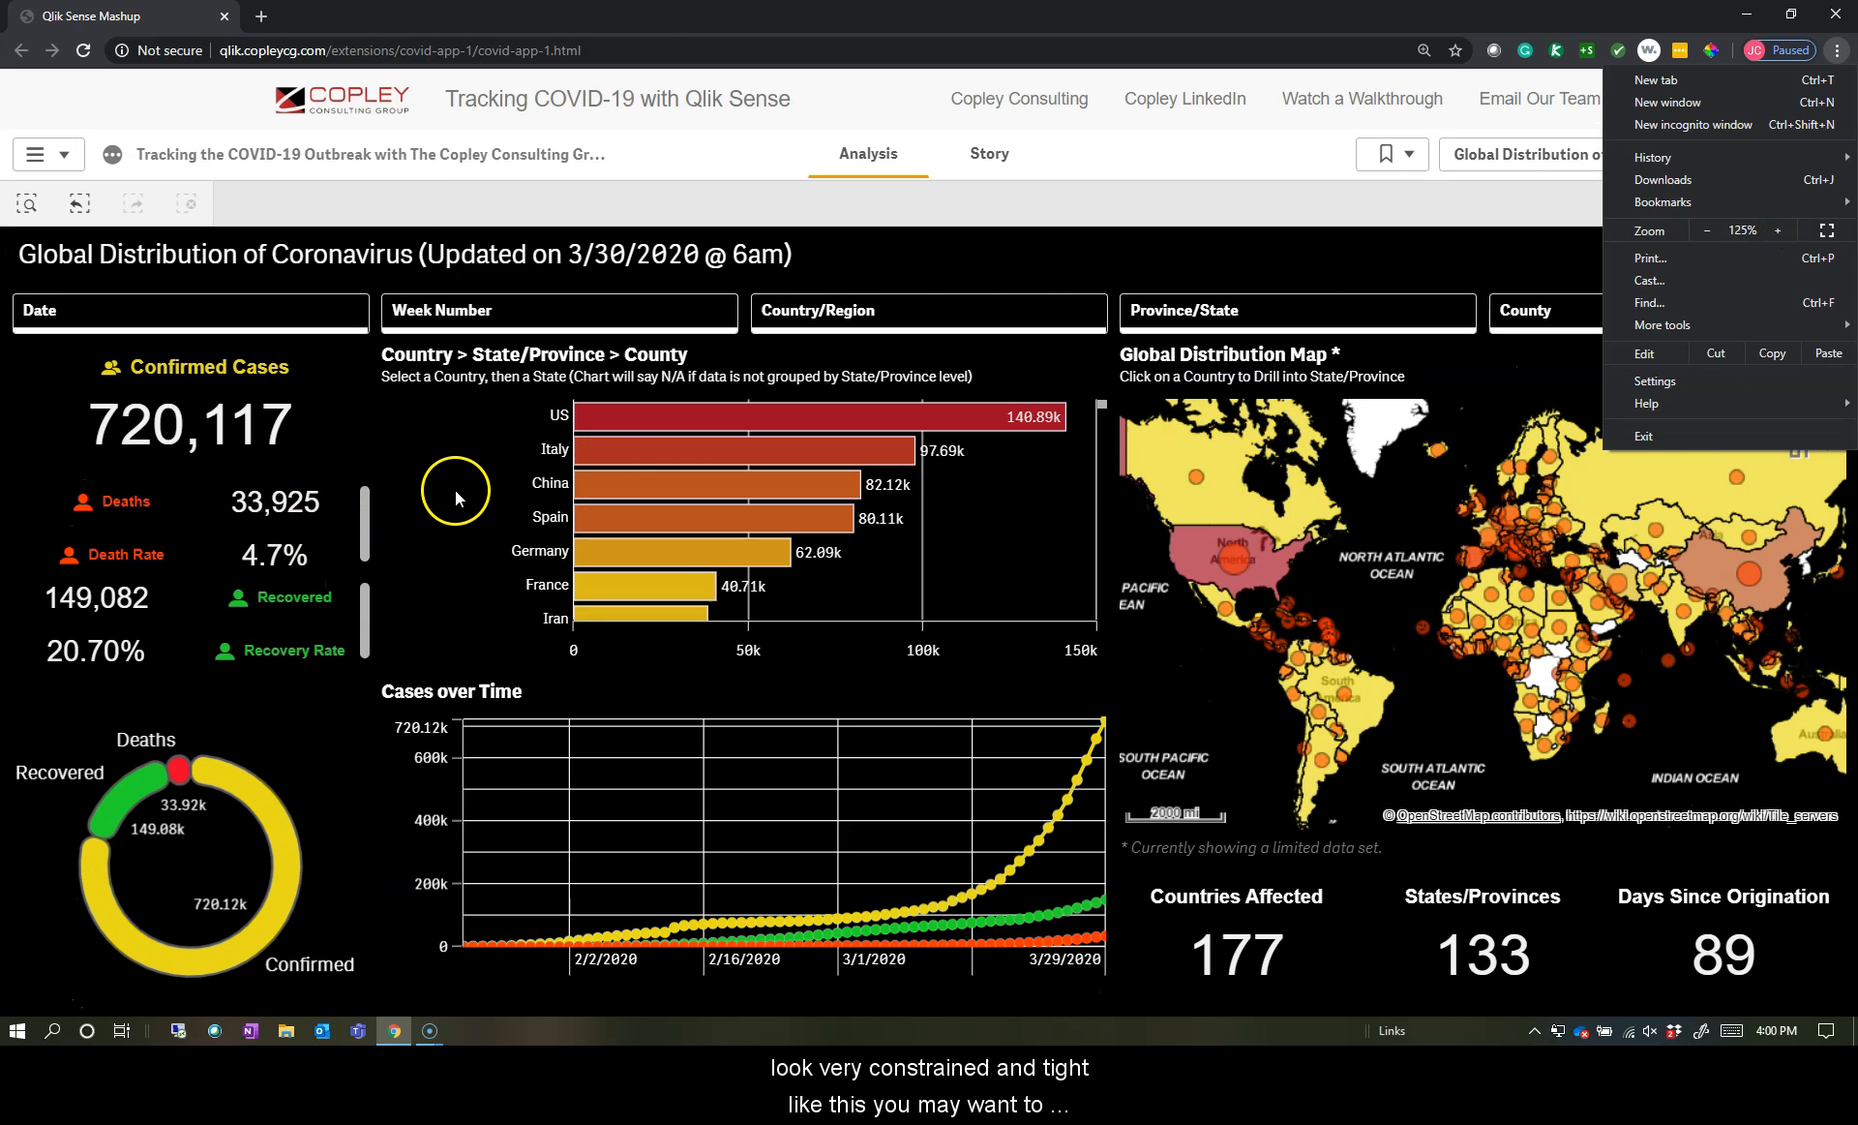
mouse_move(1659, 302)
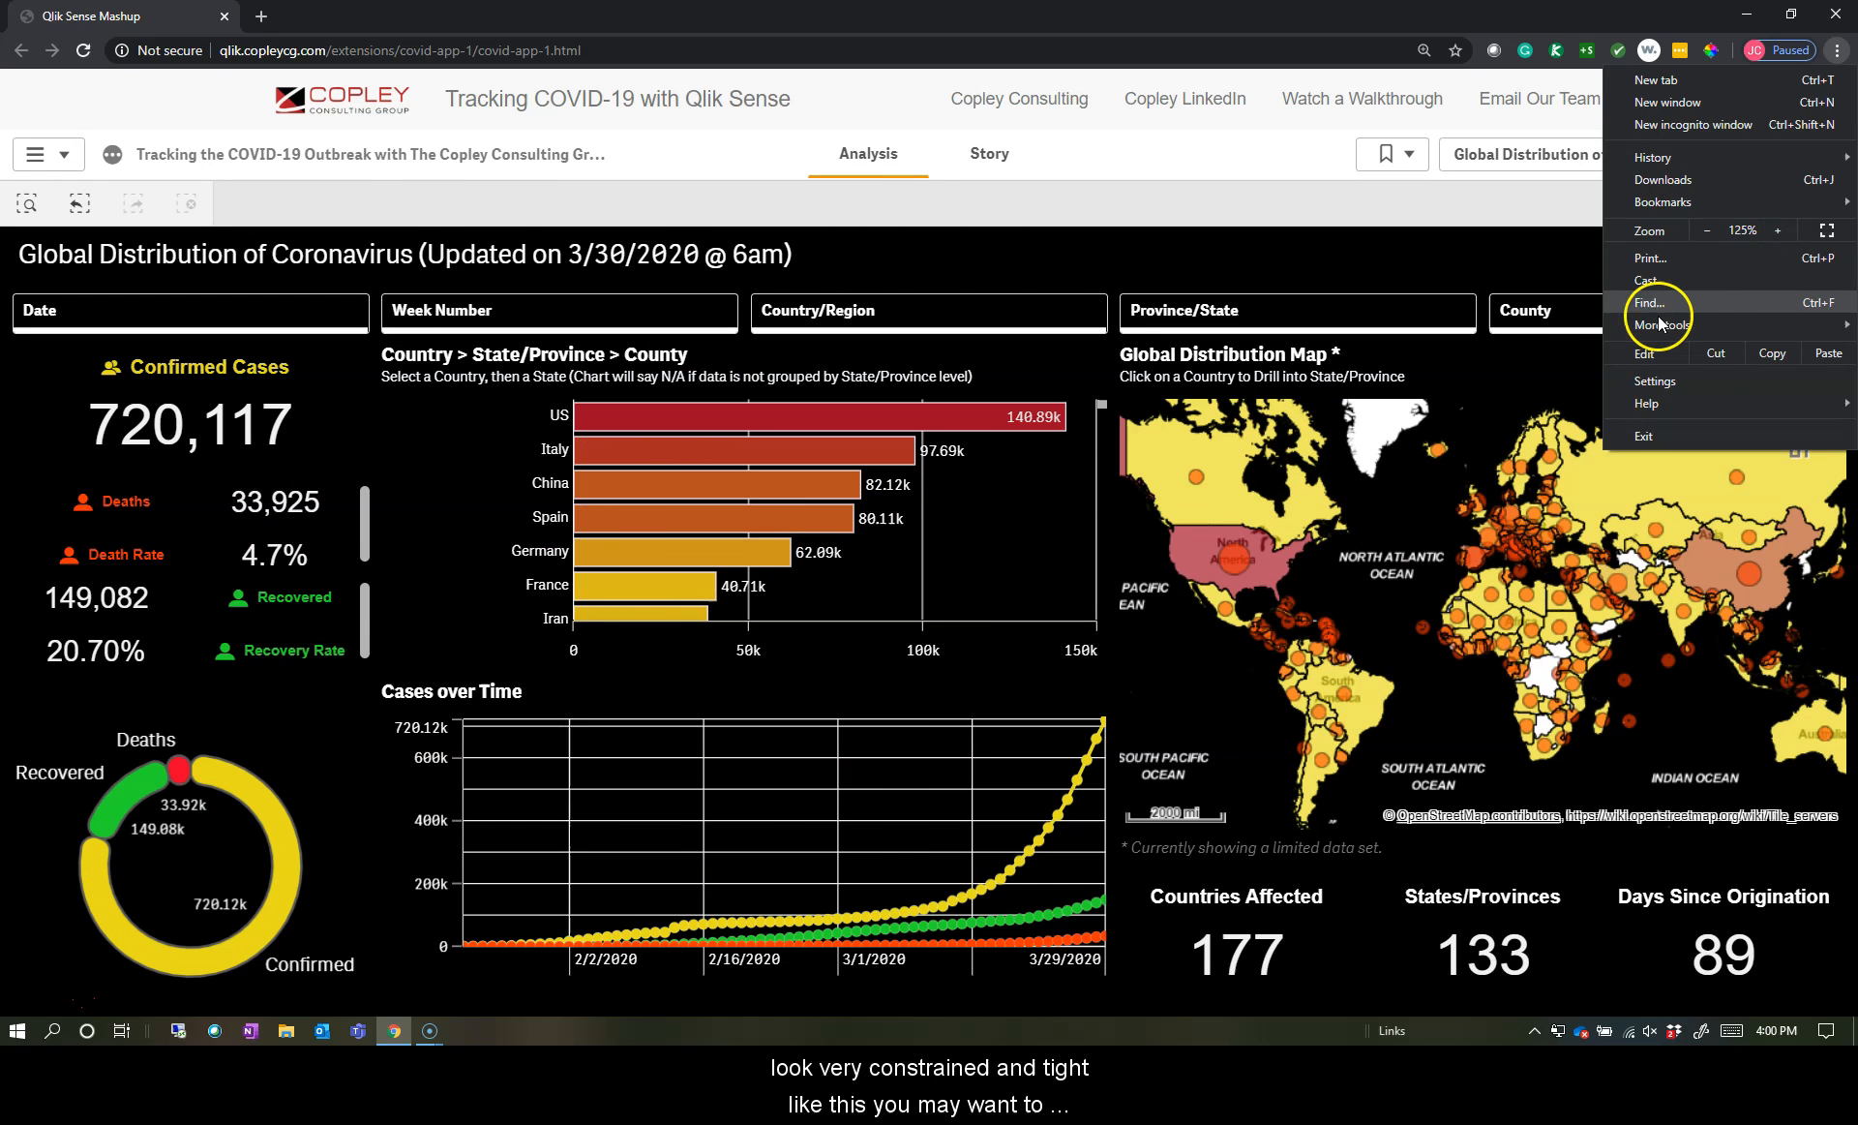
left_click(1709, 231)
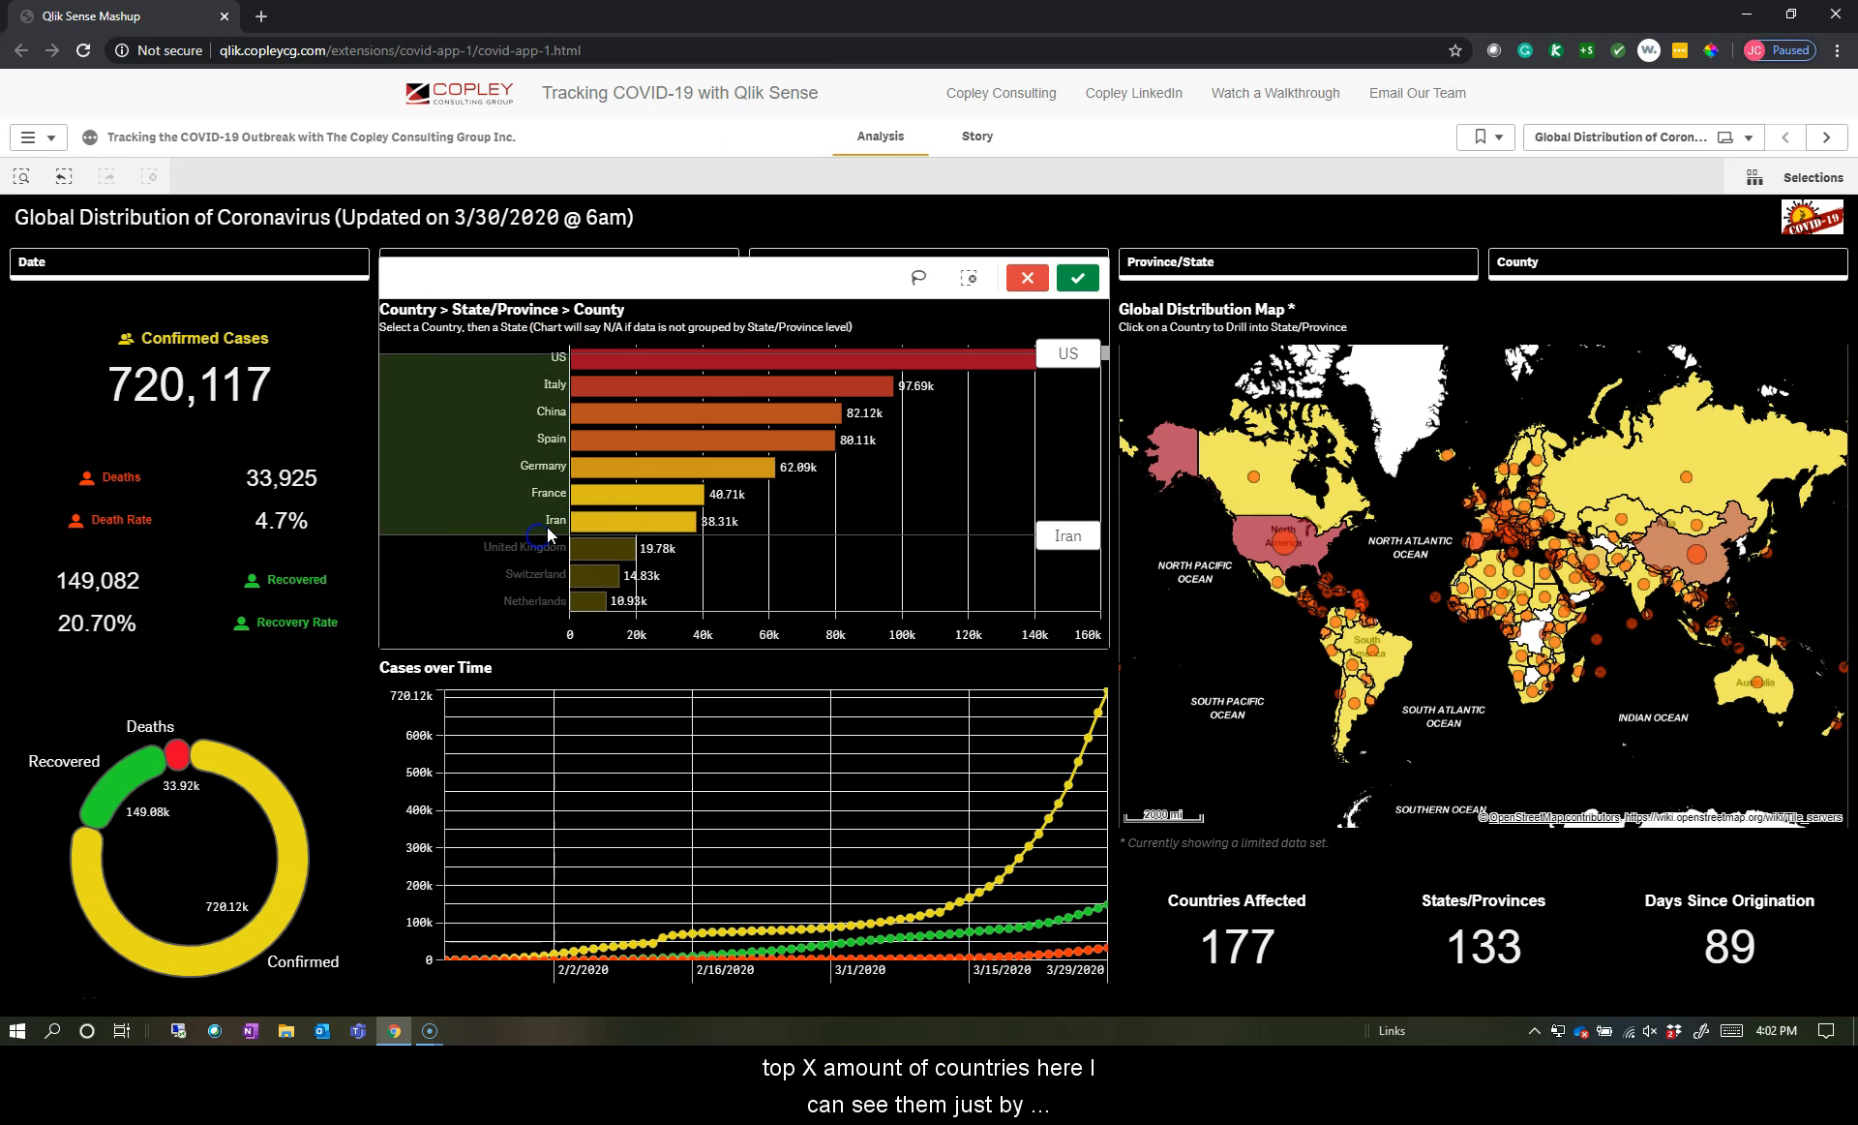
- Confirm the selection of the top seven countries, US through Iran
left_click(1074, 276)
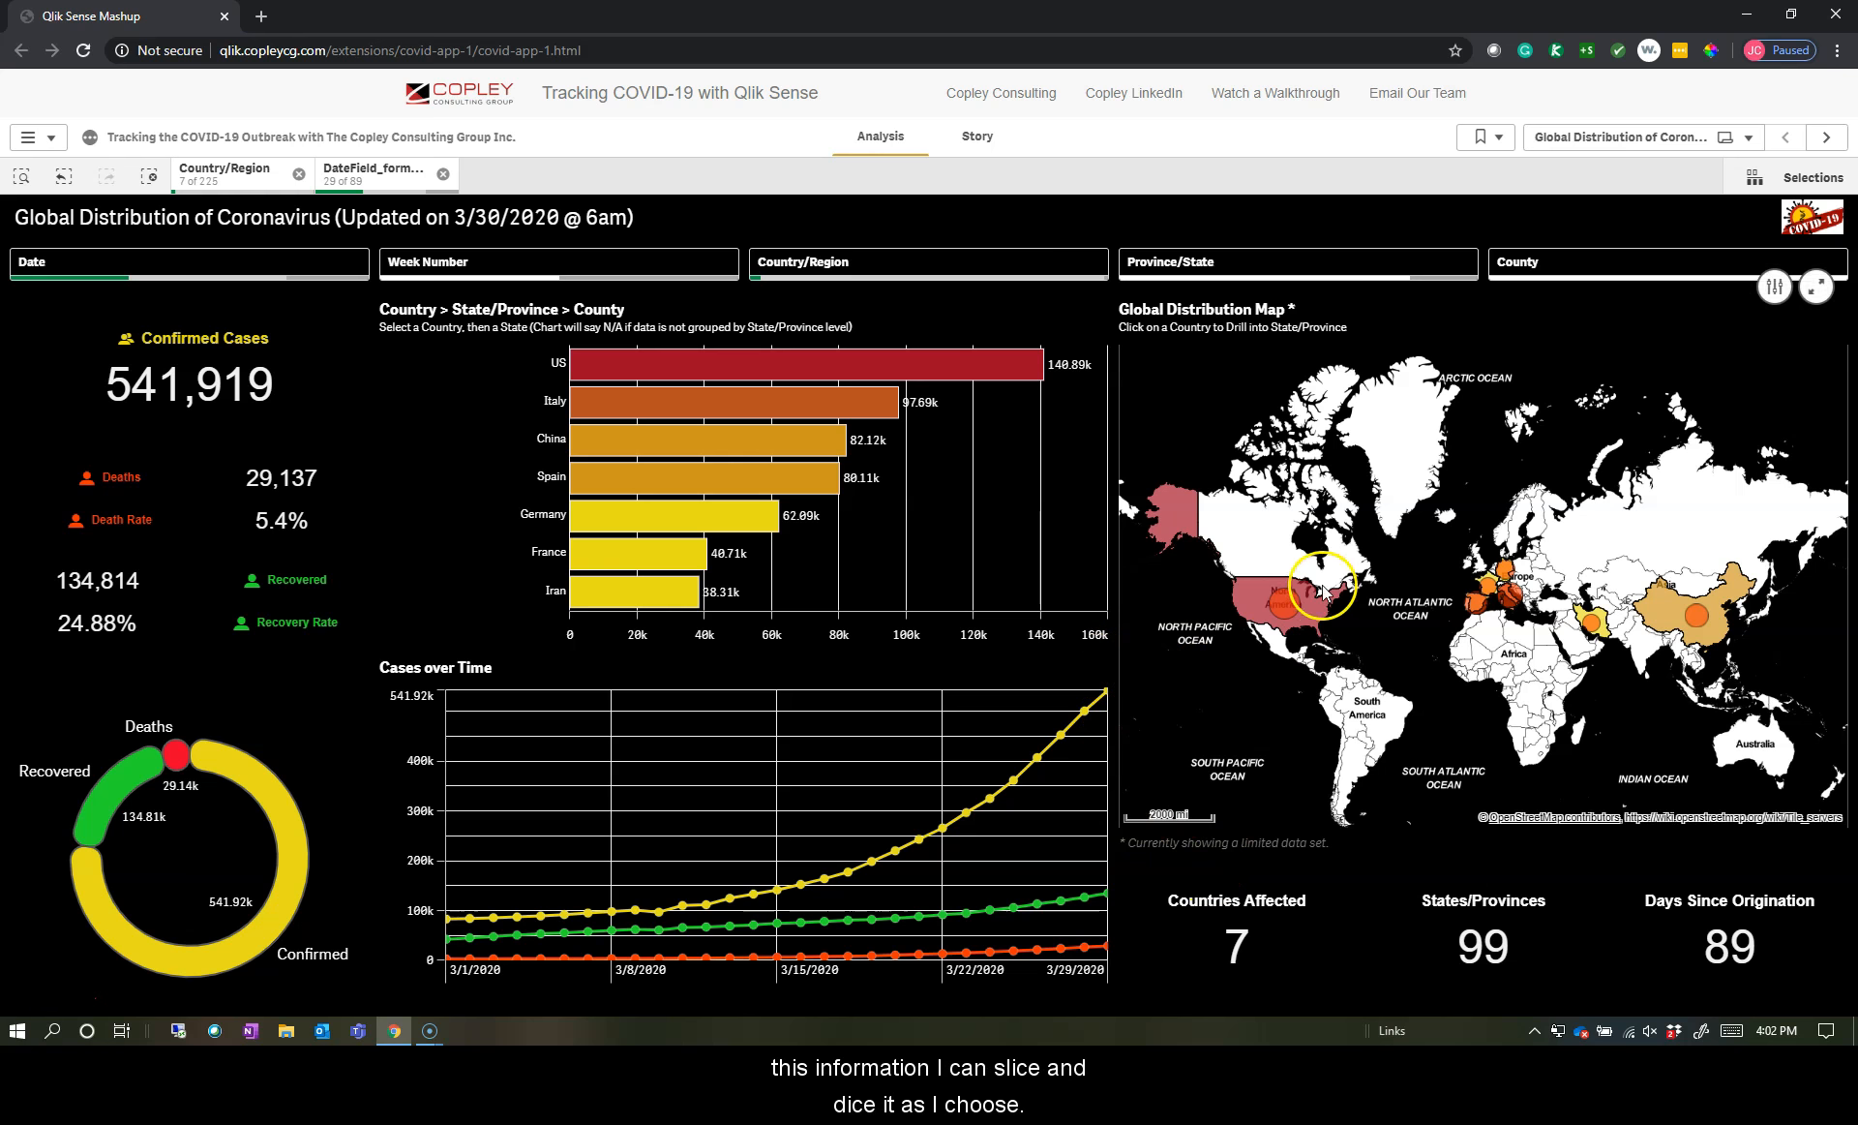
- Drill from the US to the northeastern states and into New York's counties
left_click(1306, 592)
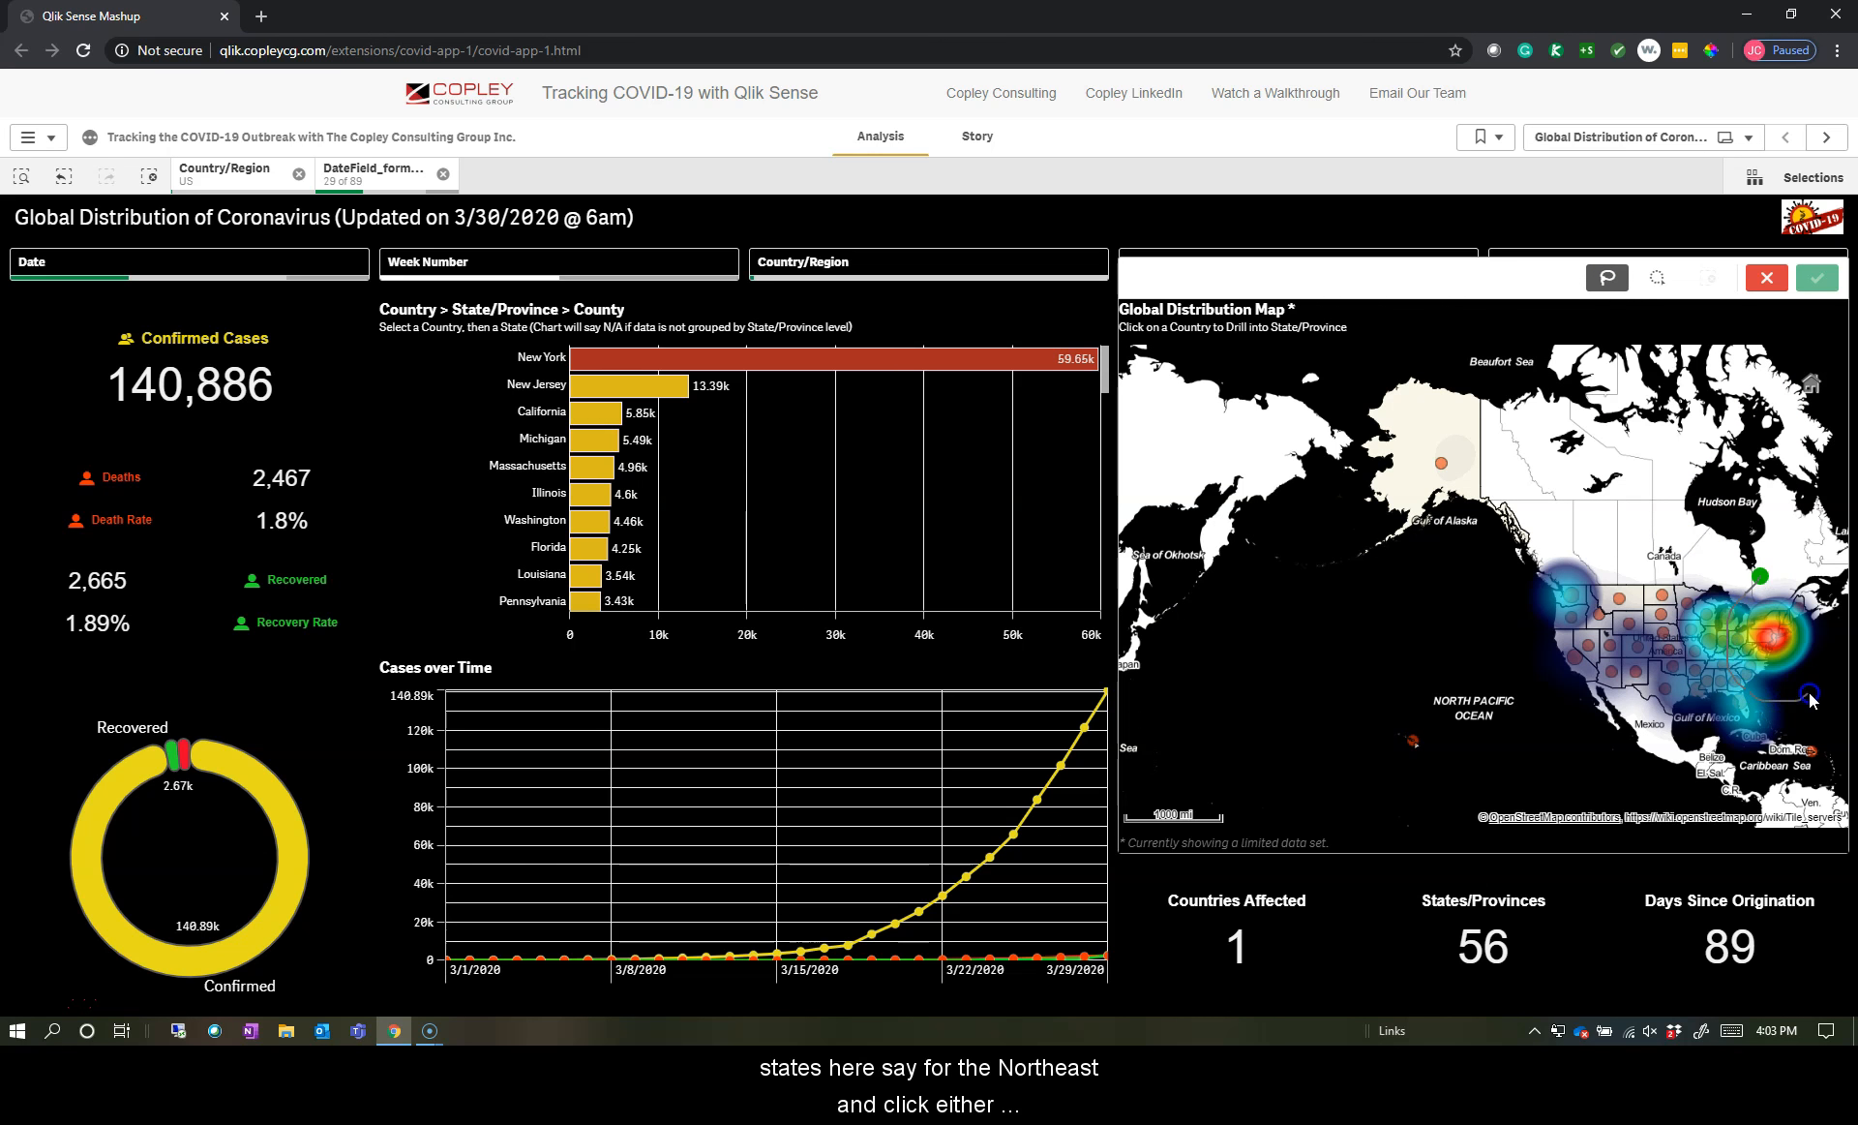
left_click(1796, 604)
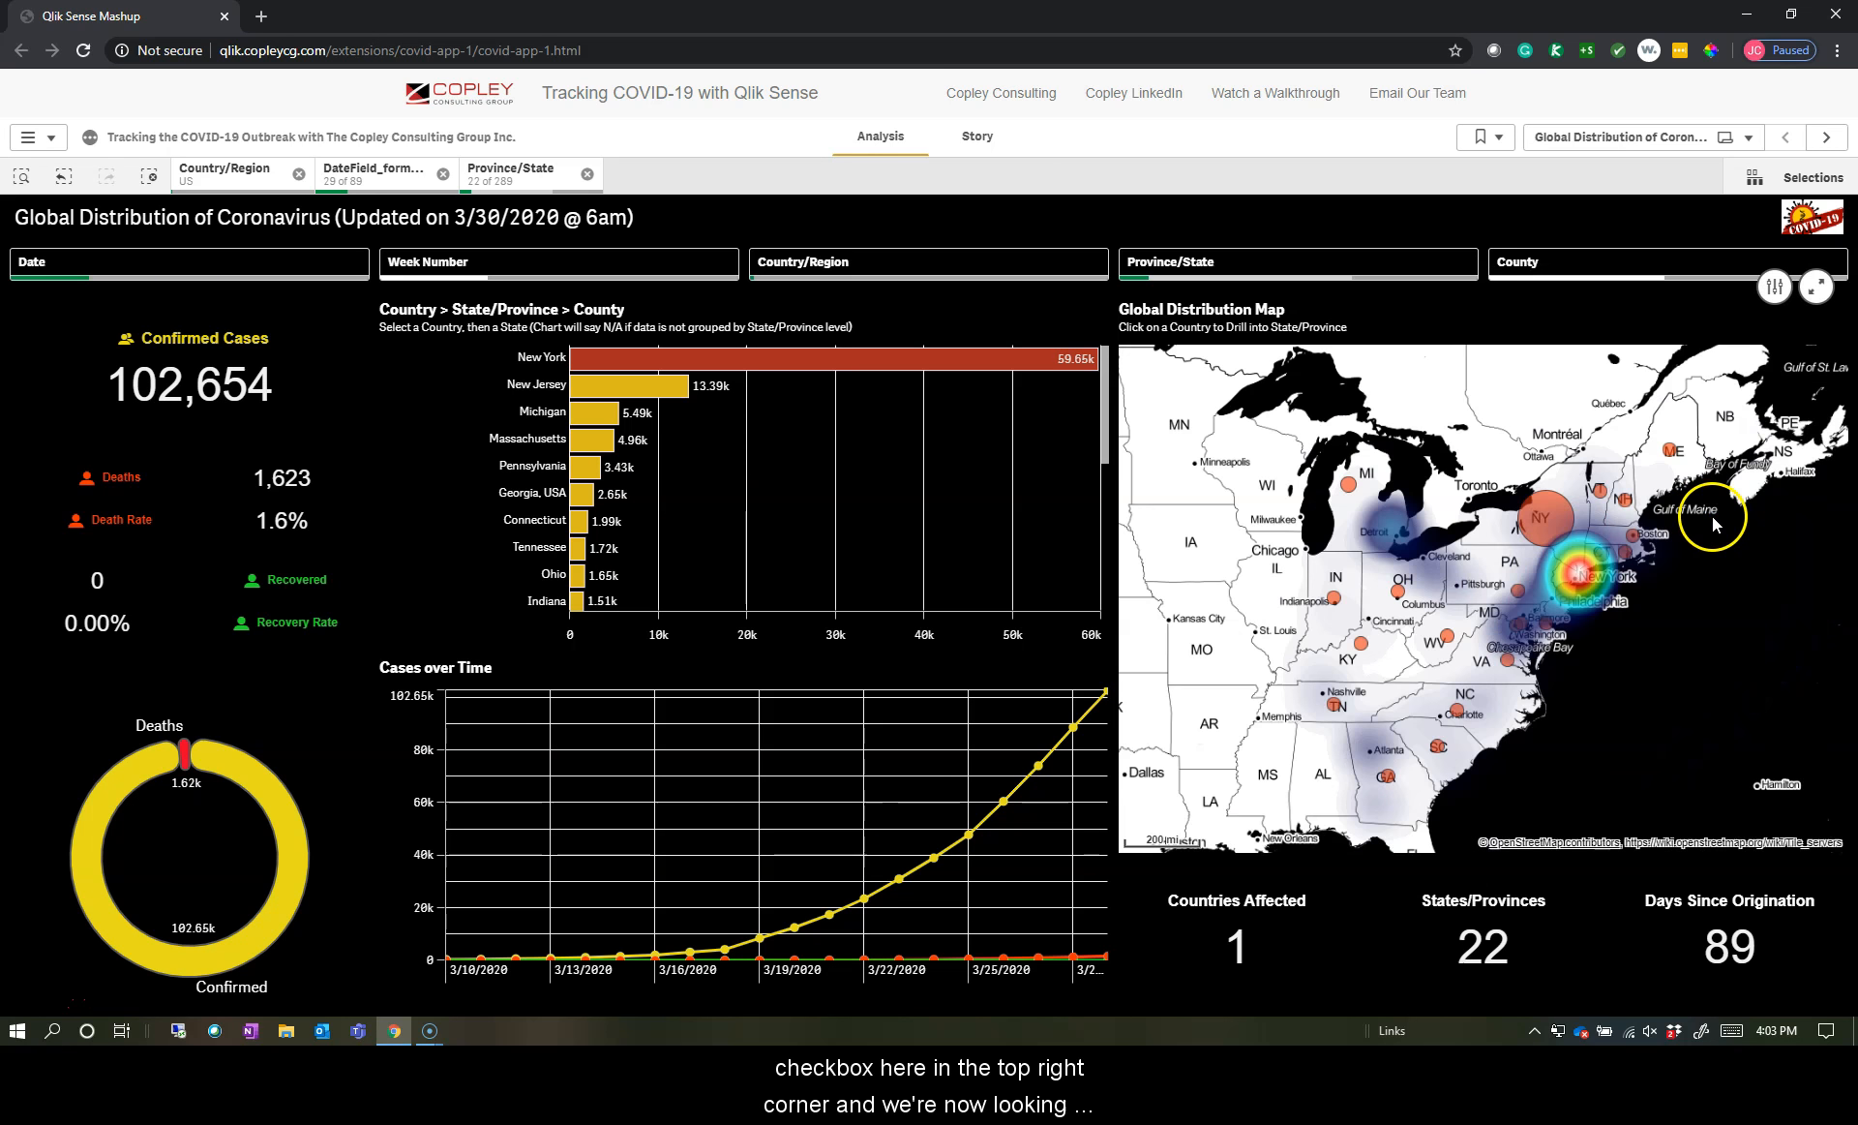
mouse_move(1543, 519)
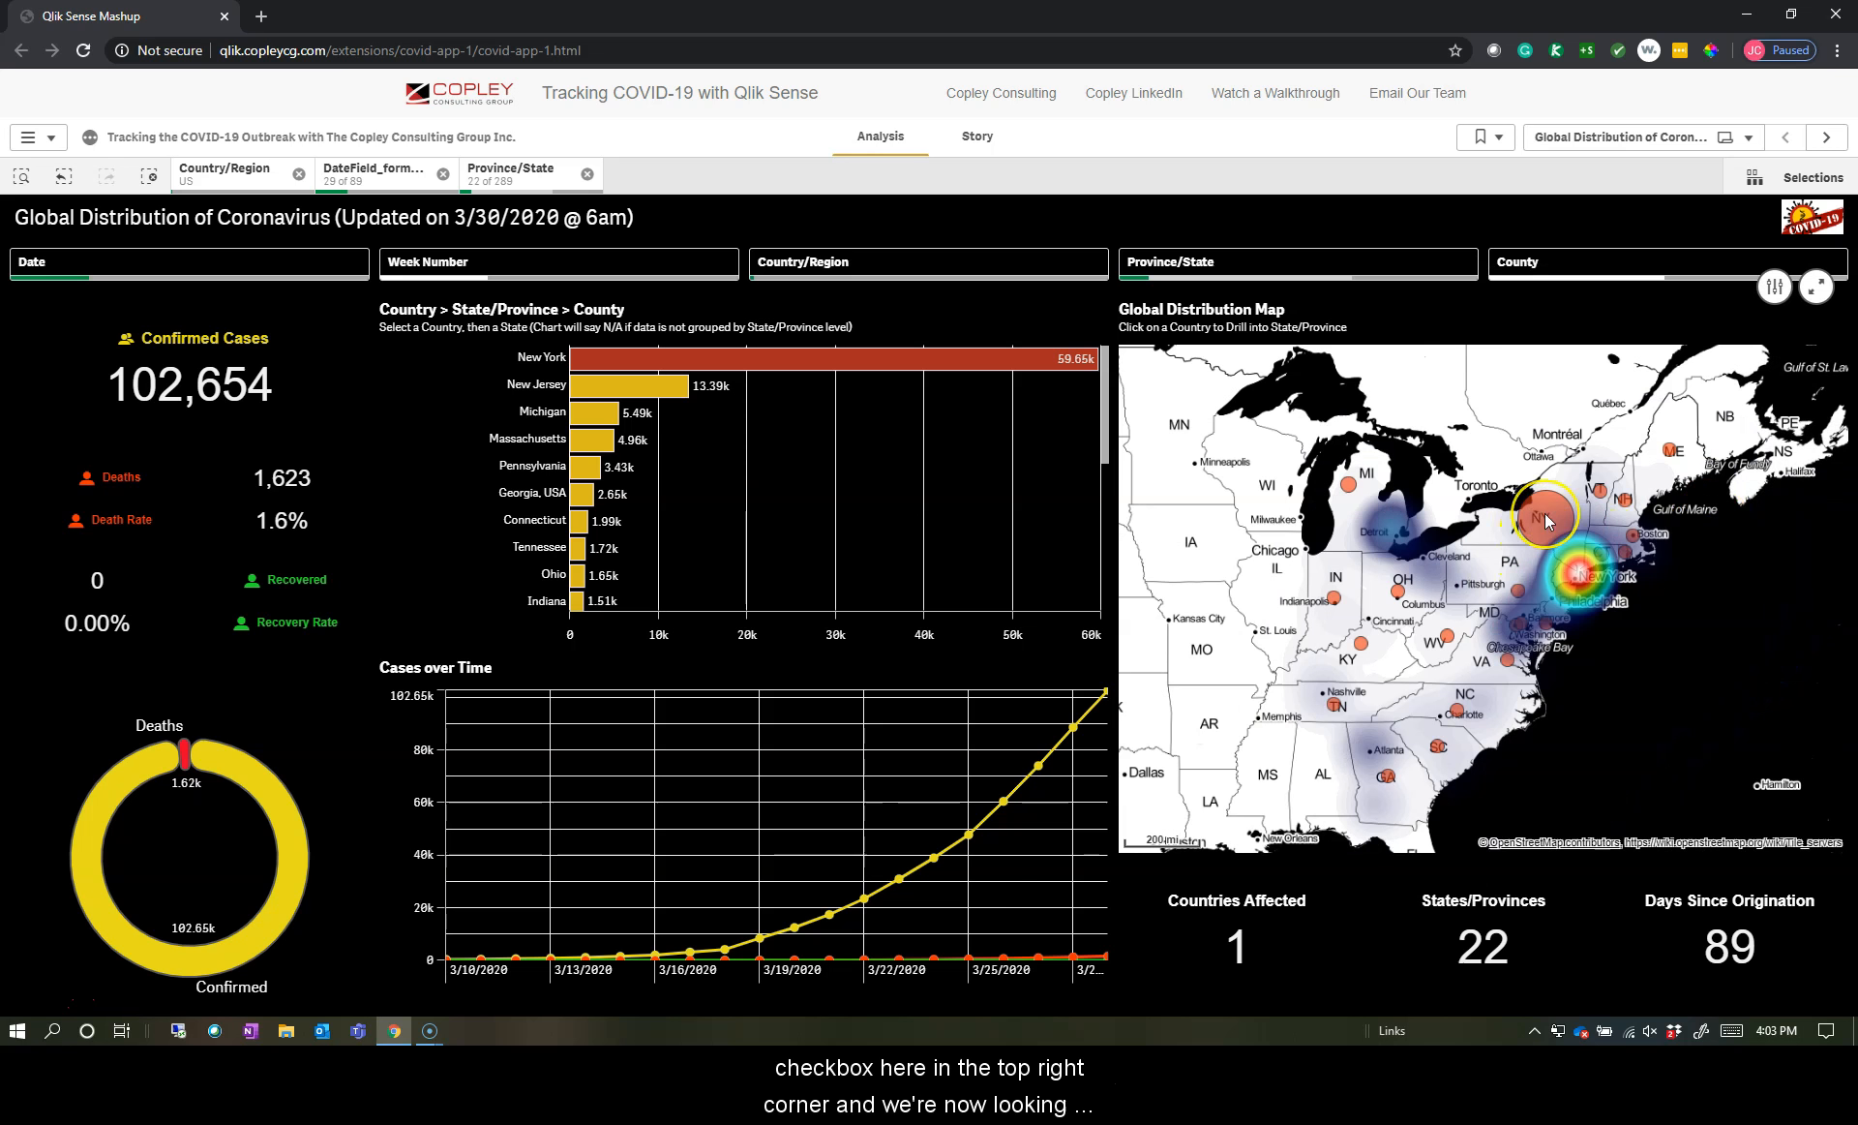
mouse_move(1544, 520)
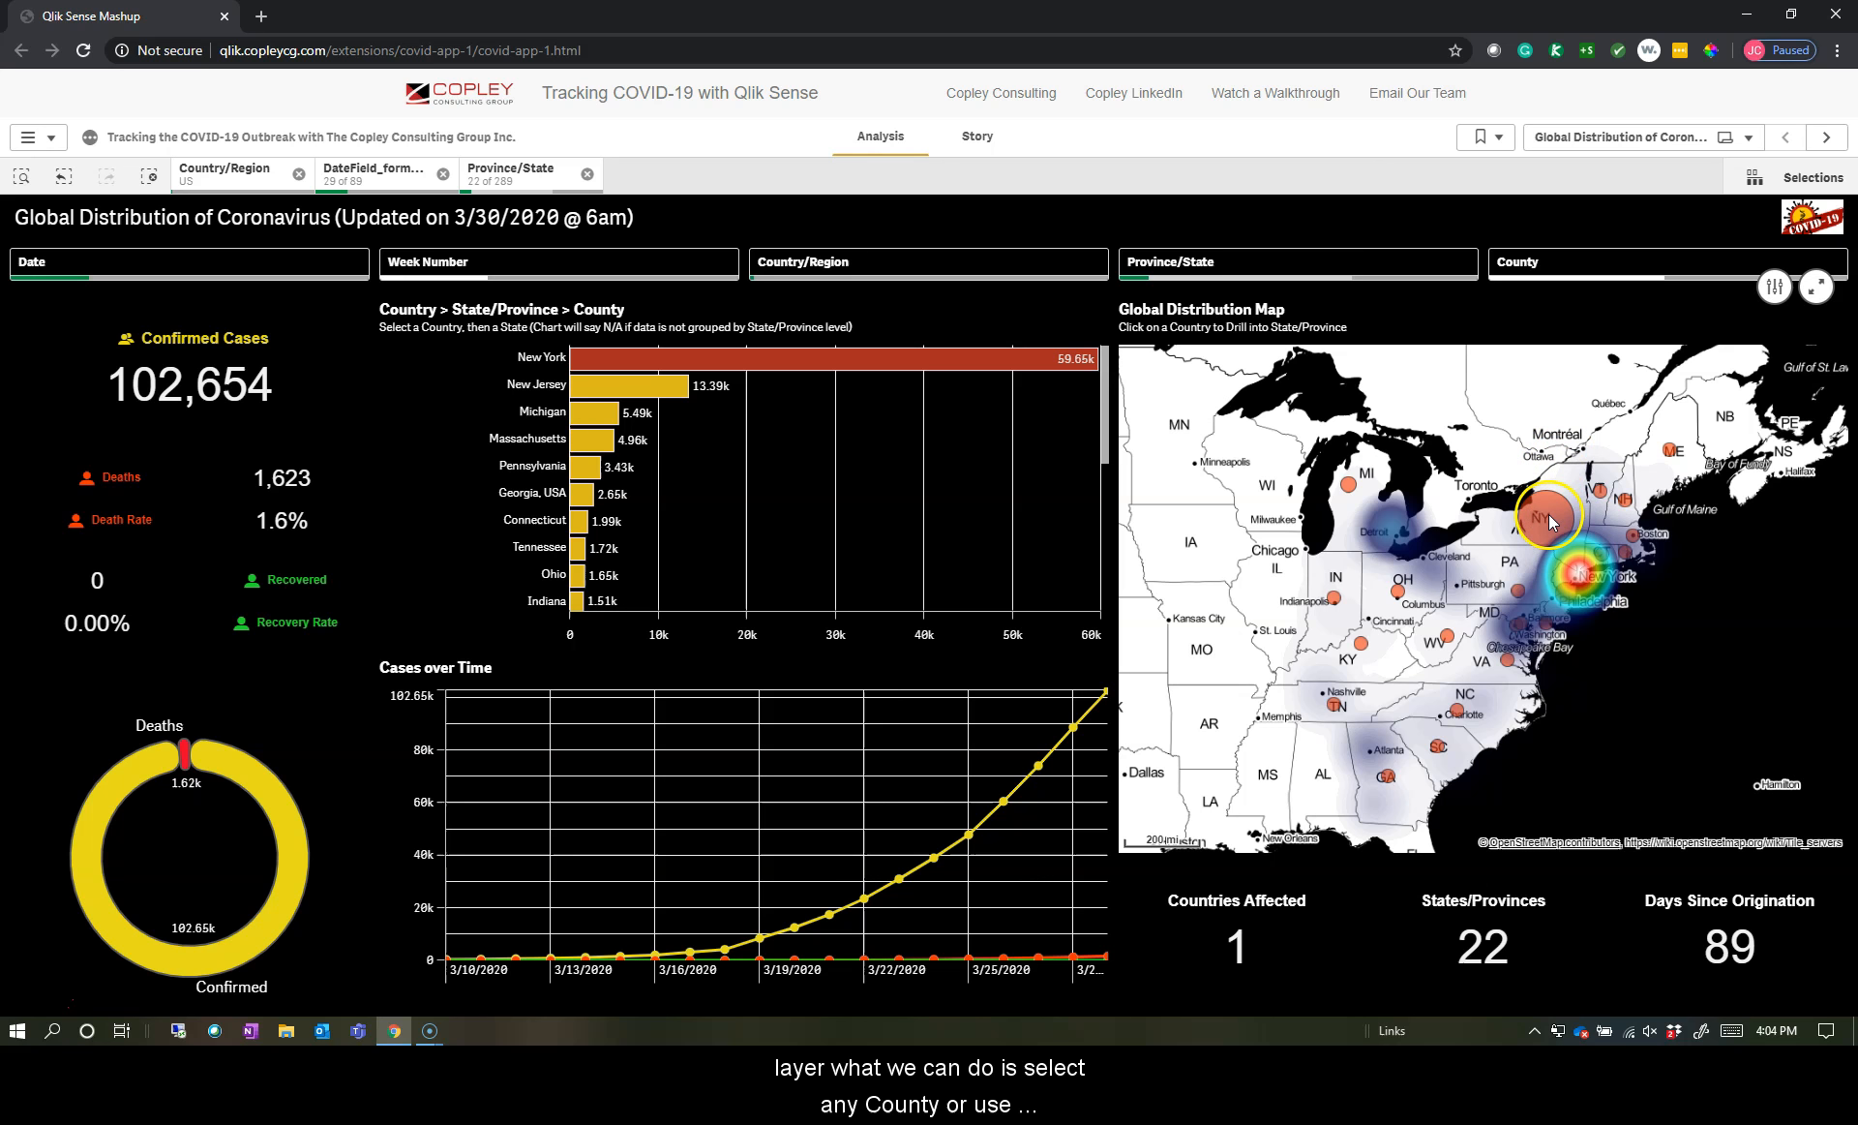
left_click(1549, 519)
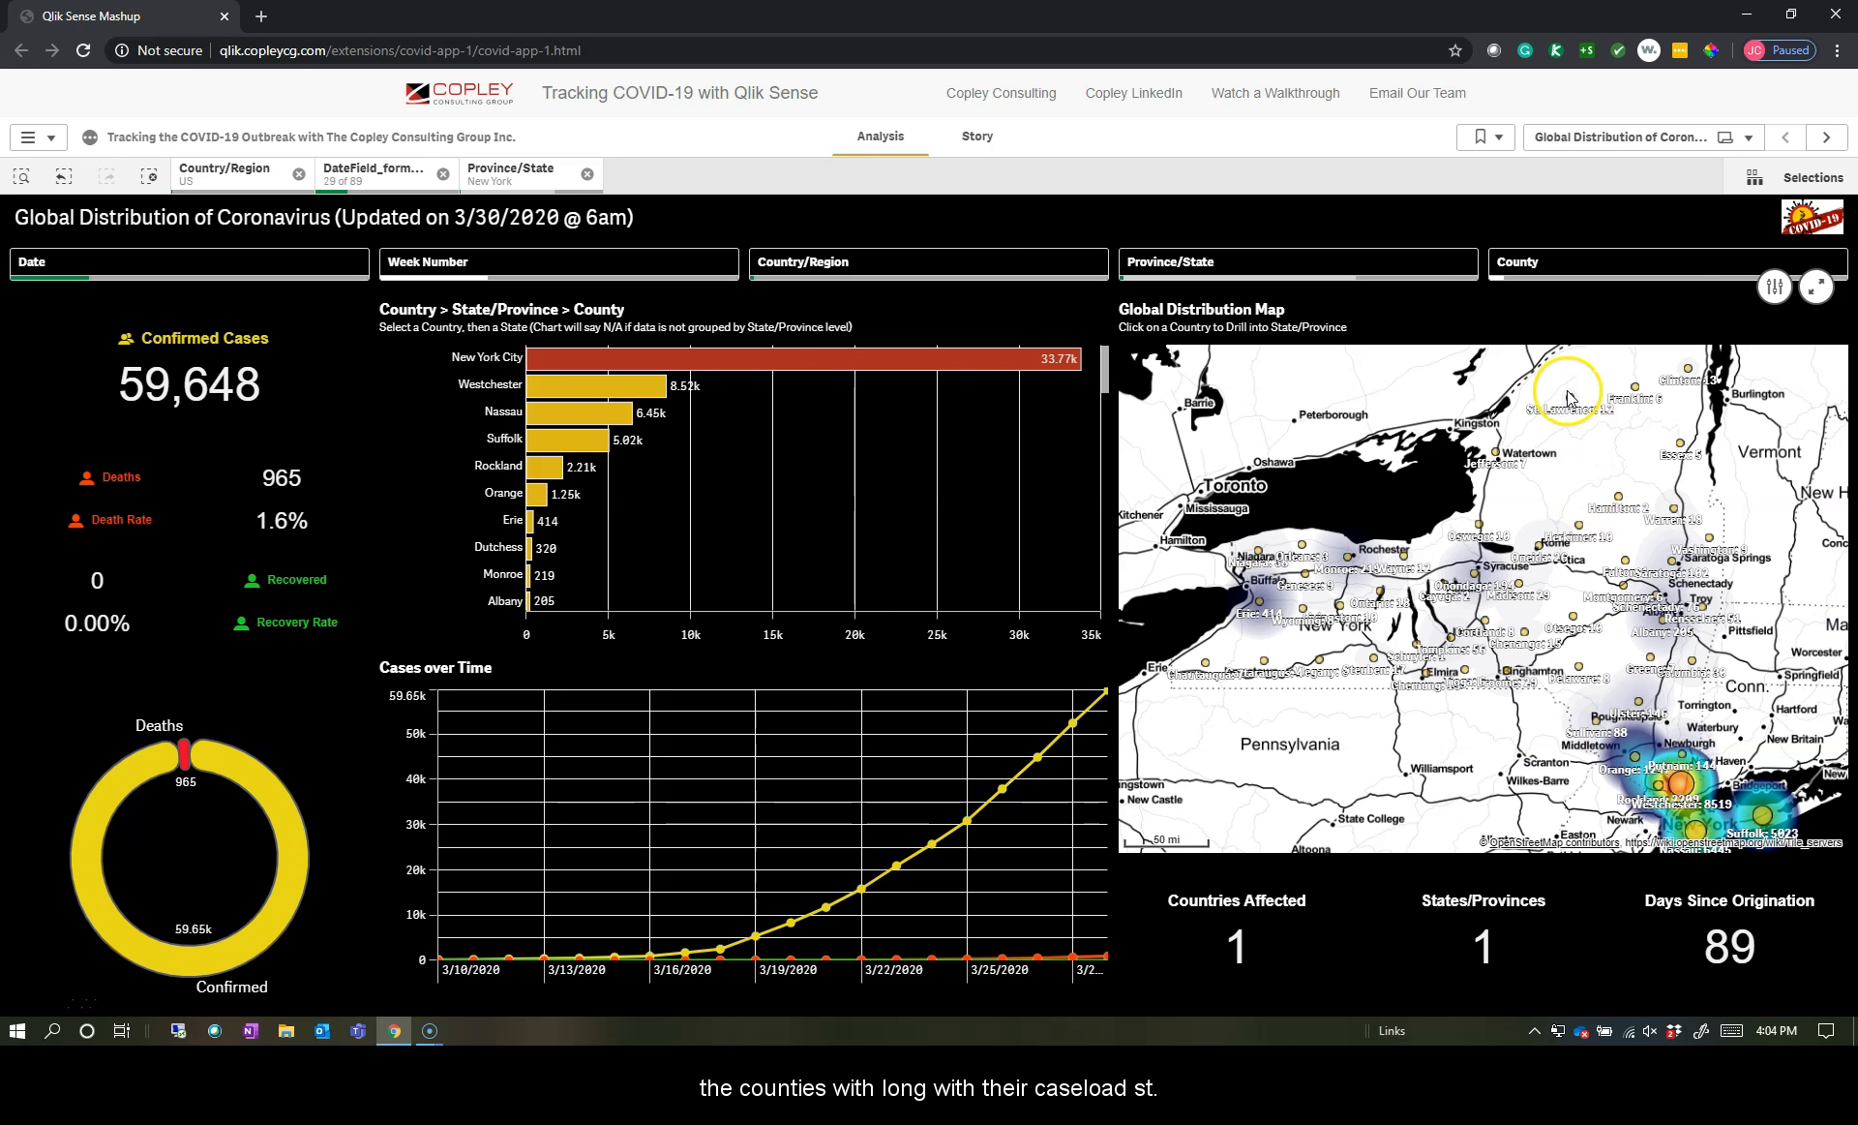
mouse_move(1566, 397)
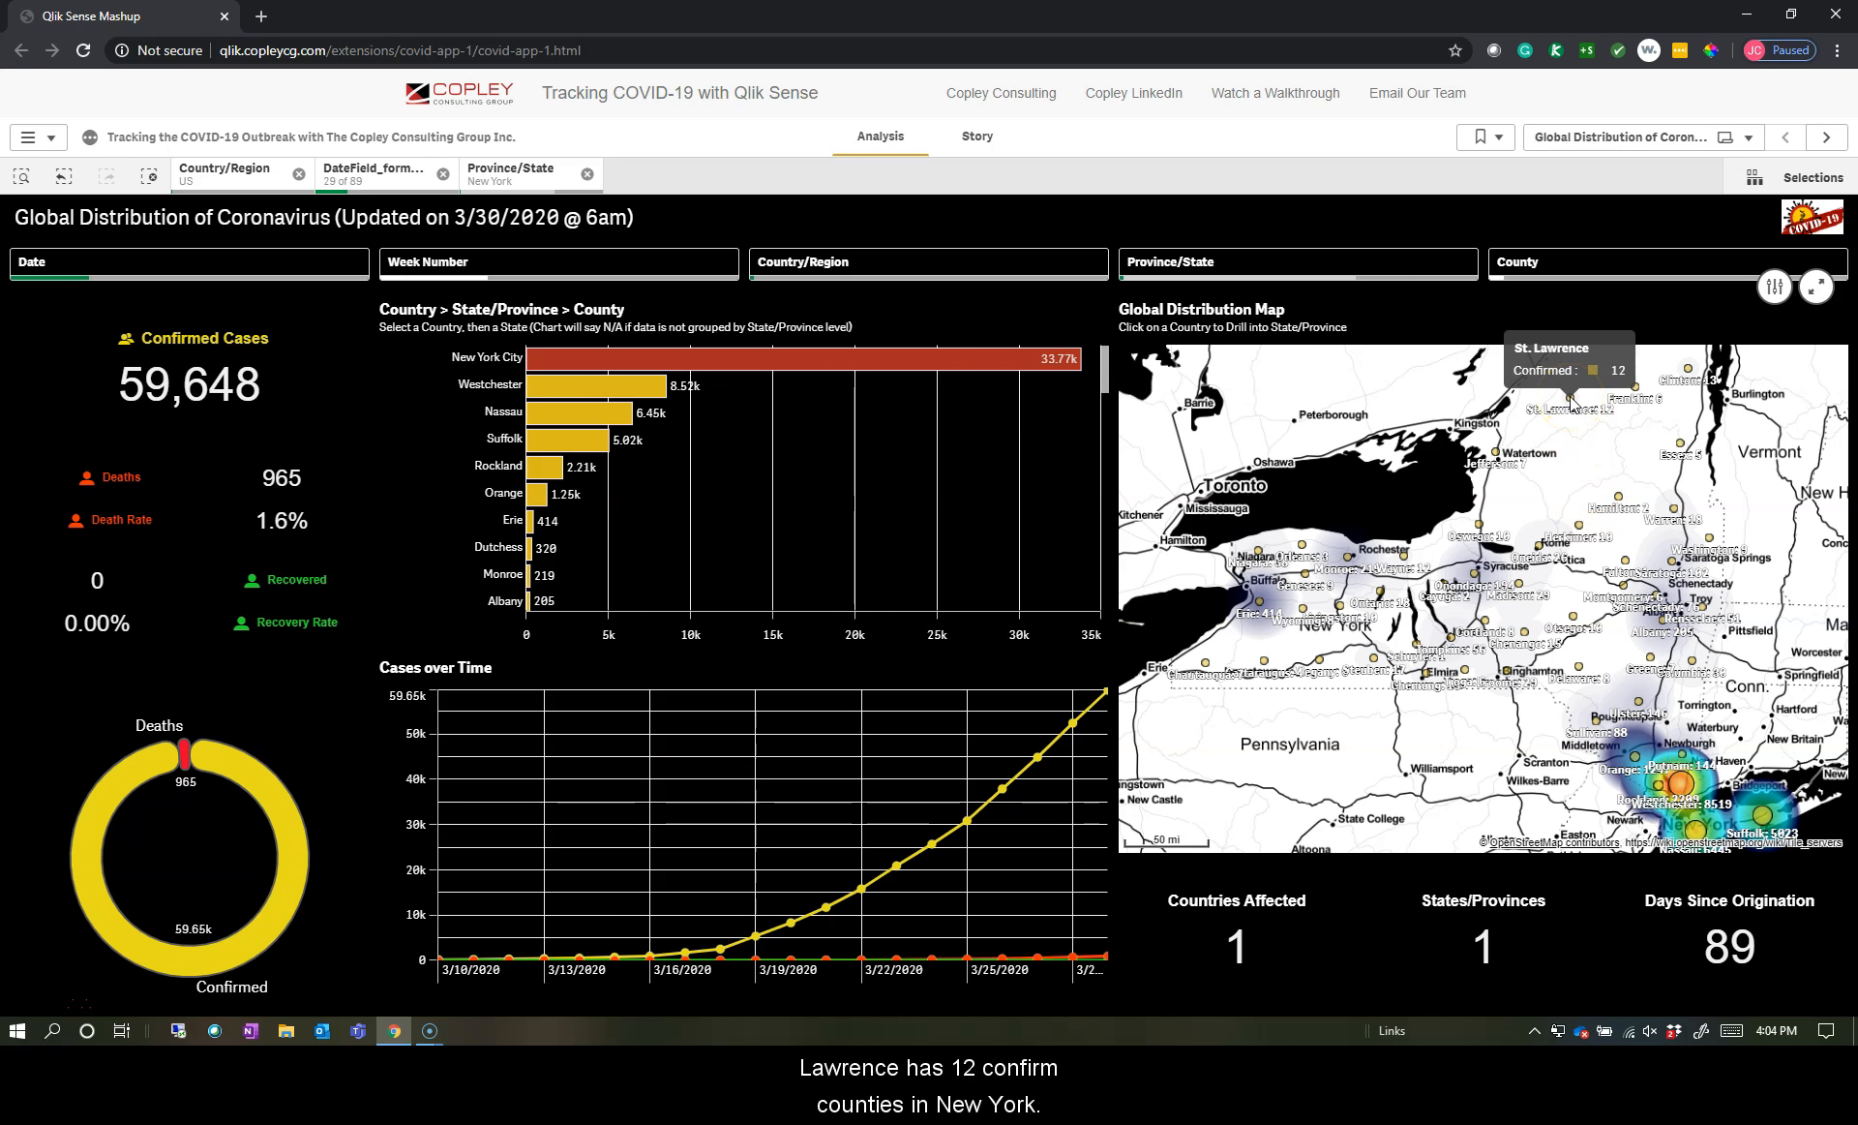
mouse_move(1566, 406)
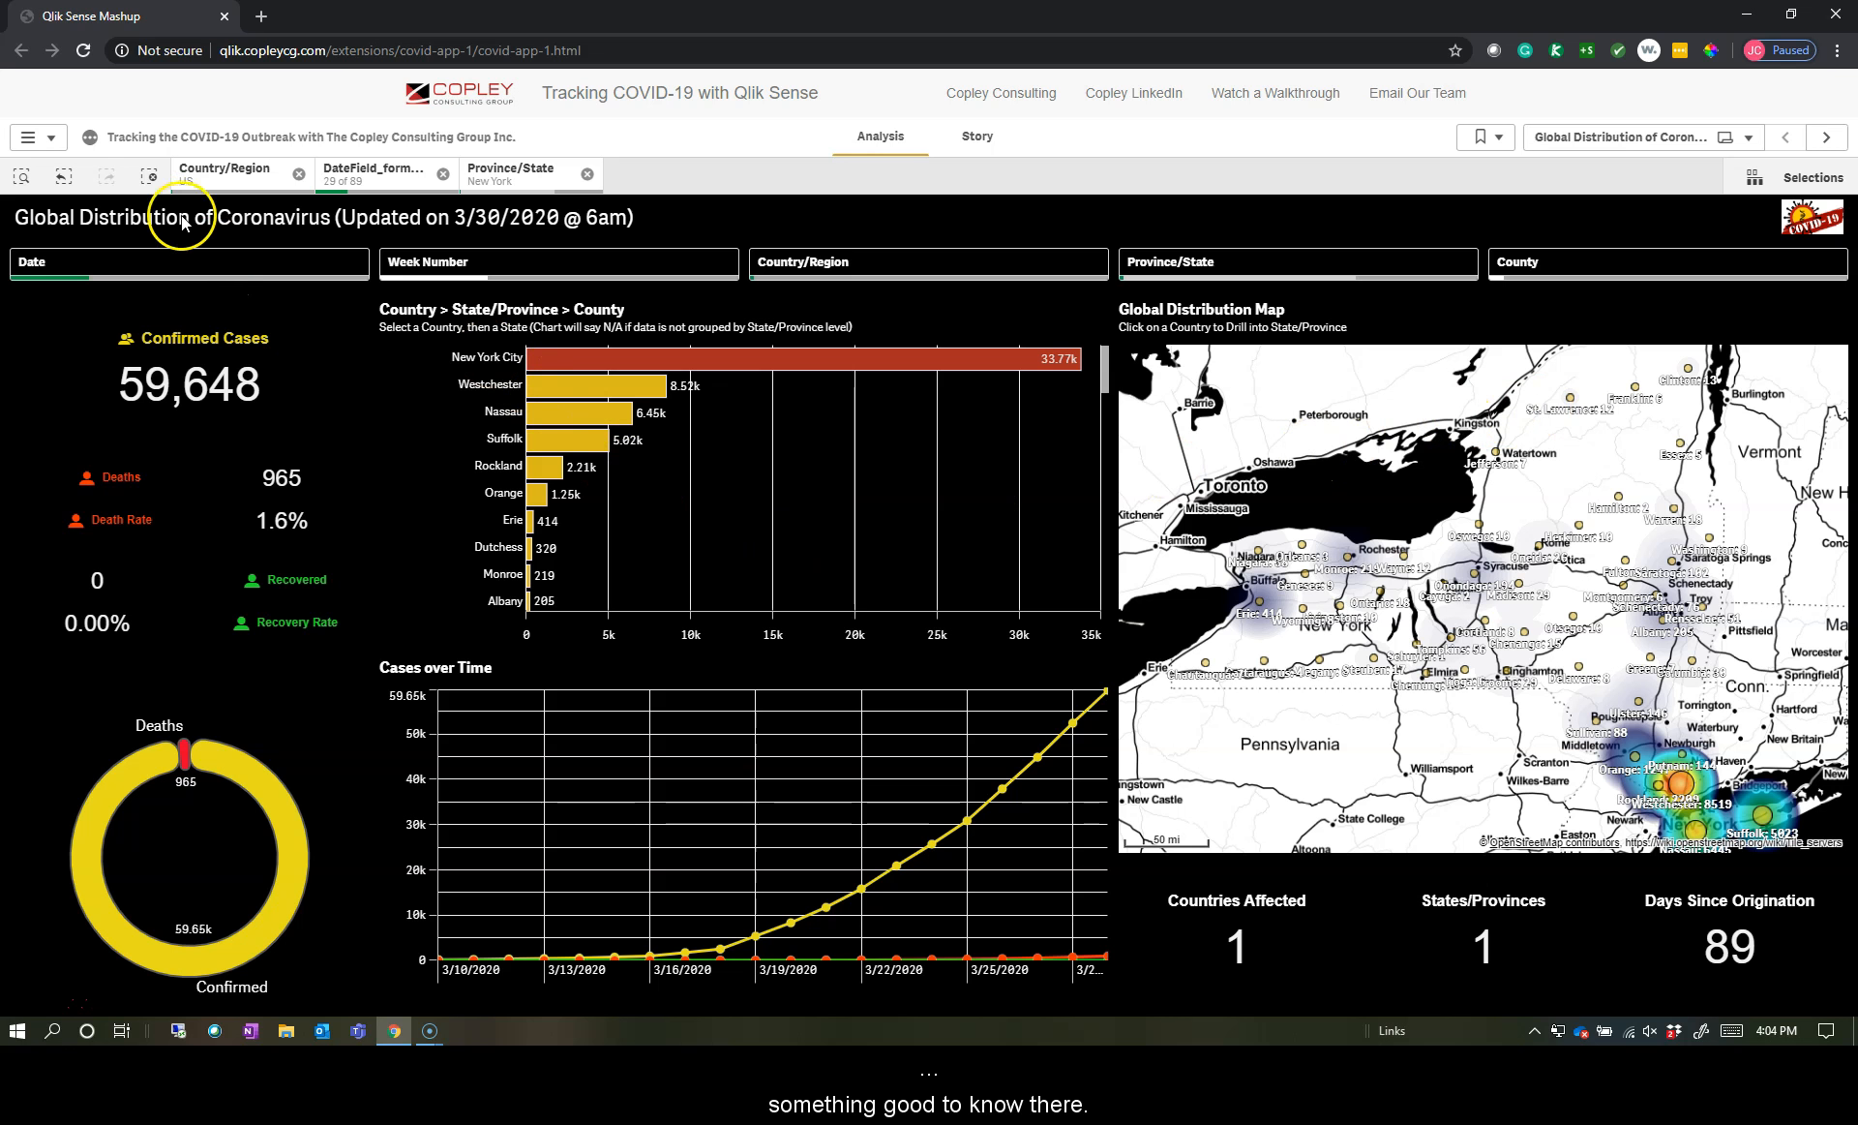
mouse_move(309, 288)
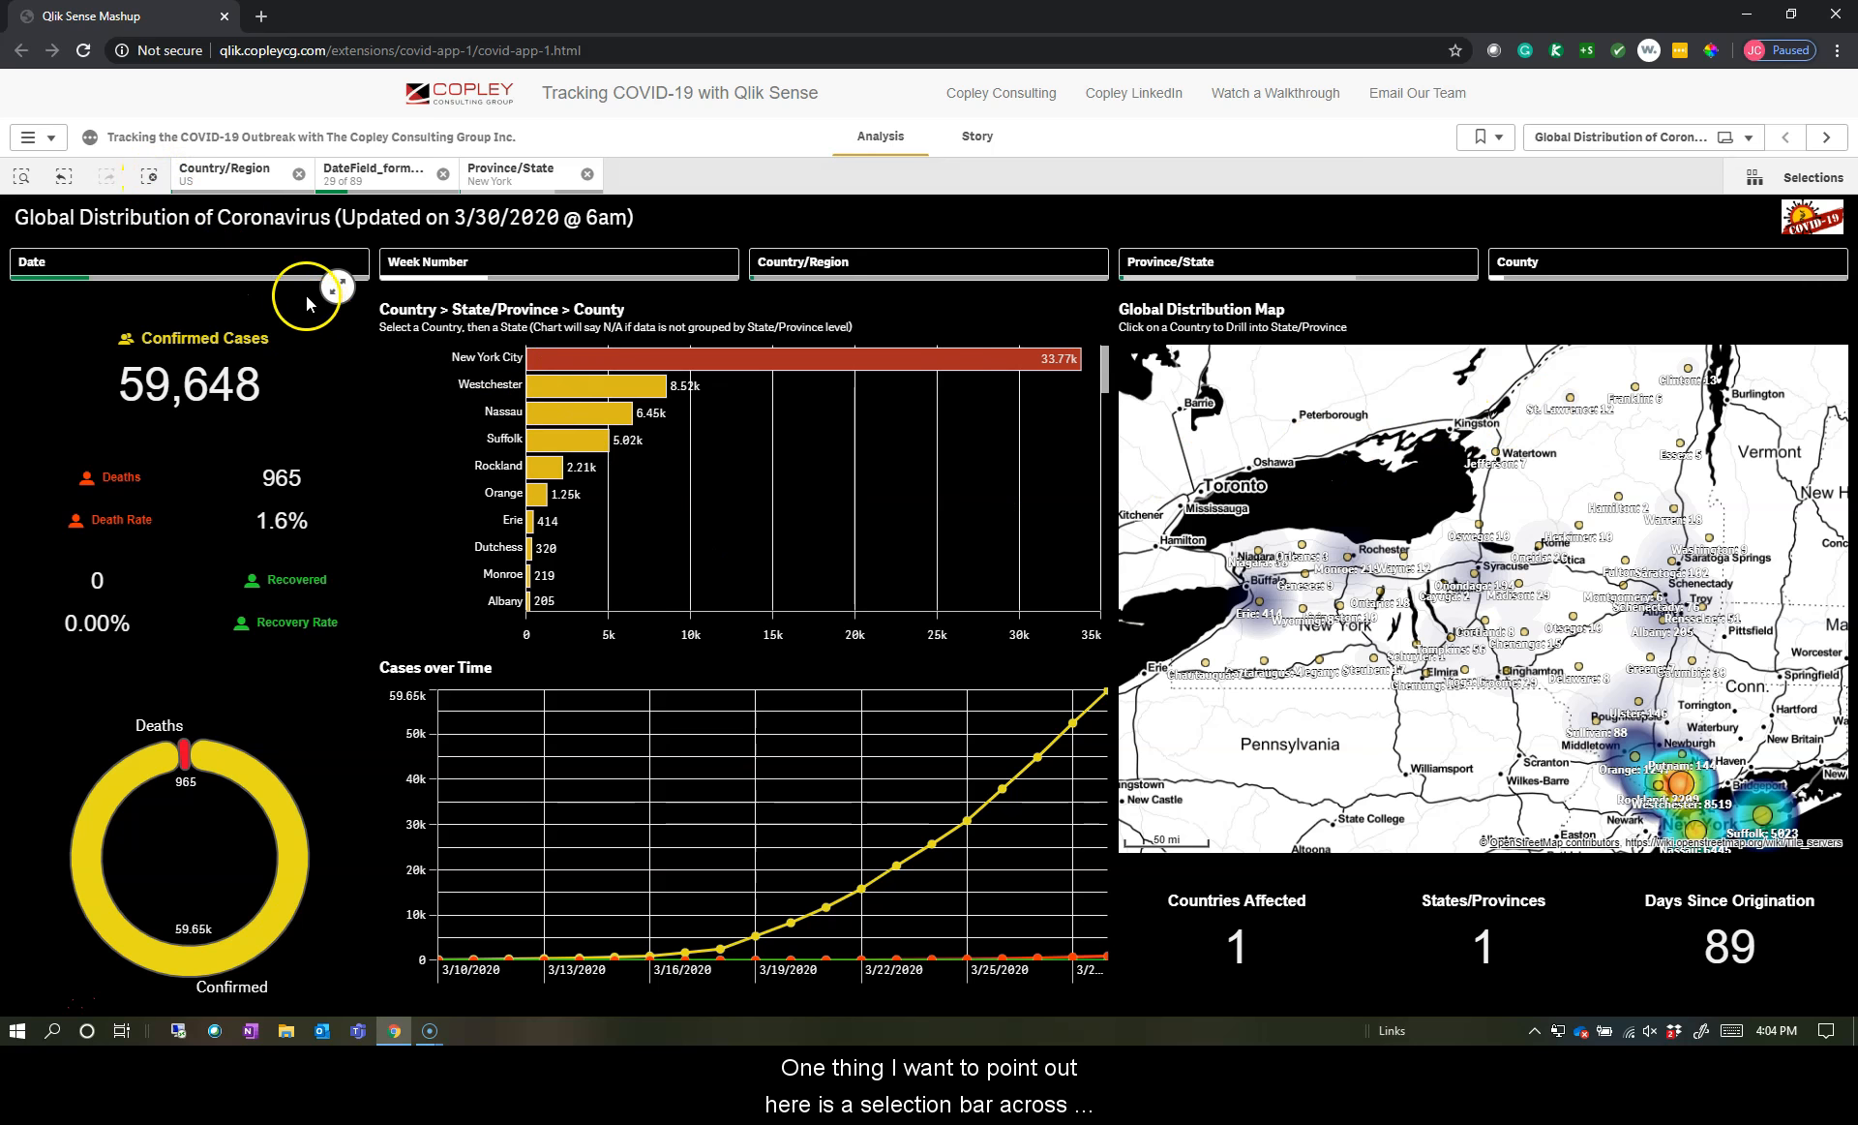
mouse_move(509, 186)
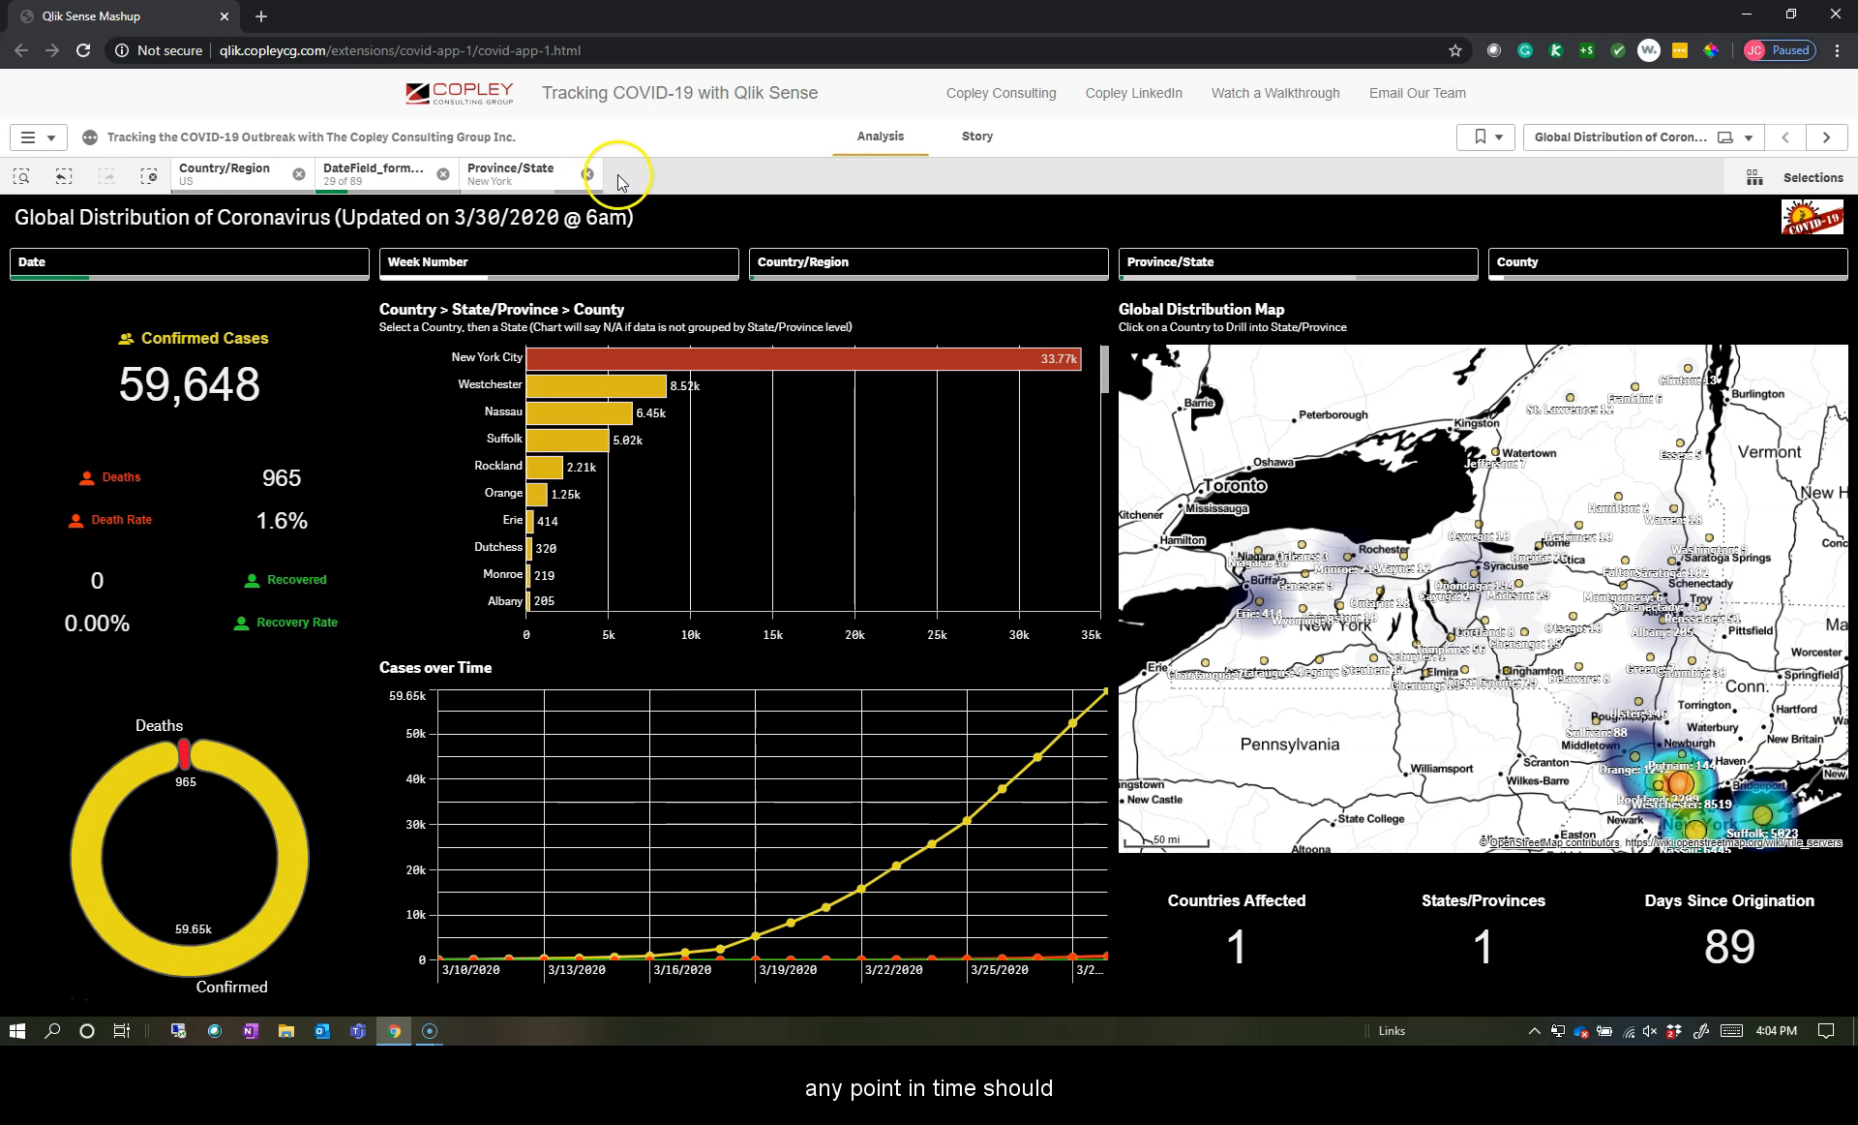
mouse_move(587, 174)
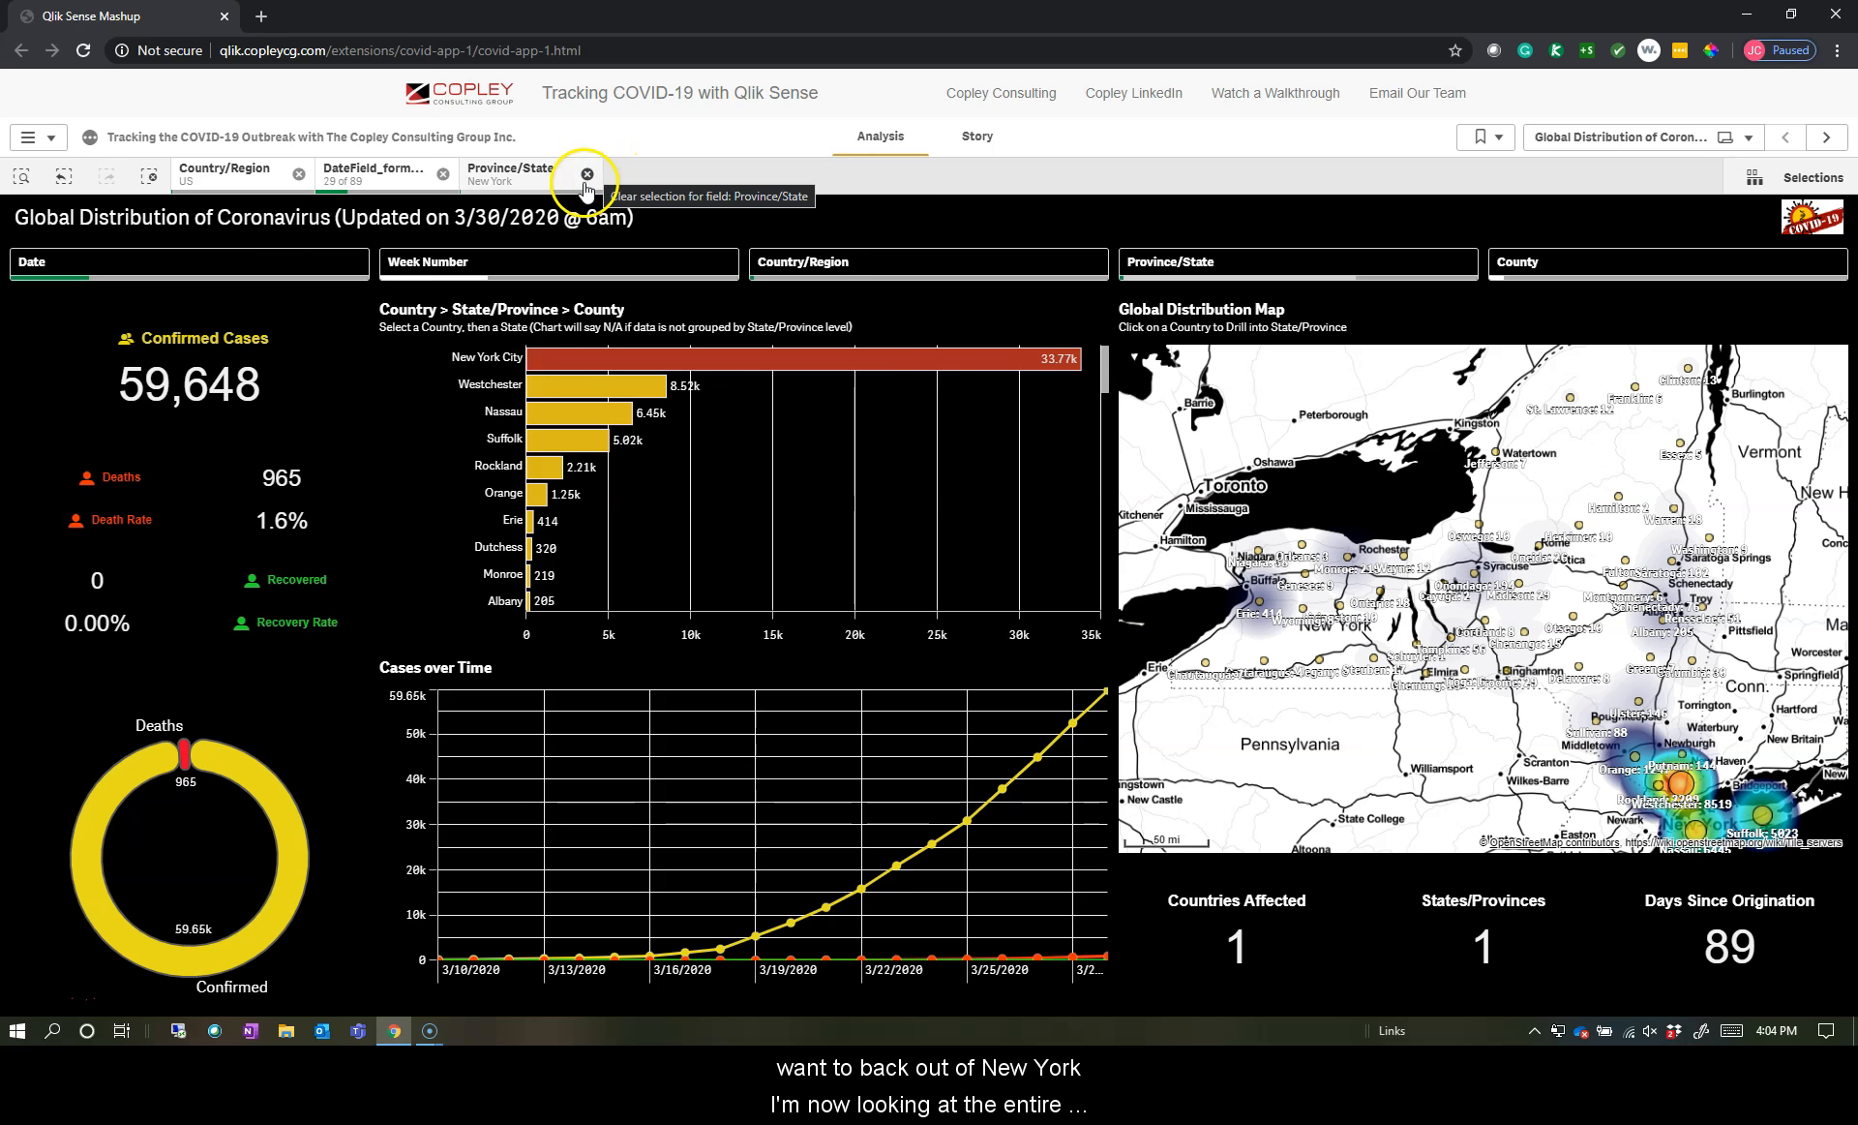
- Remove the New York state filter and clear all remaining selections
left_click(585, 174)
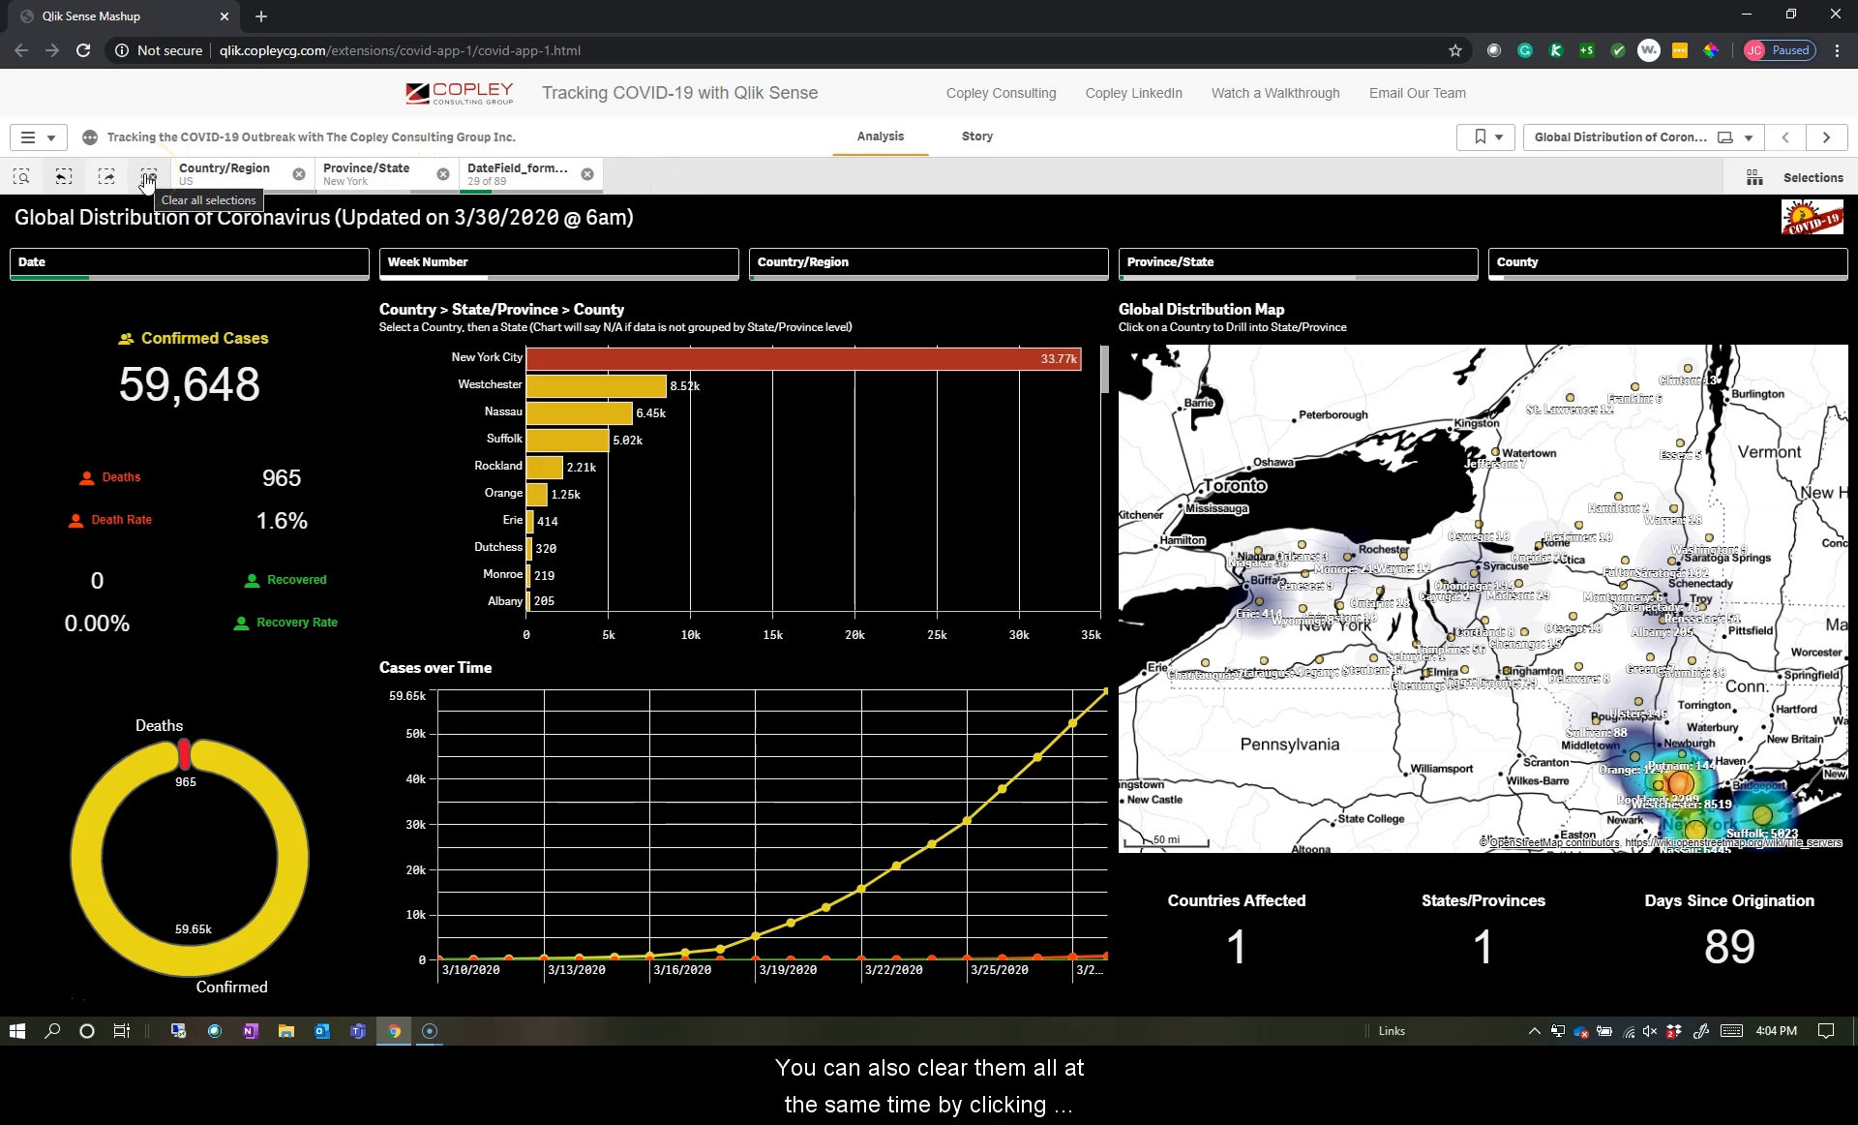
left_click(148, 176)
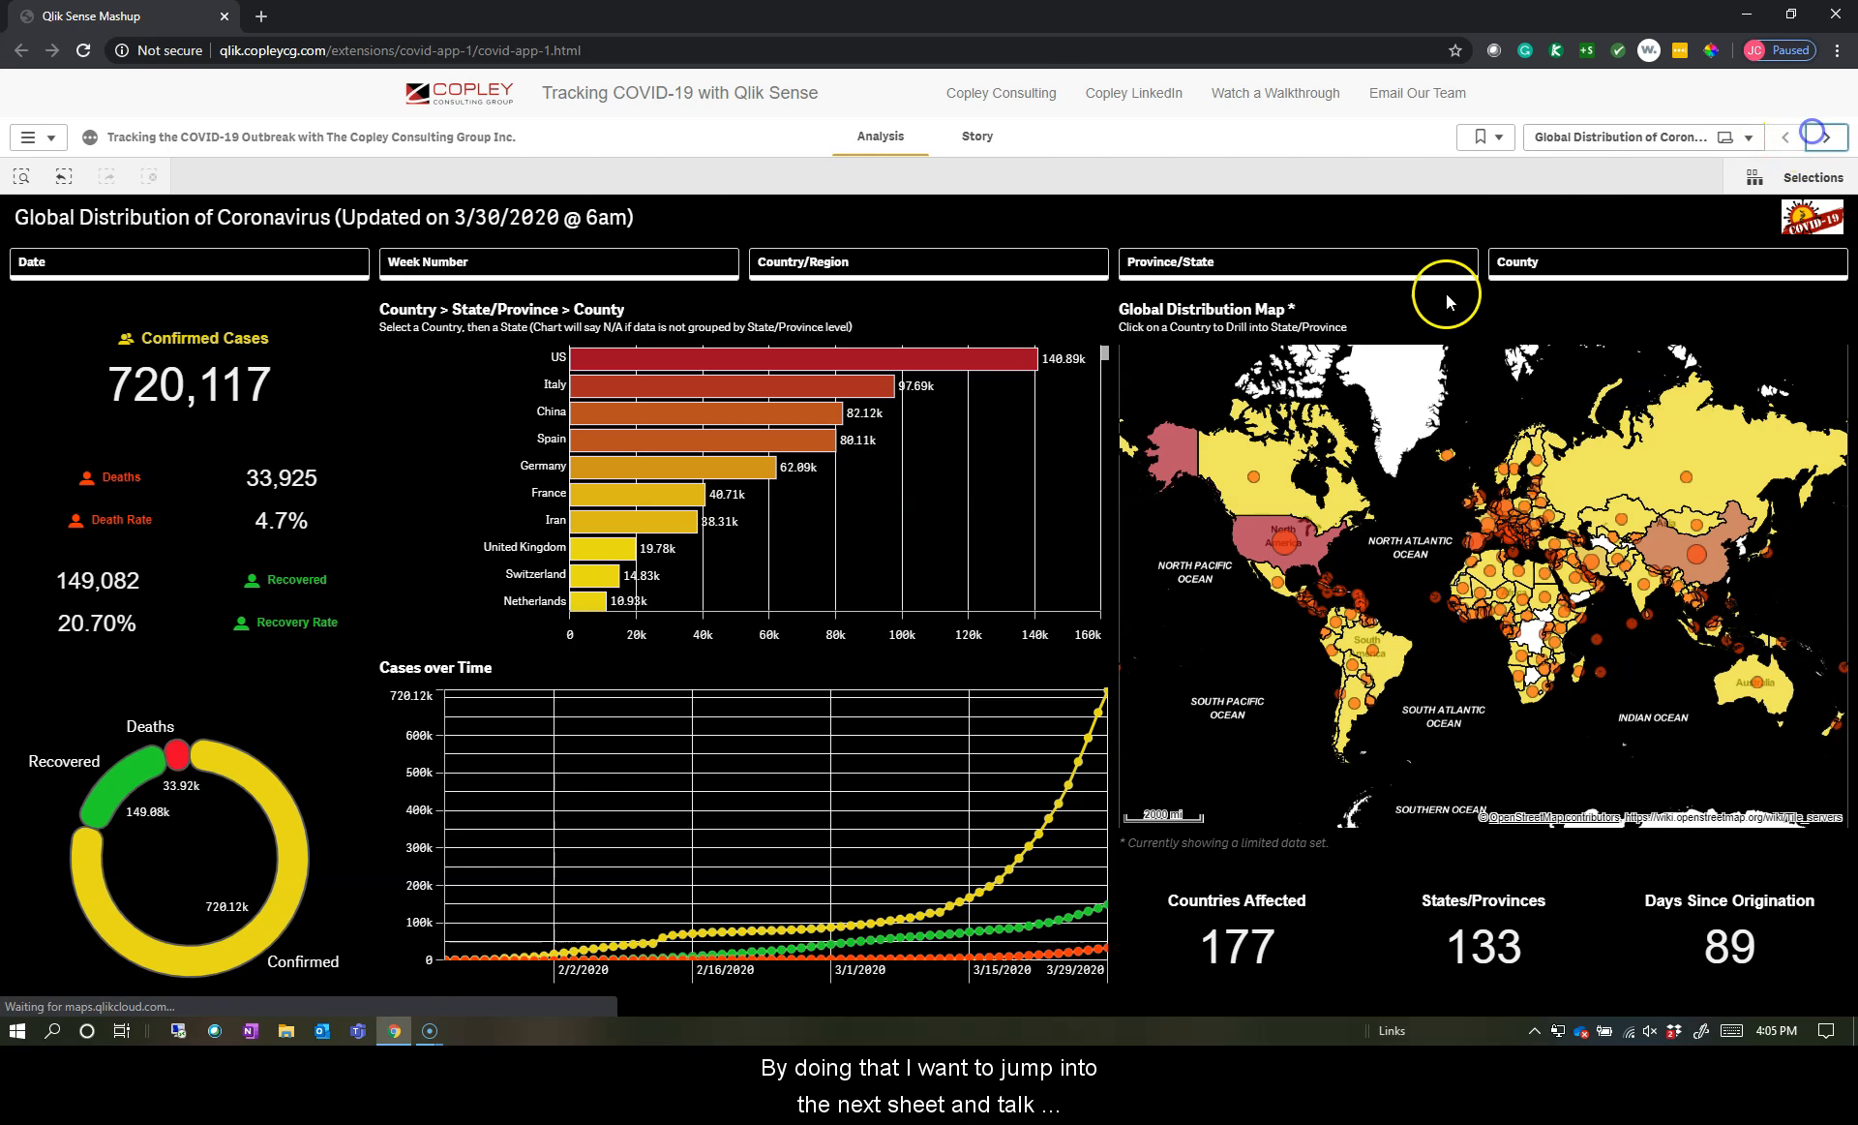
- Compare the US against China on the comparative analysis sheet, then clear the country filters
left_click(1827, 136)
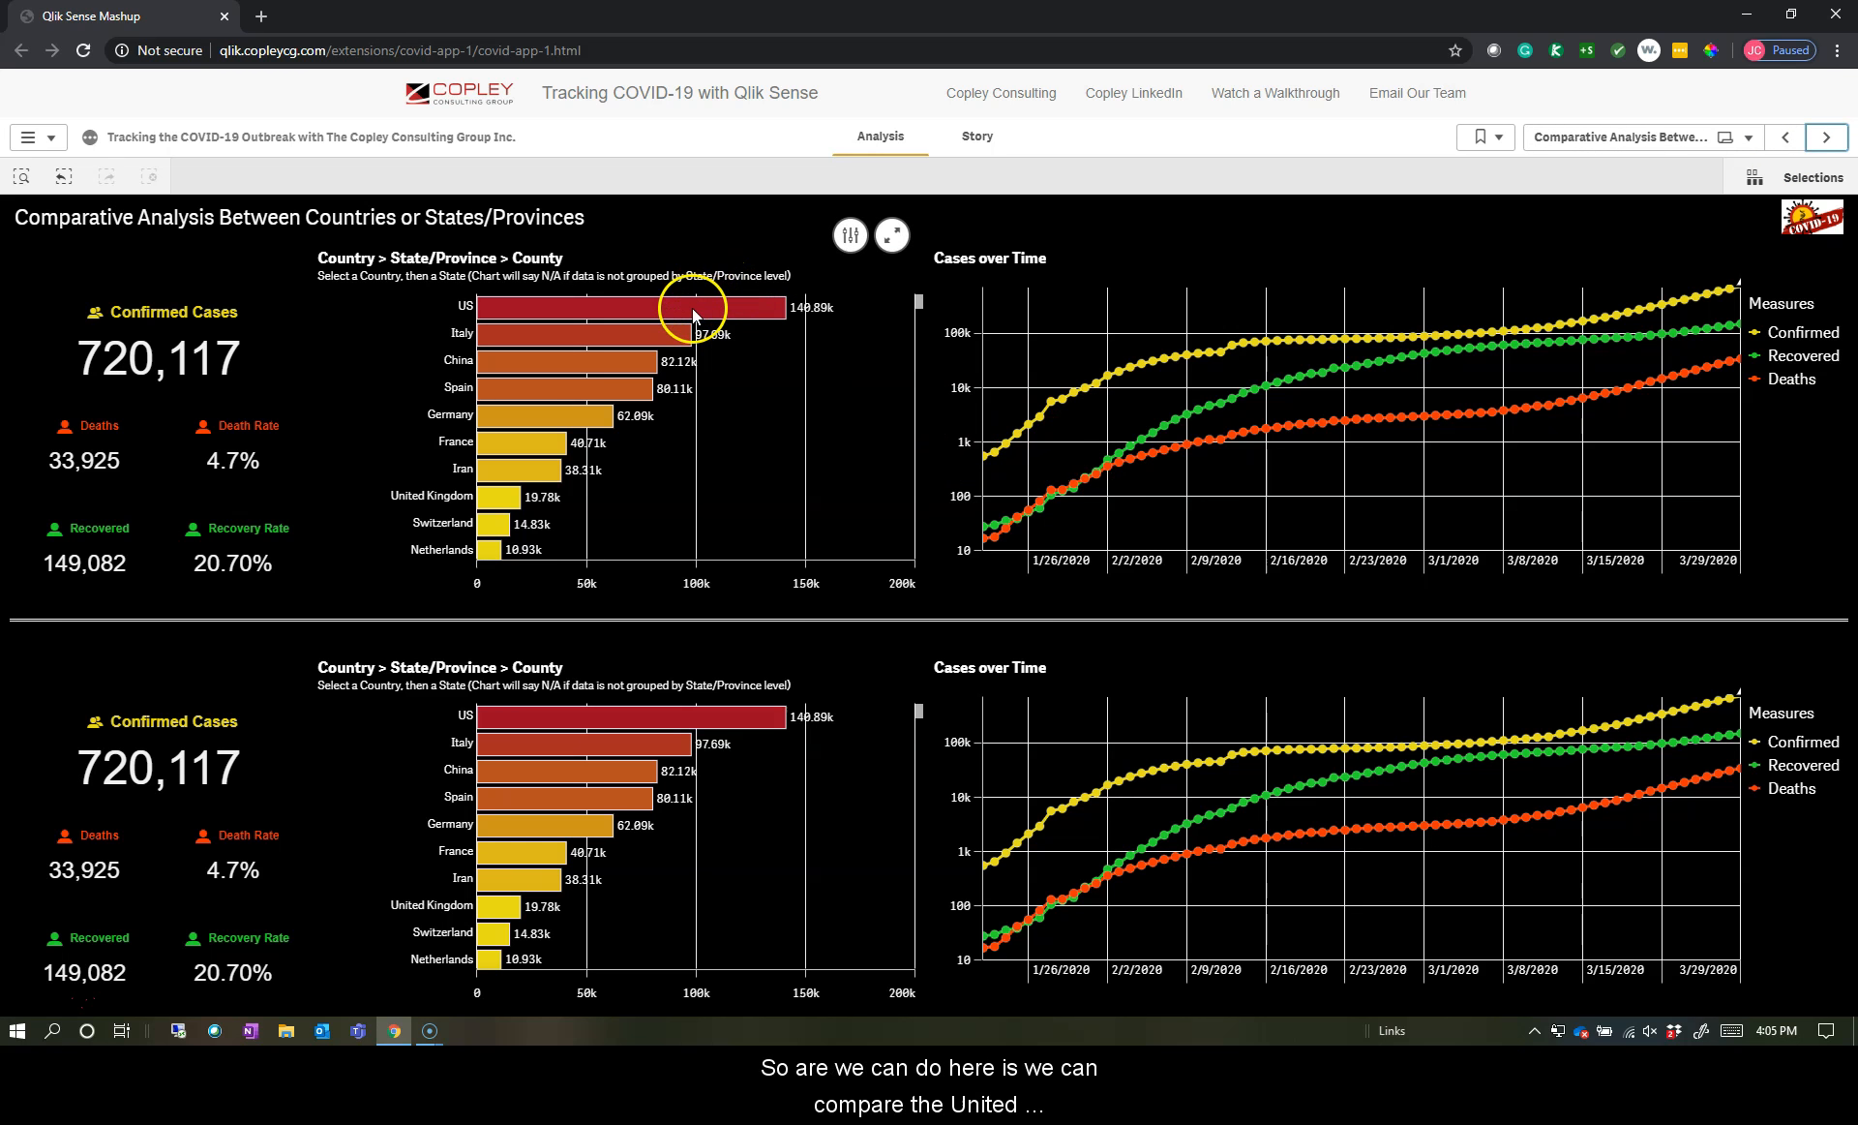
left_click(693, 308)
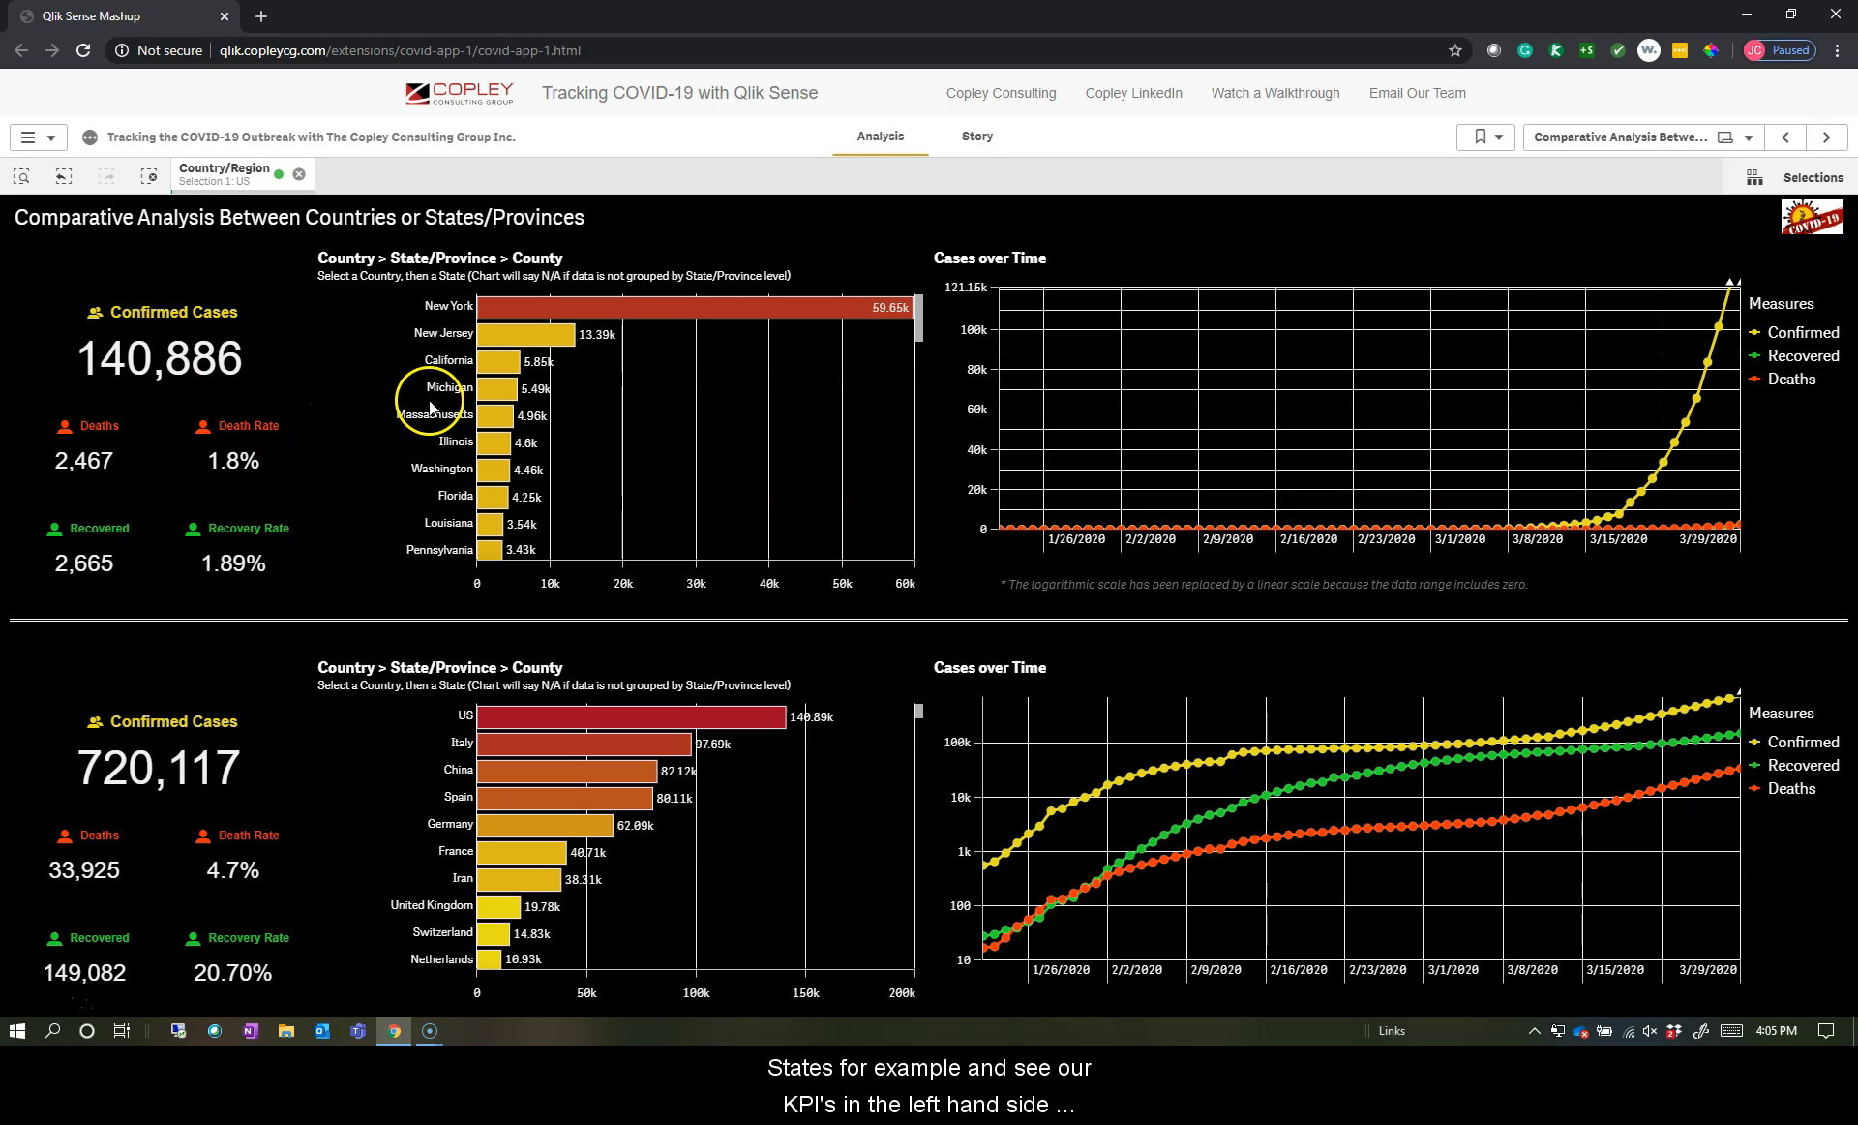
mouse_move(967, 557)
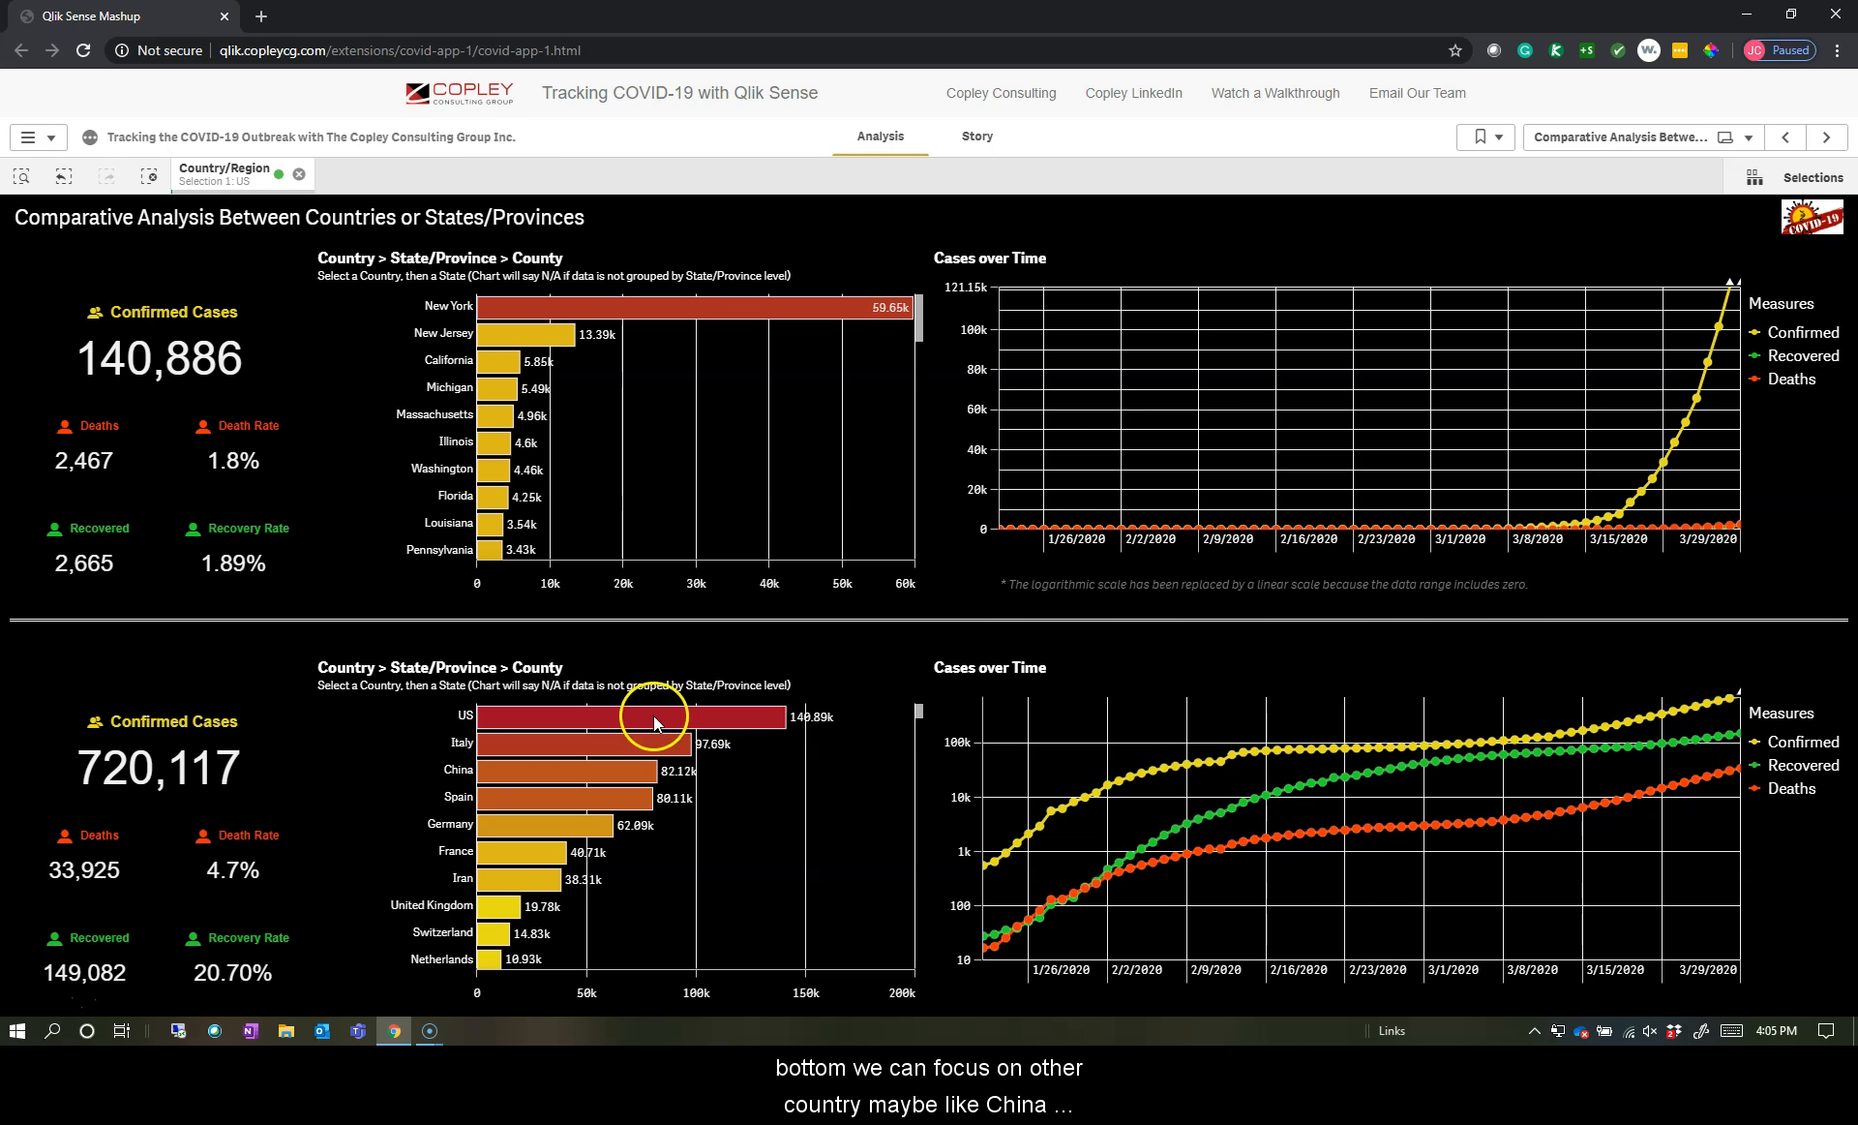
left_click(534, 768)
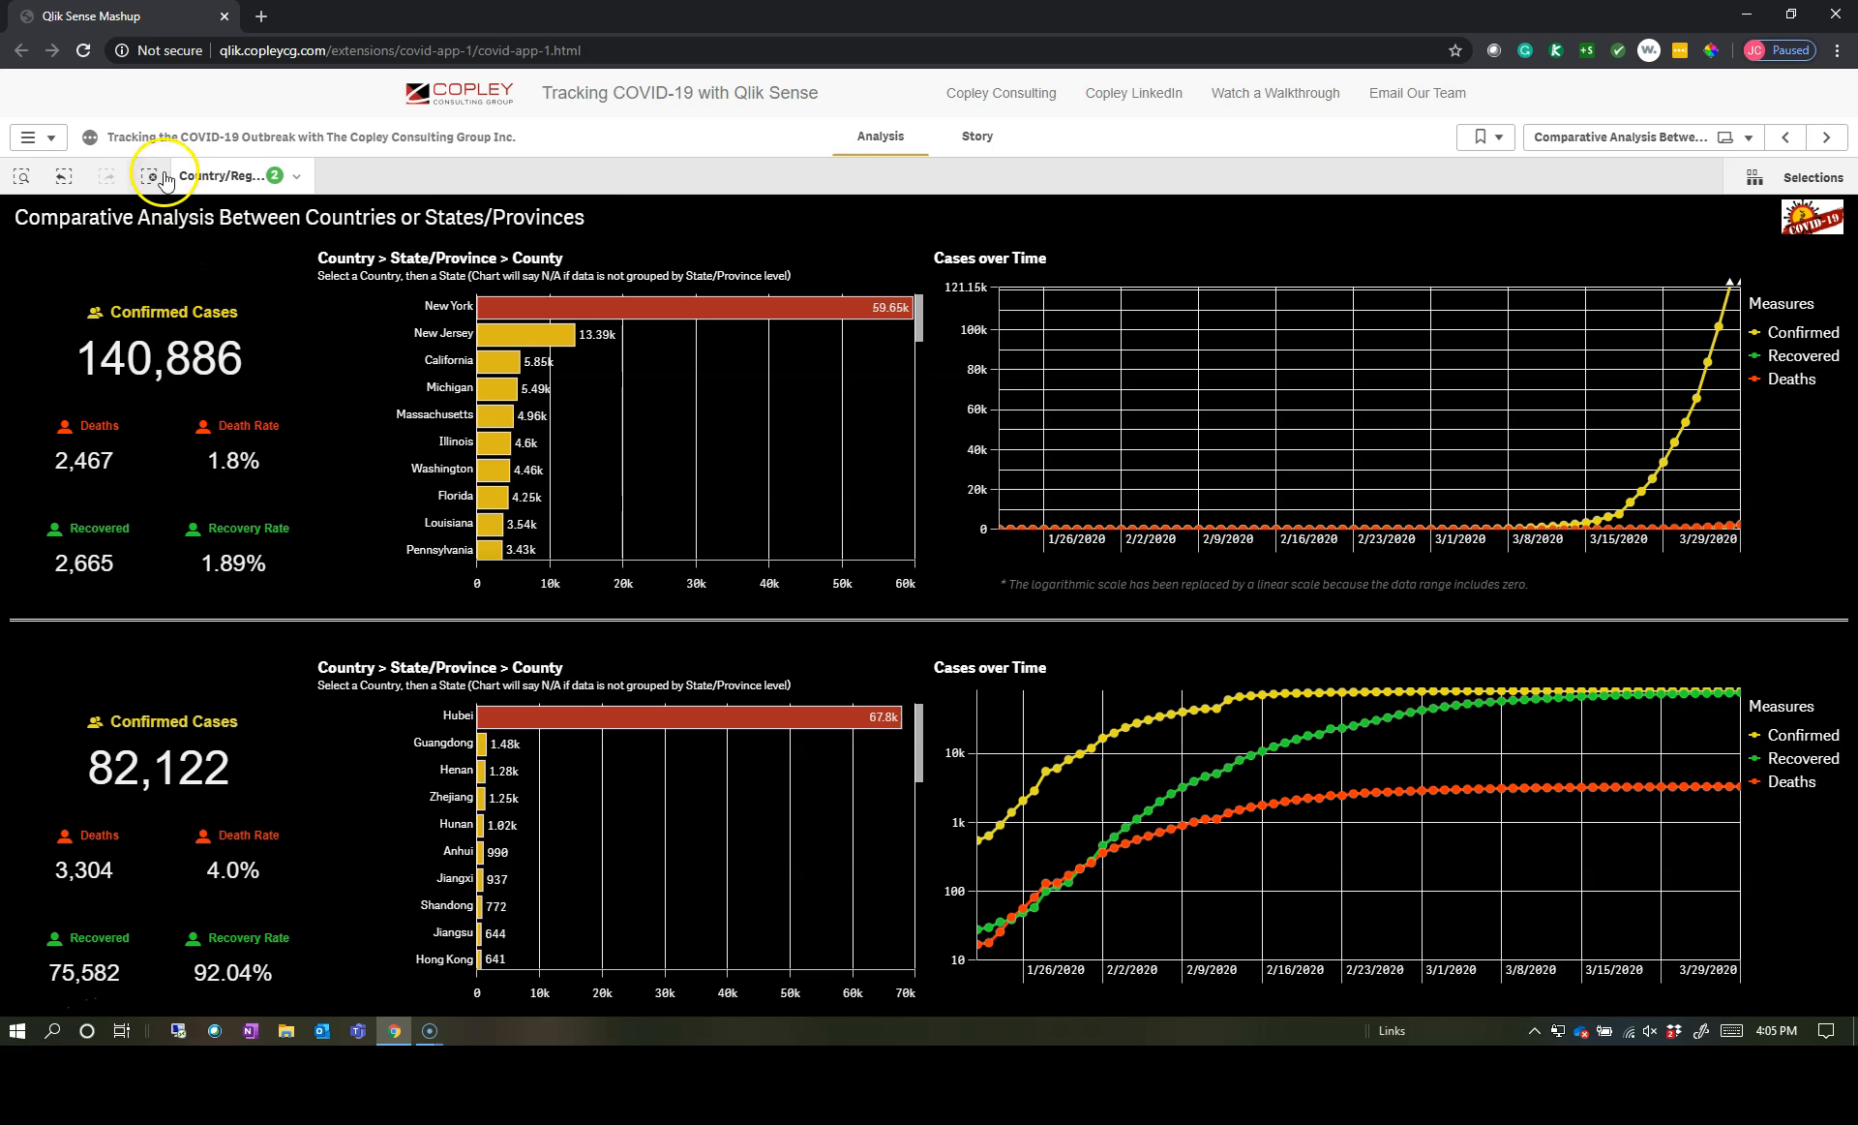
left_click(1826, 138)
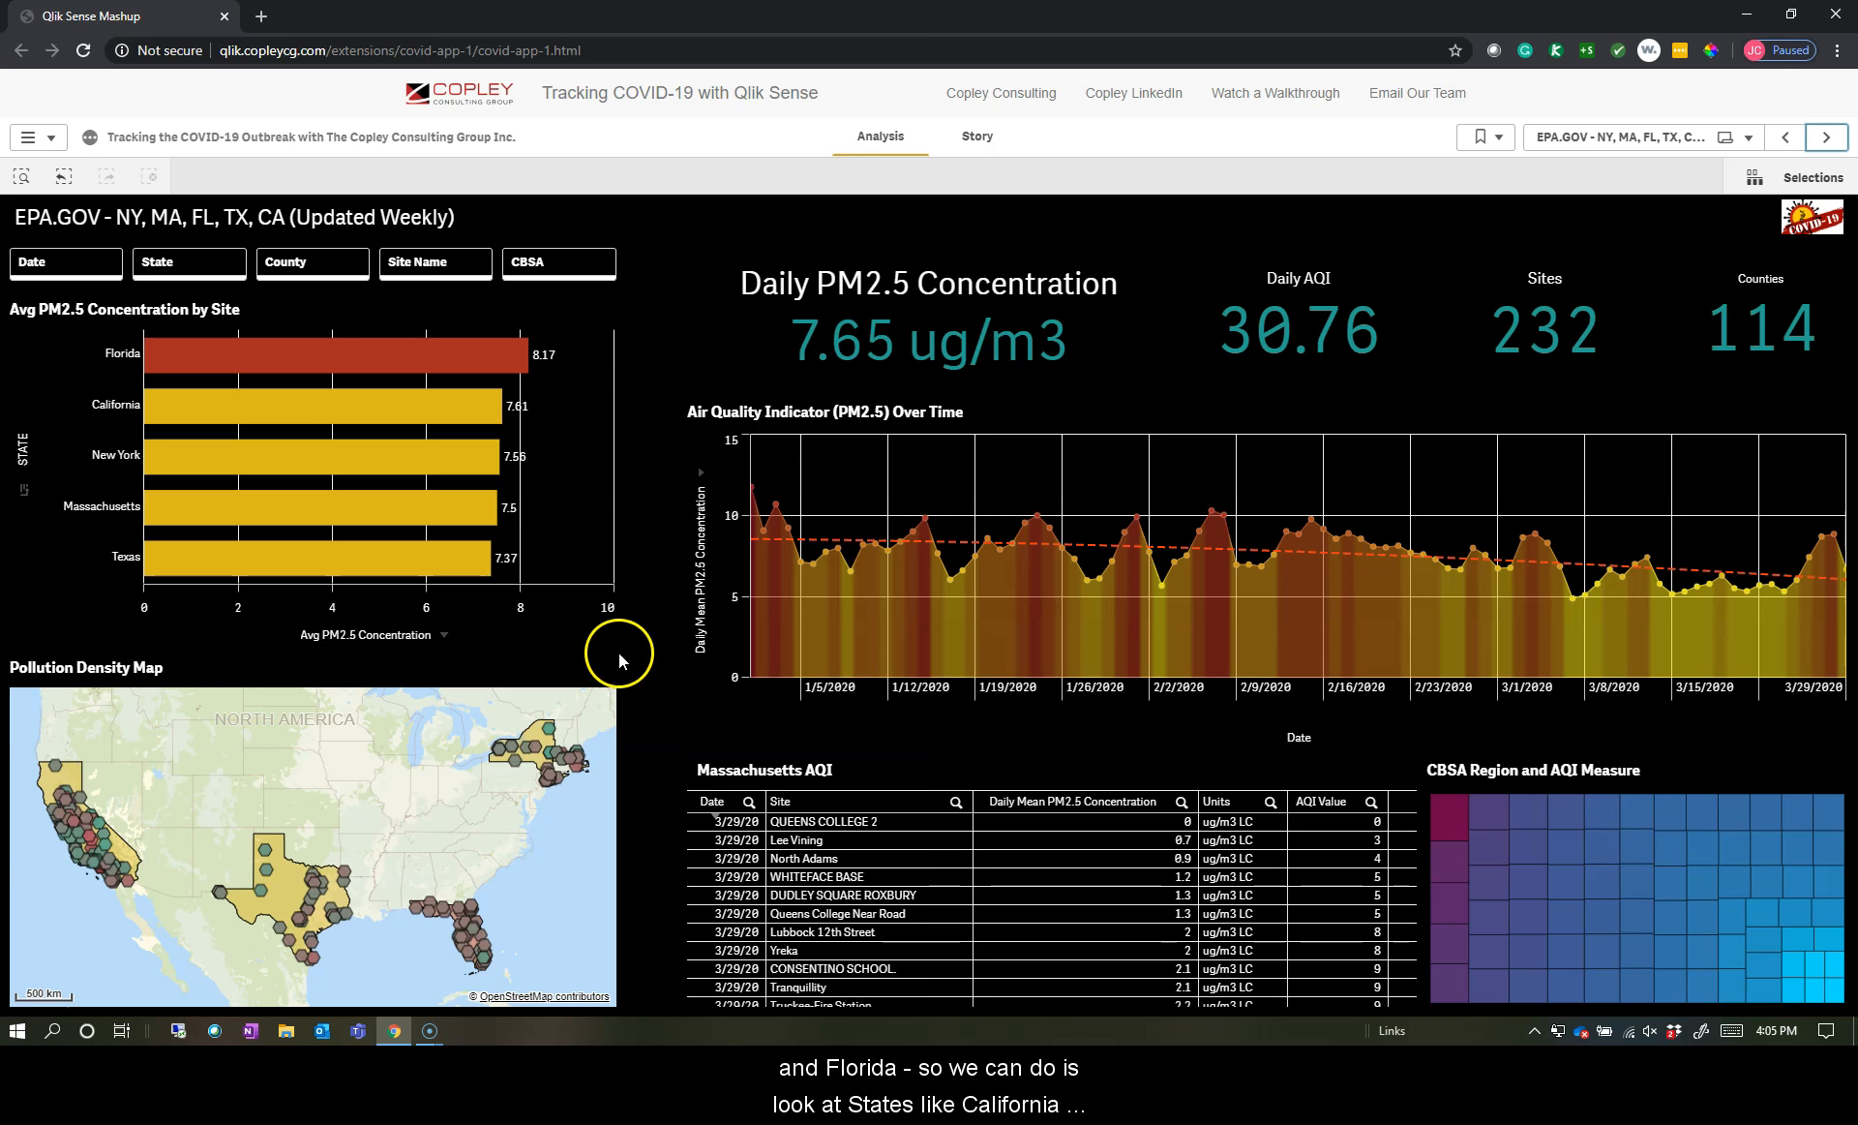
- Filter the air quality sheet to California, then Florida, and move on to the NYSE market sheet
left_click(319, 404)
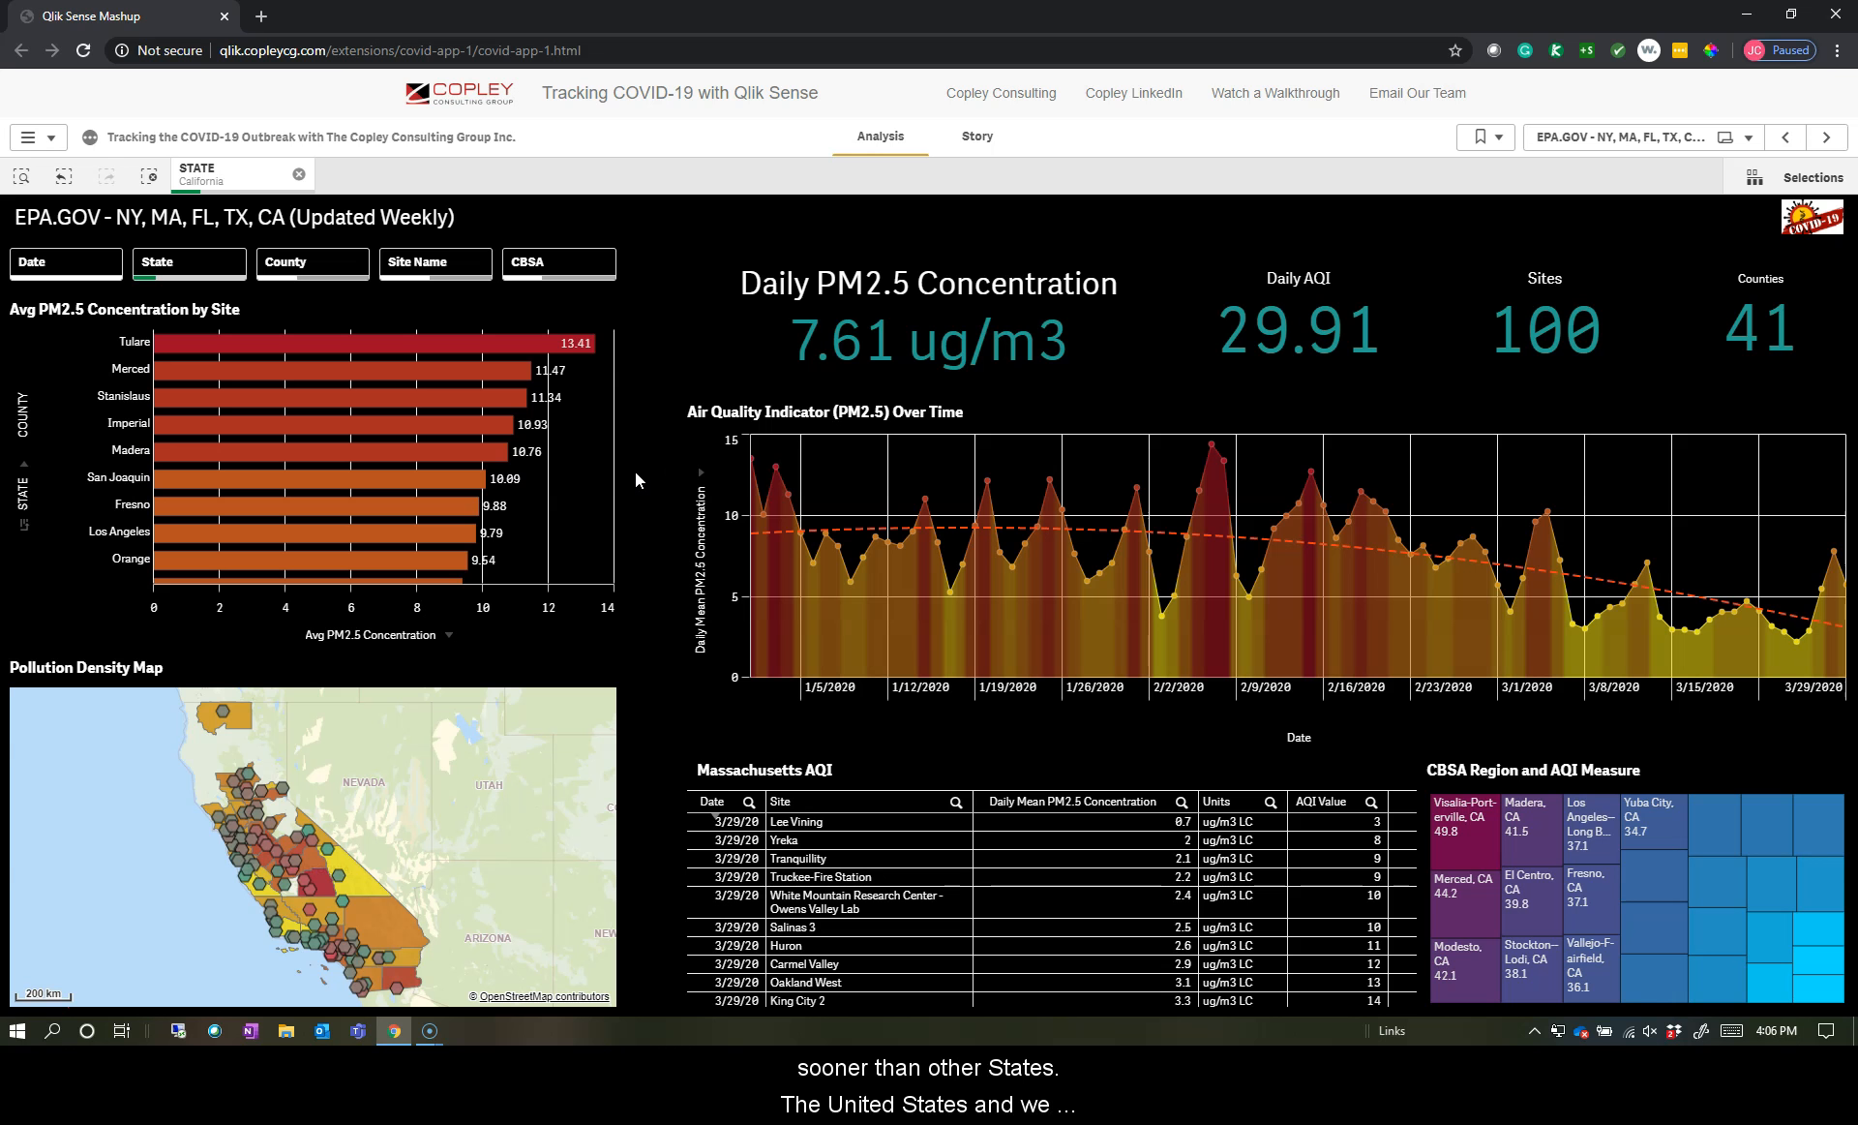
mouse_move(637, 497)
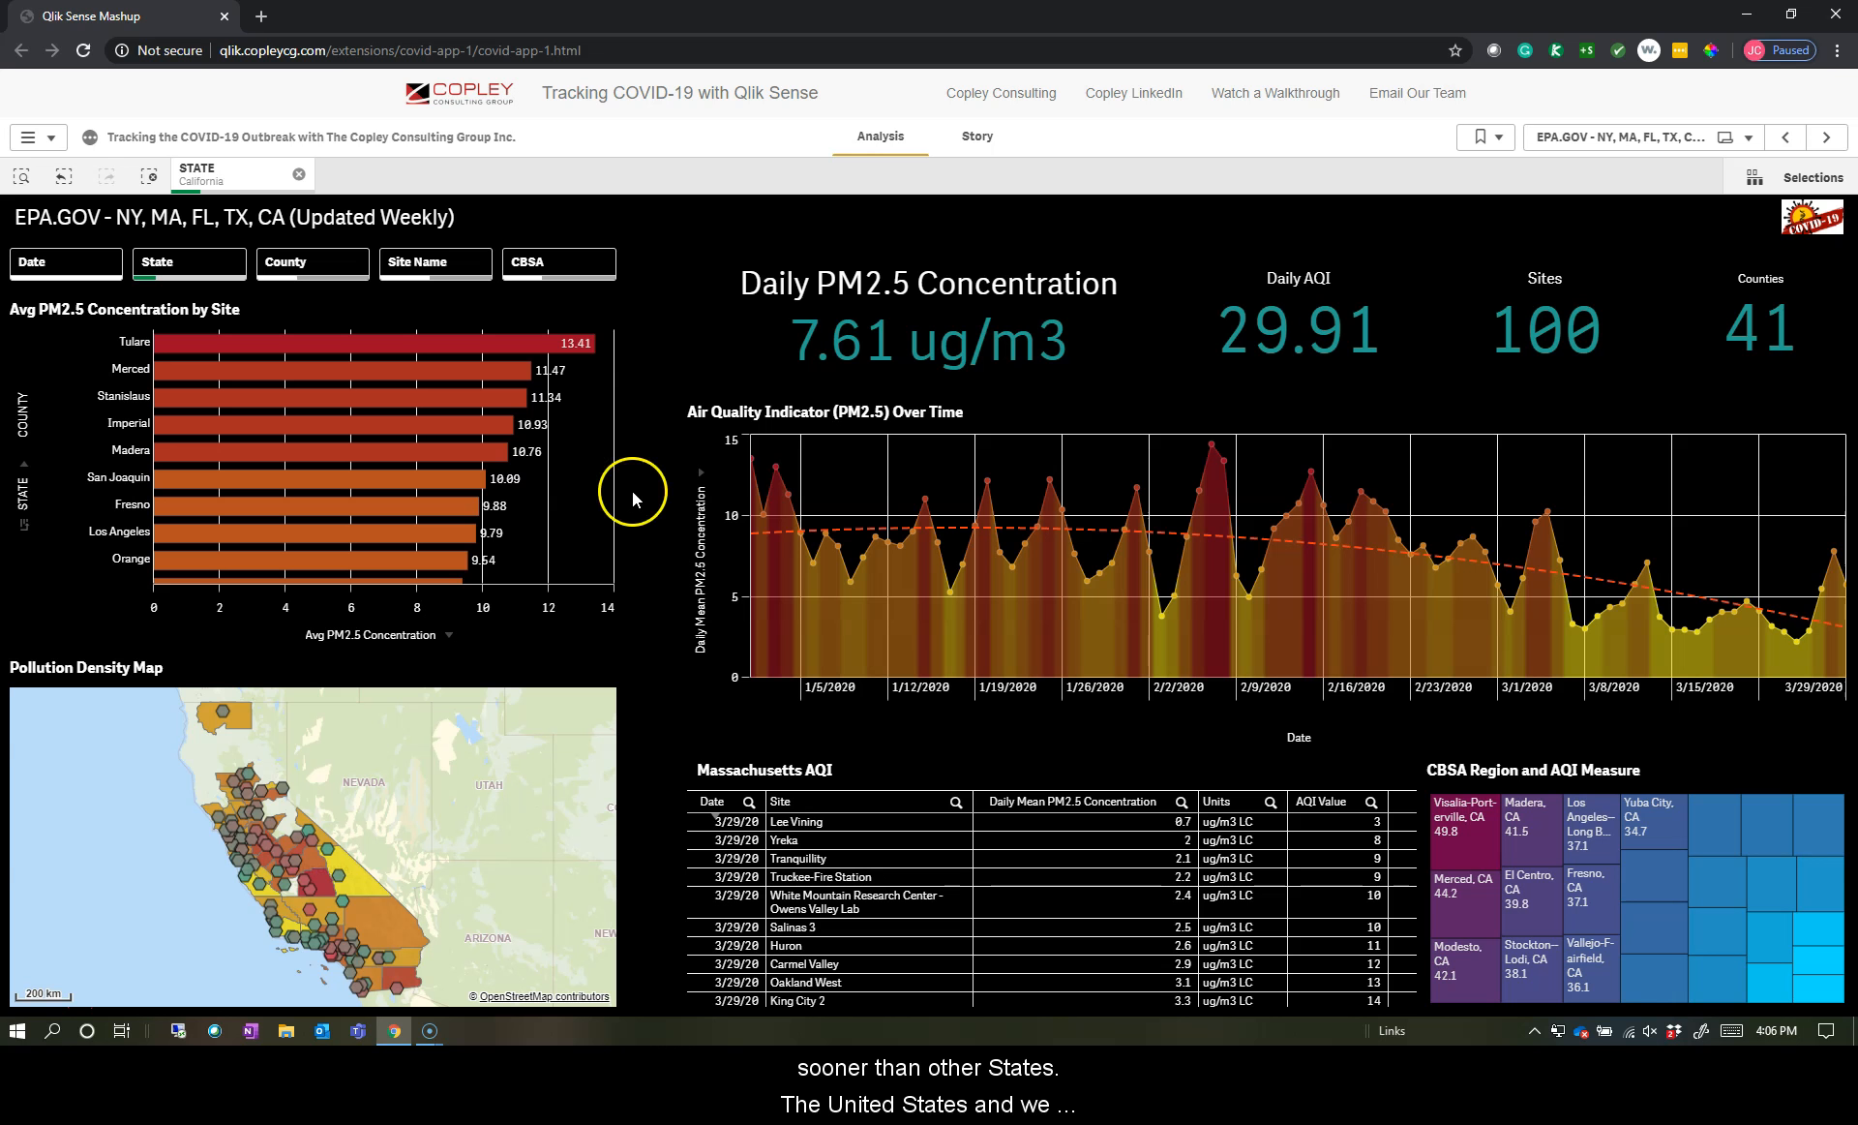
mouse_move(1744, 643)
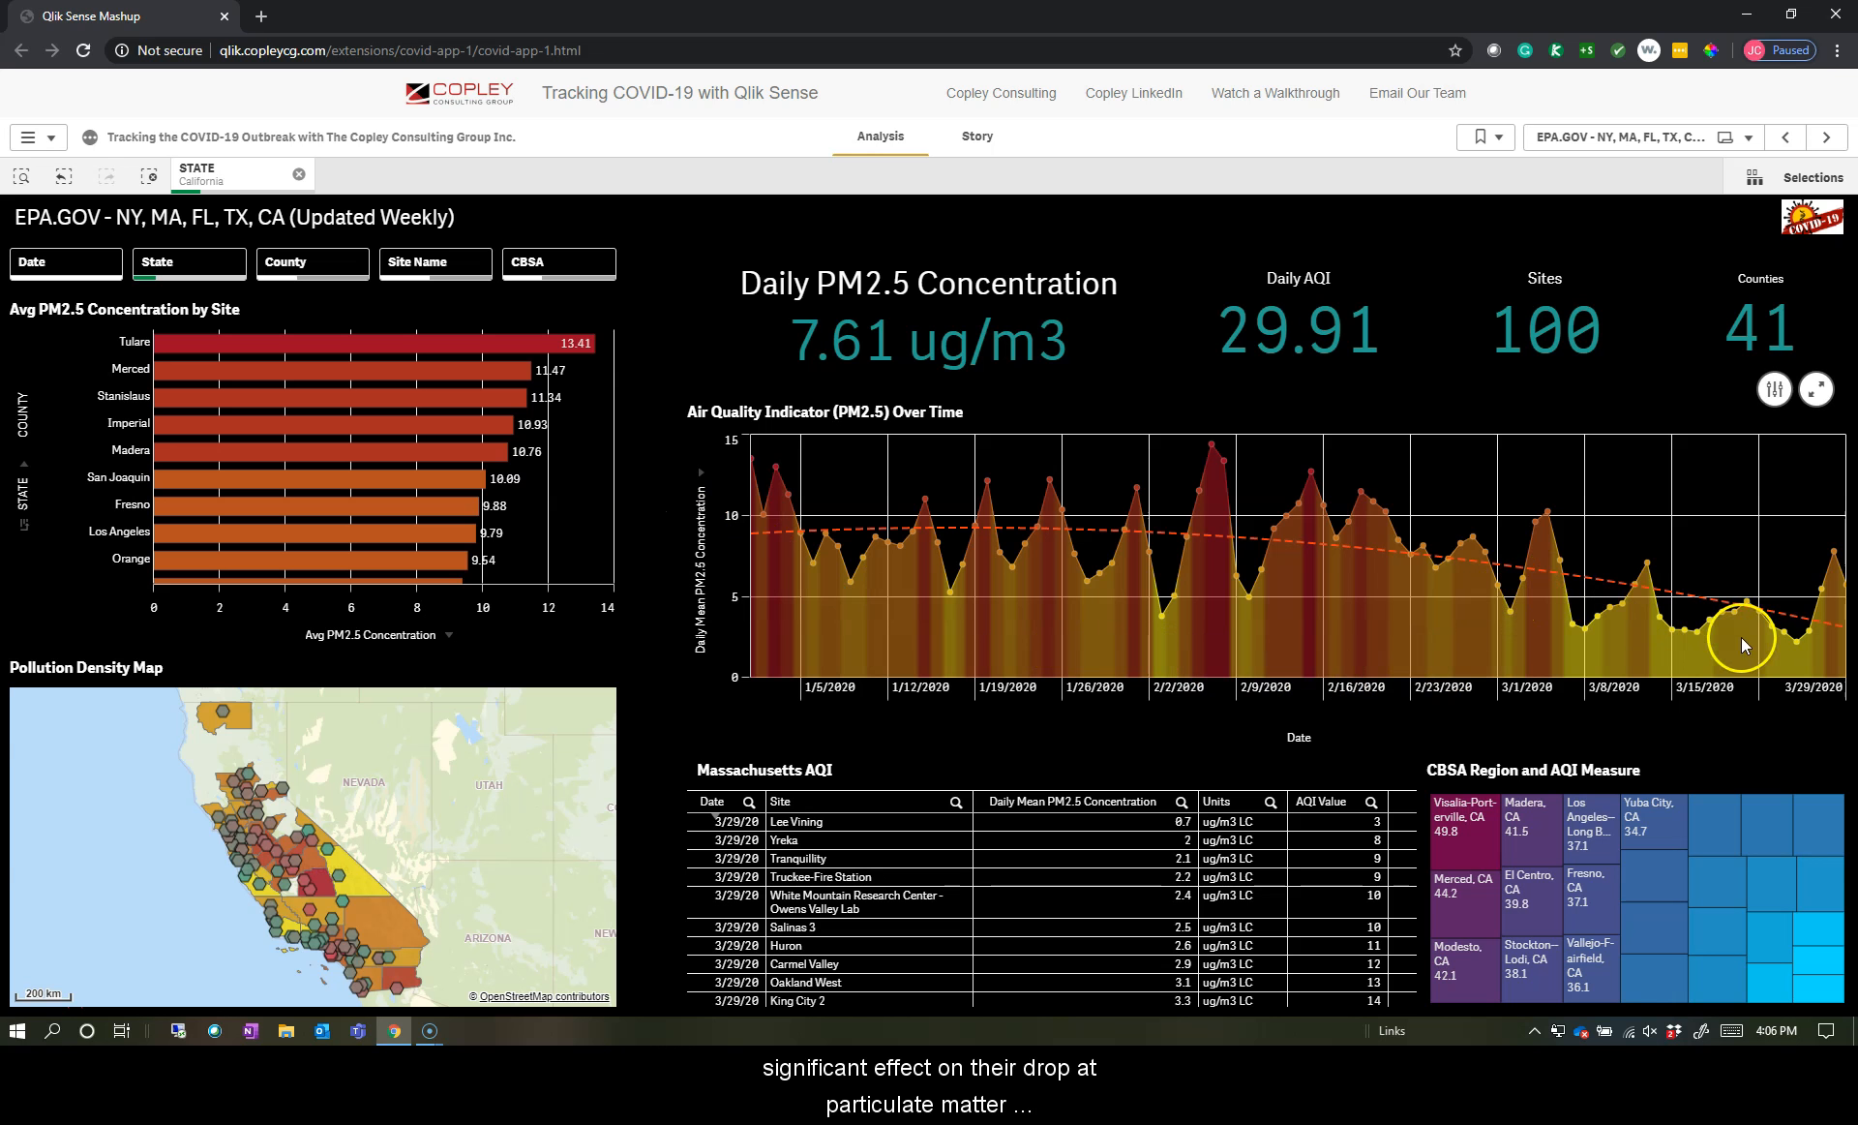
mouse_move(1798, 695)
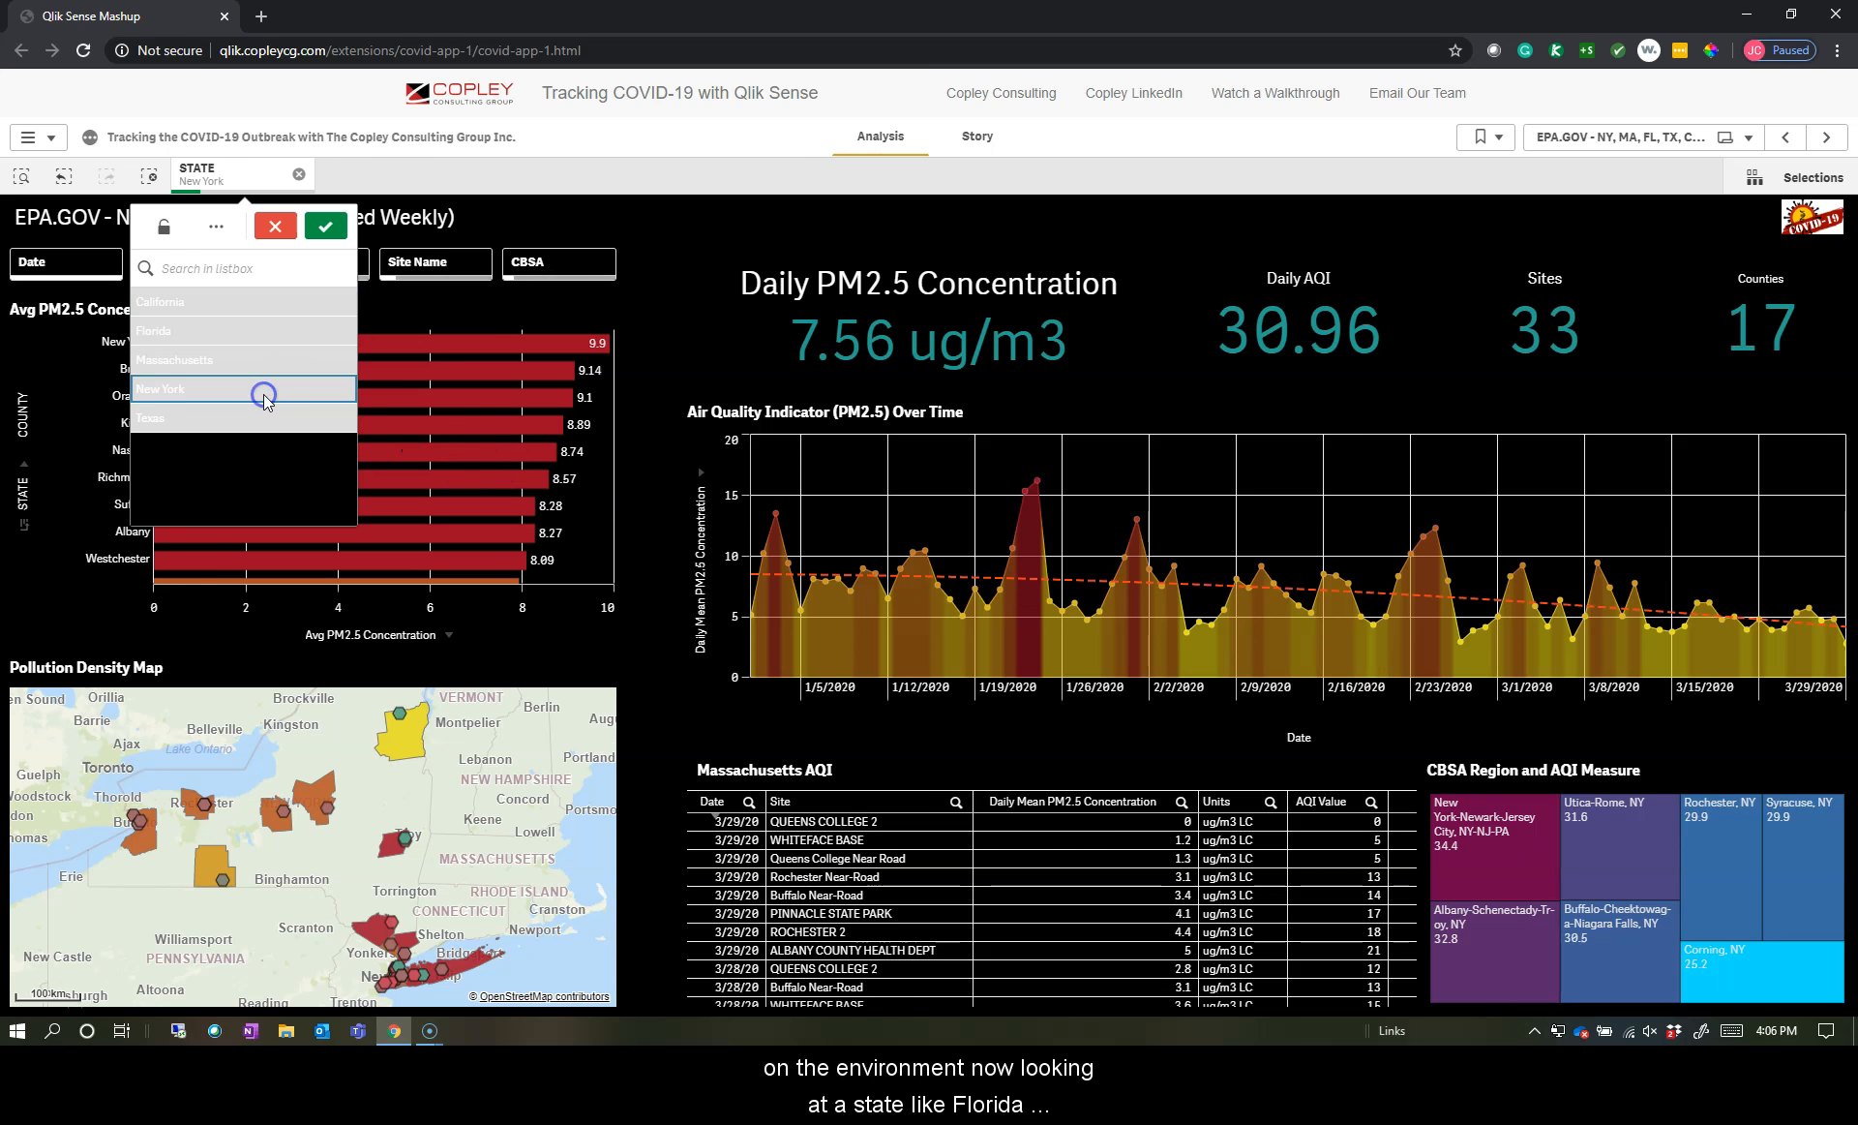
left_click(155, 331)
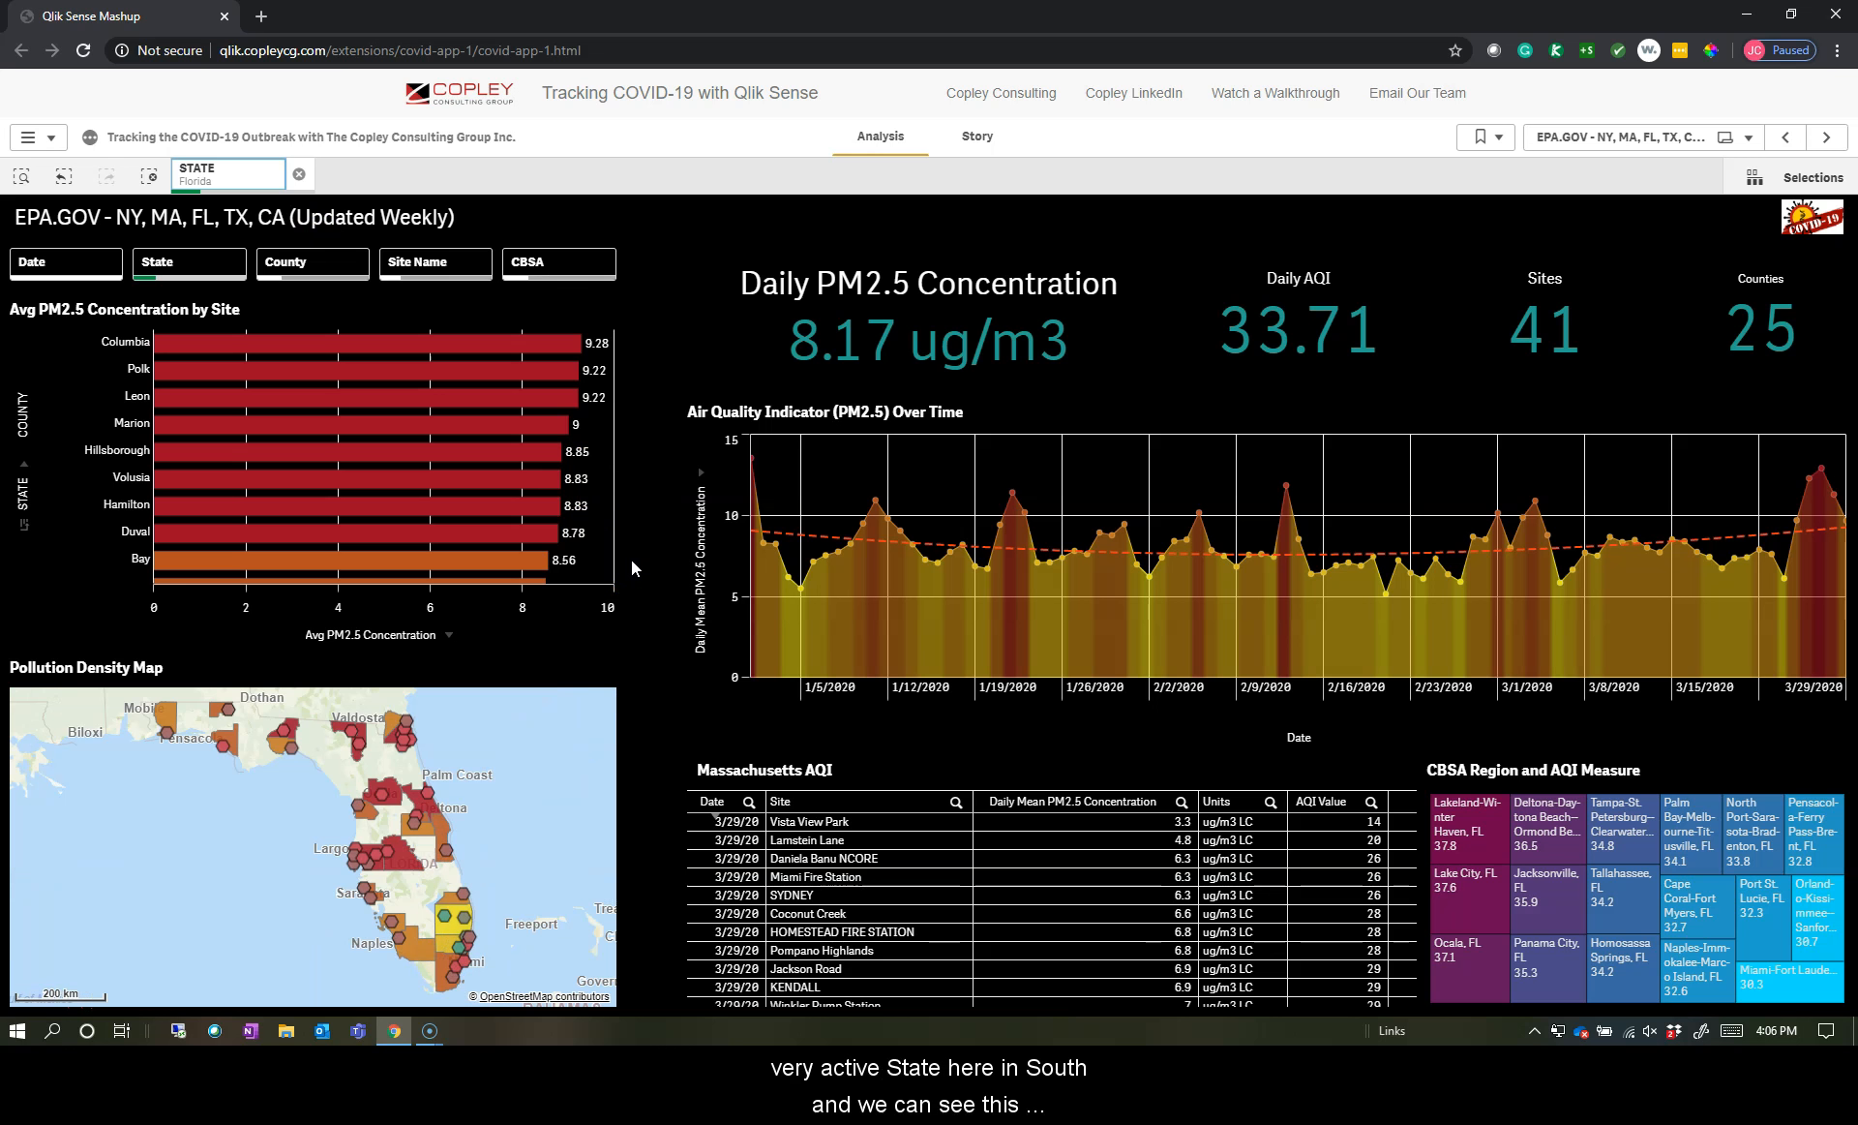
mouse_move(769, 569)
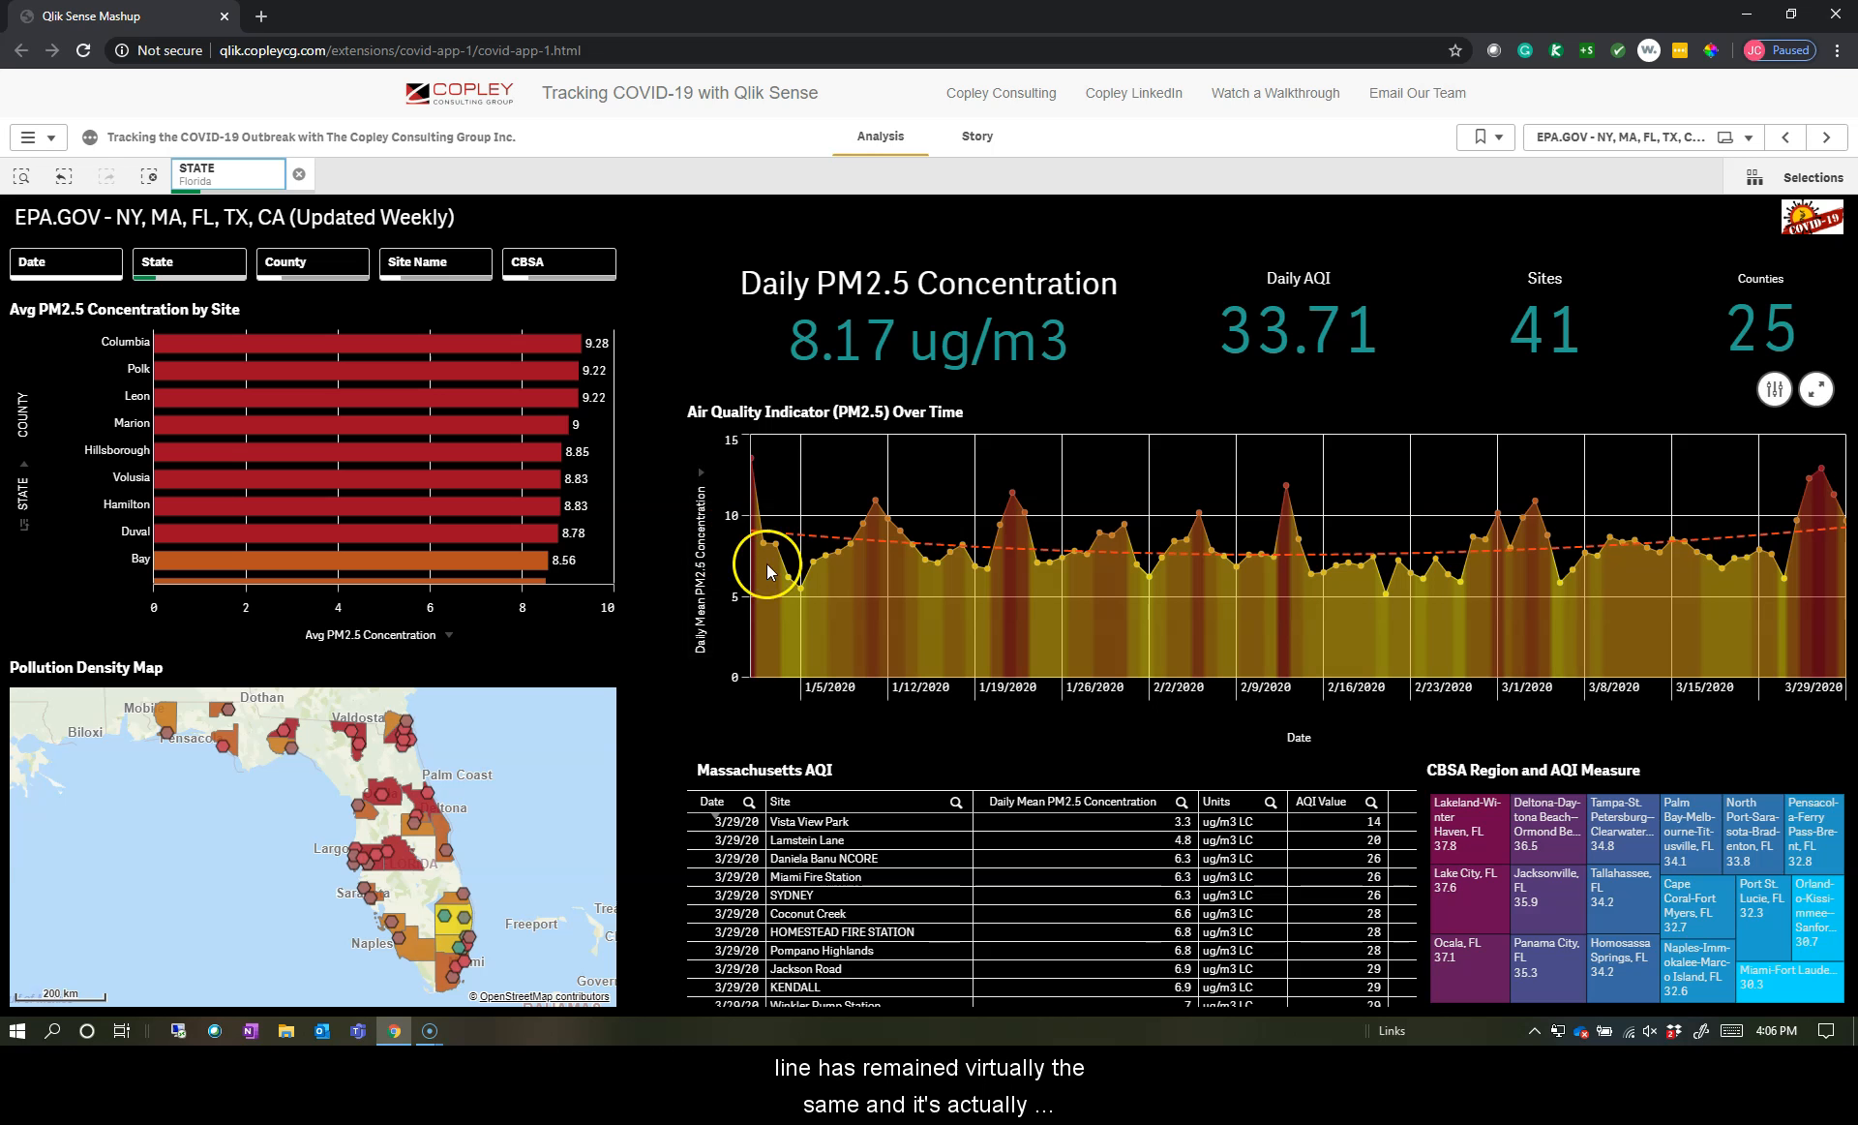
mouse_move(1376, 548)
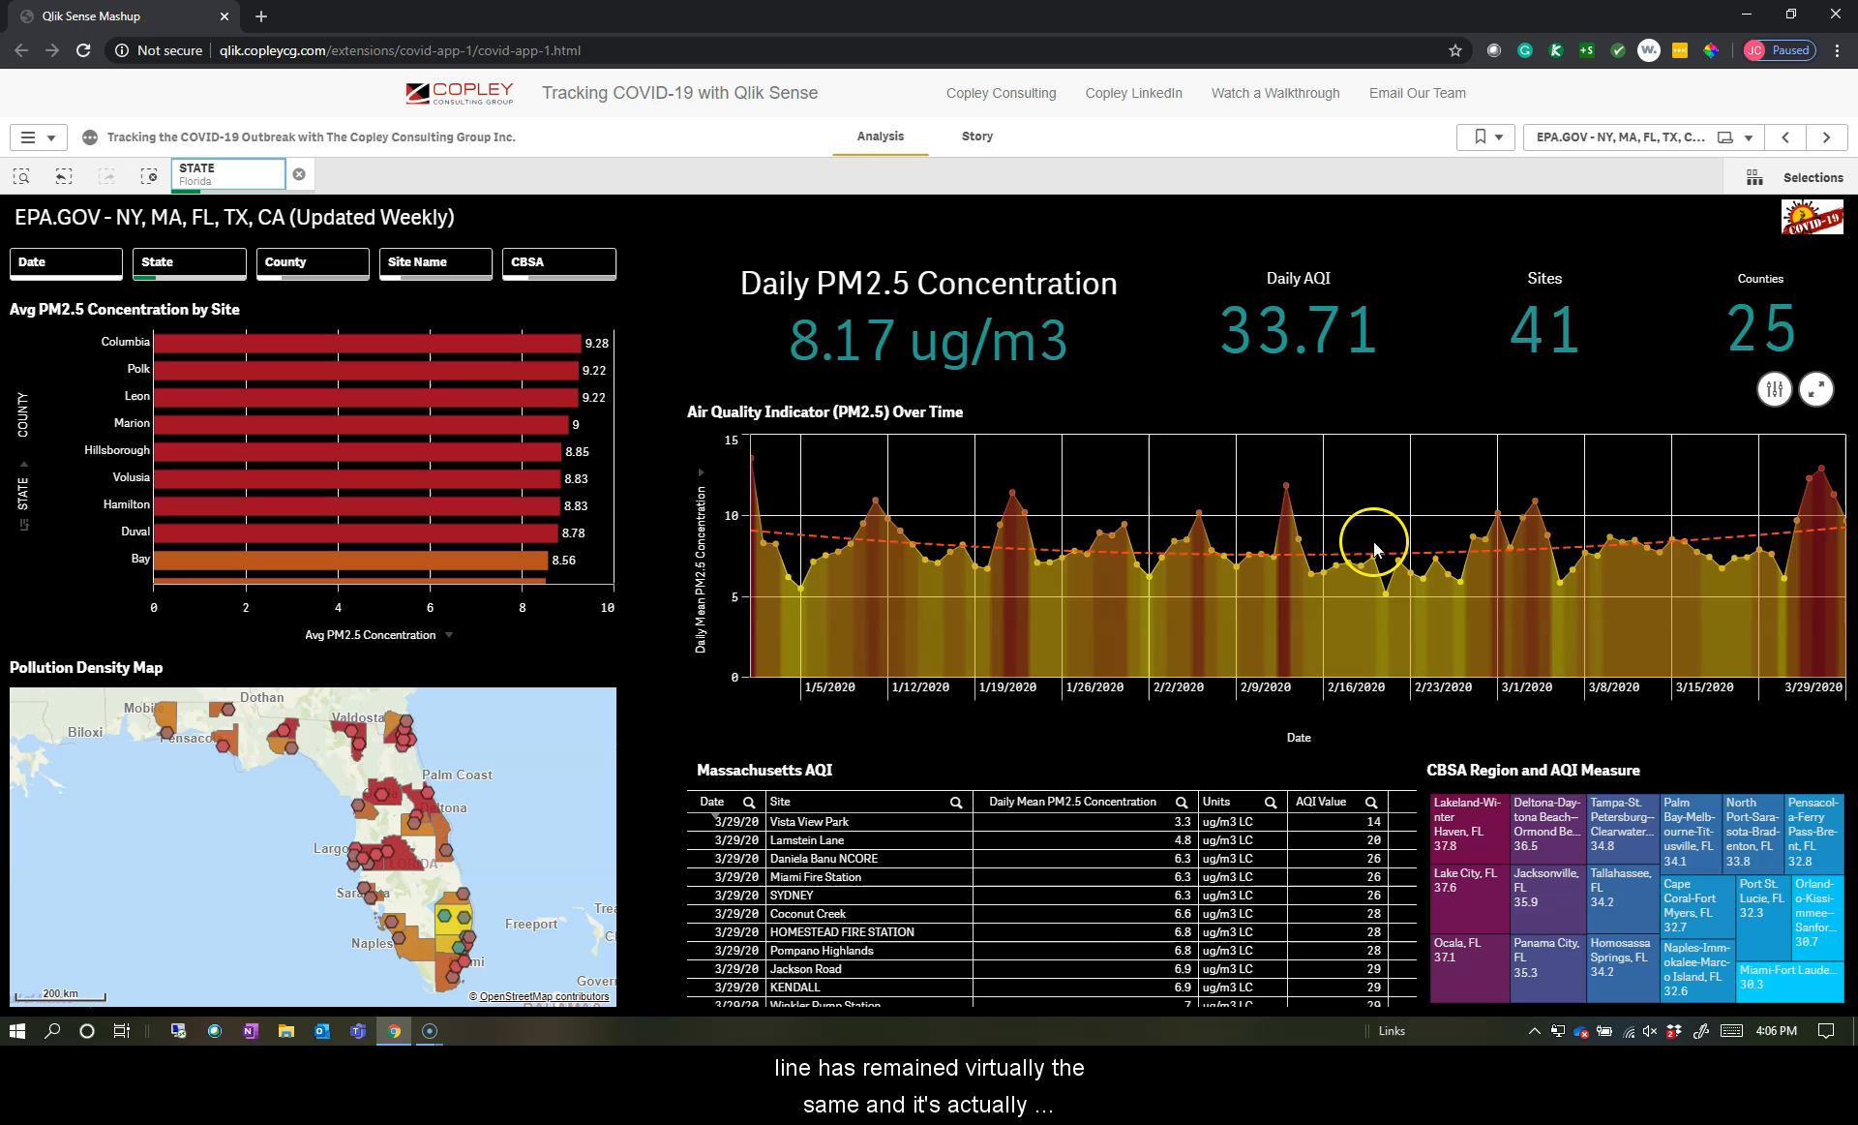
mouse_move(1824, 579)
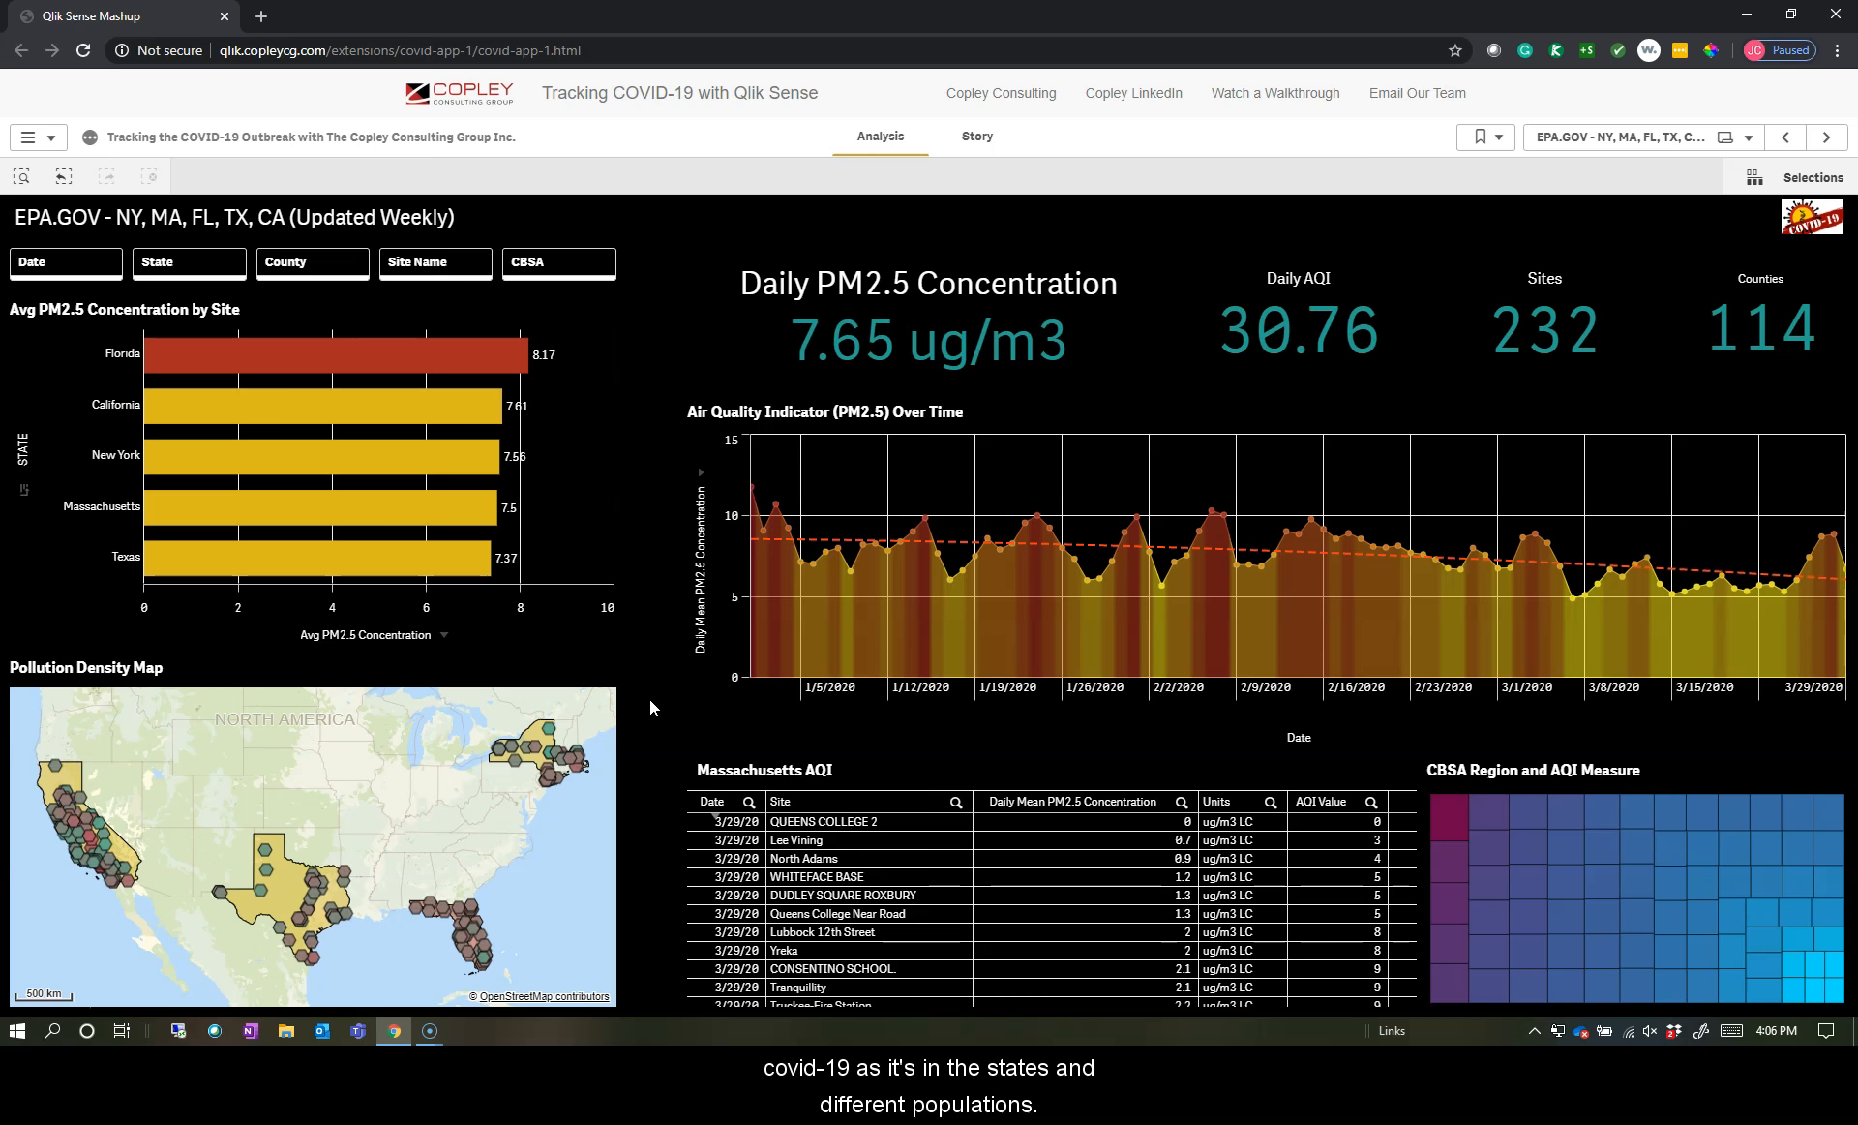
left_click(1827, 136)
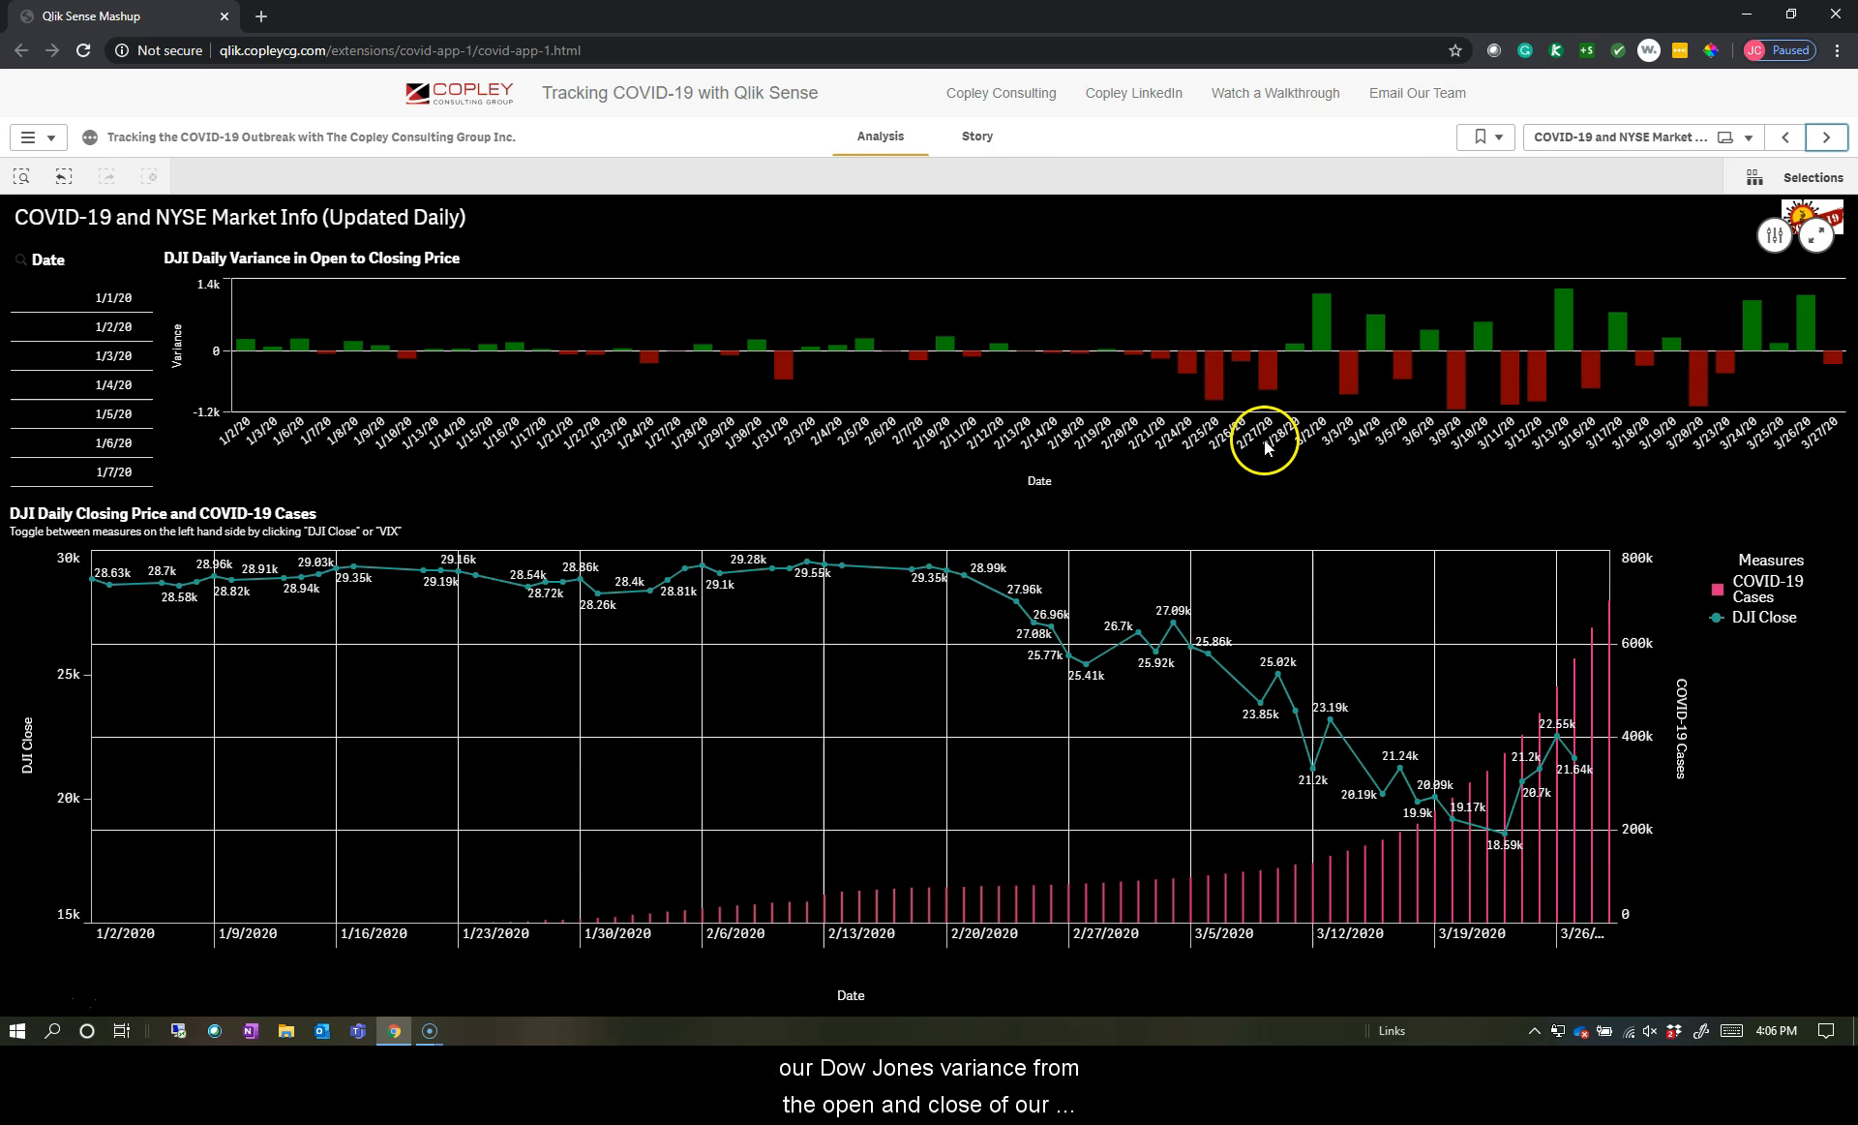
mouse_move(1264, 470)
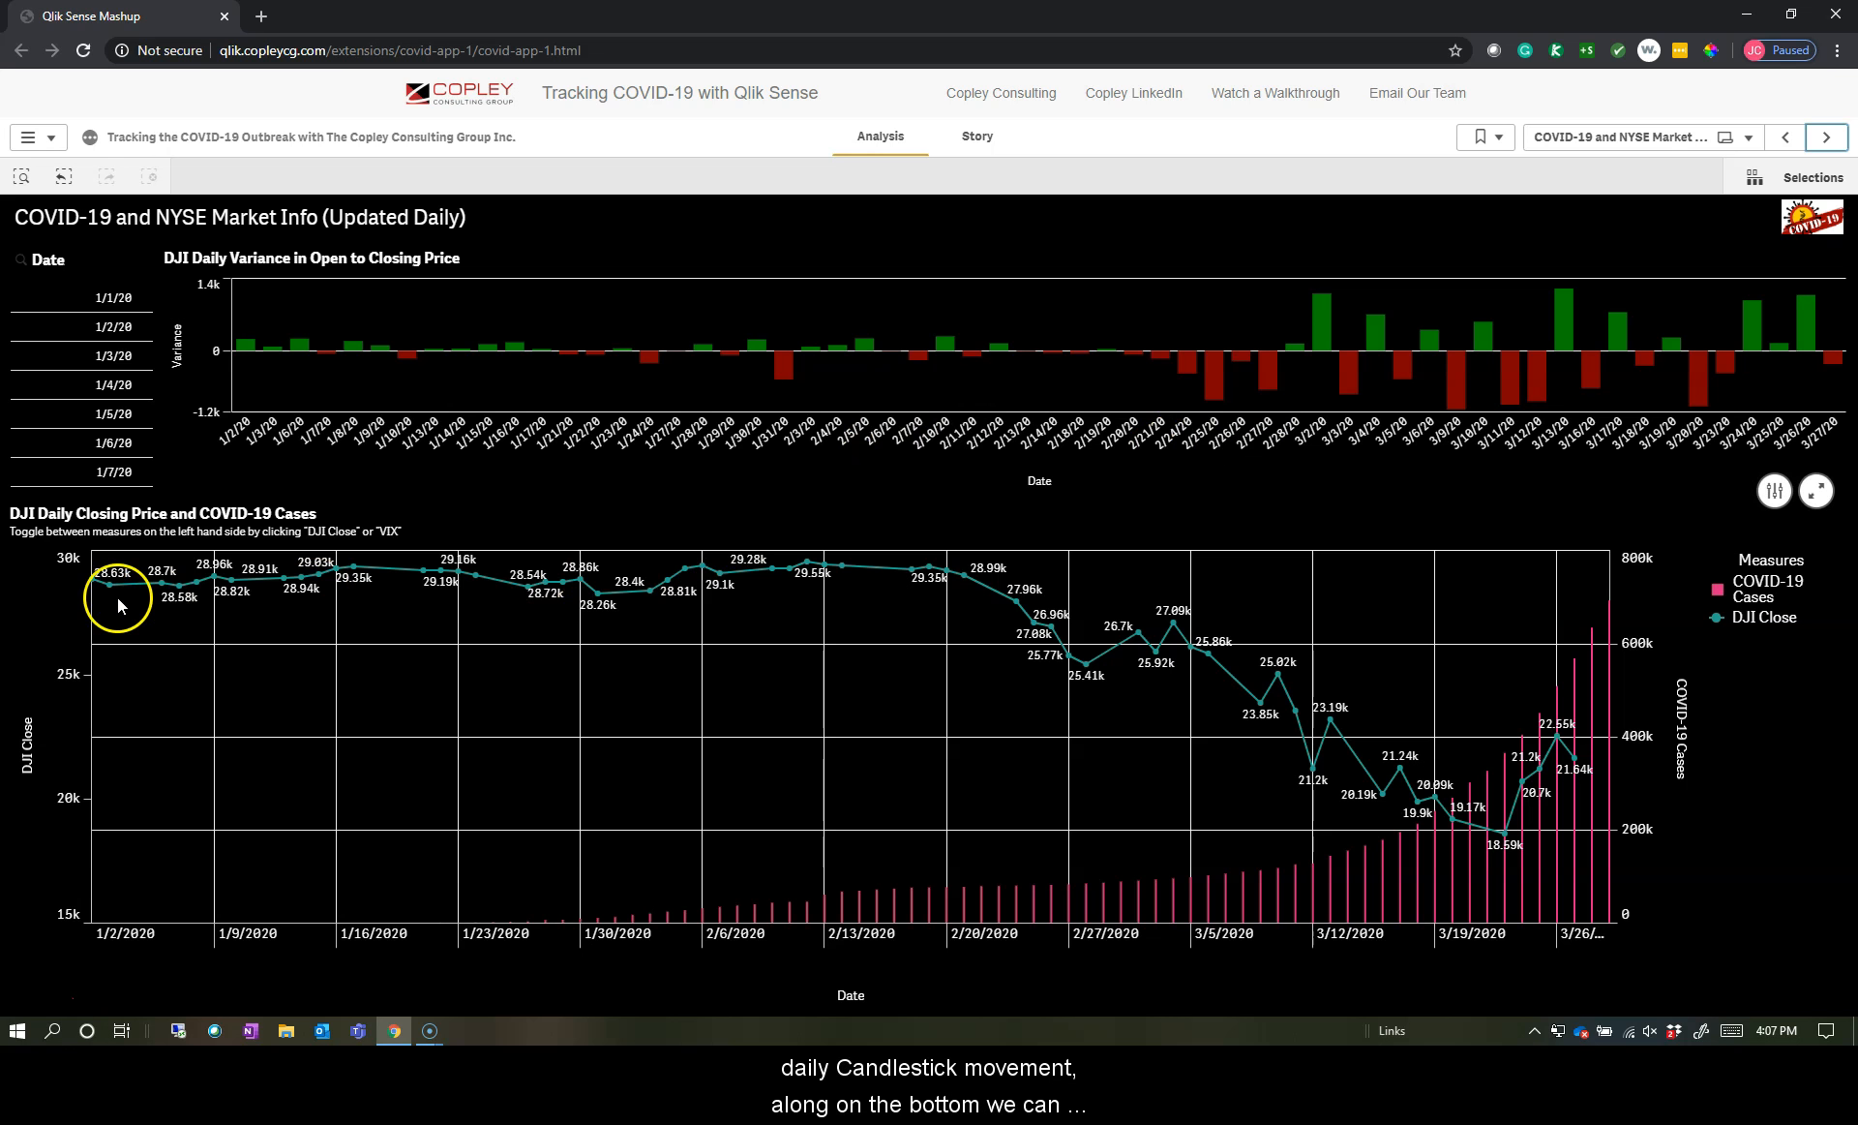
mouse_move(805, 590)
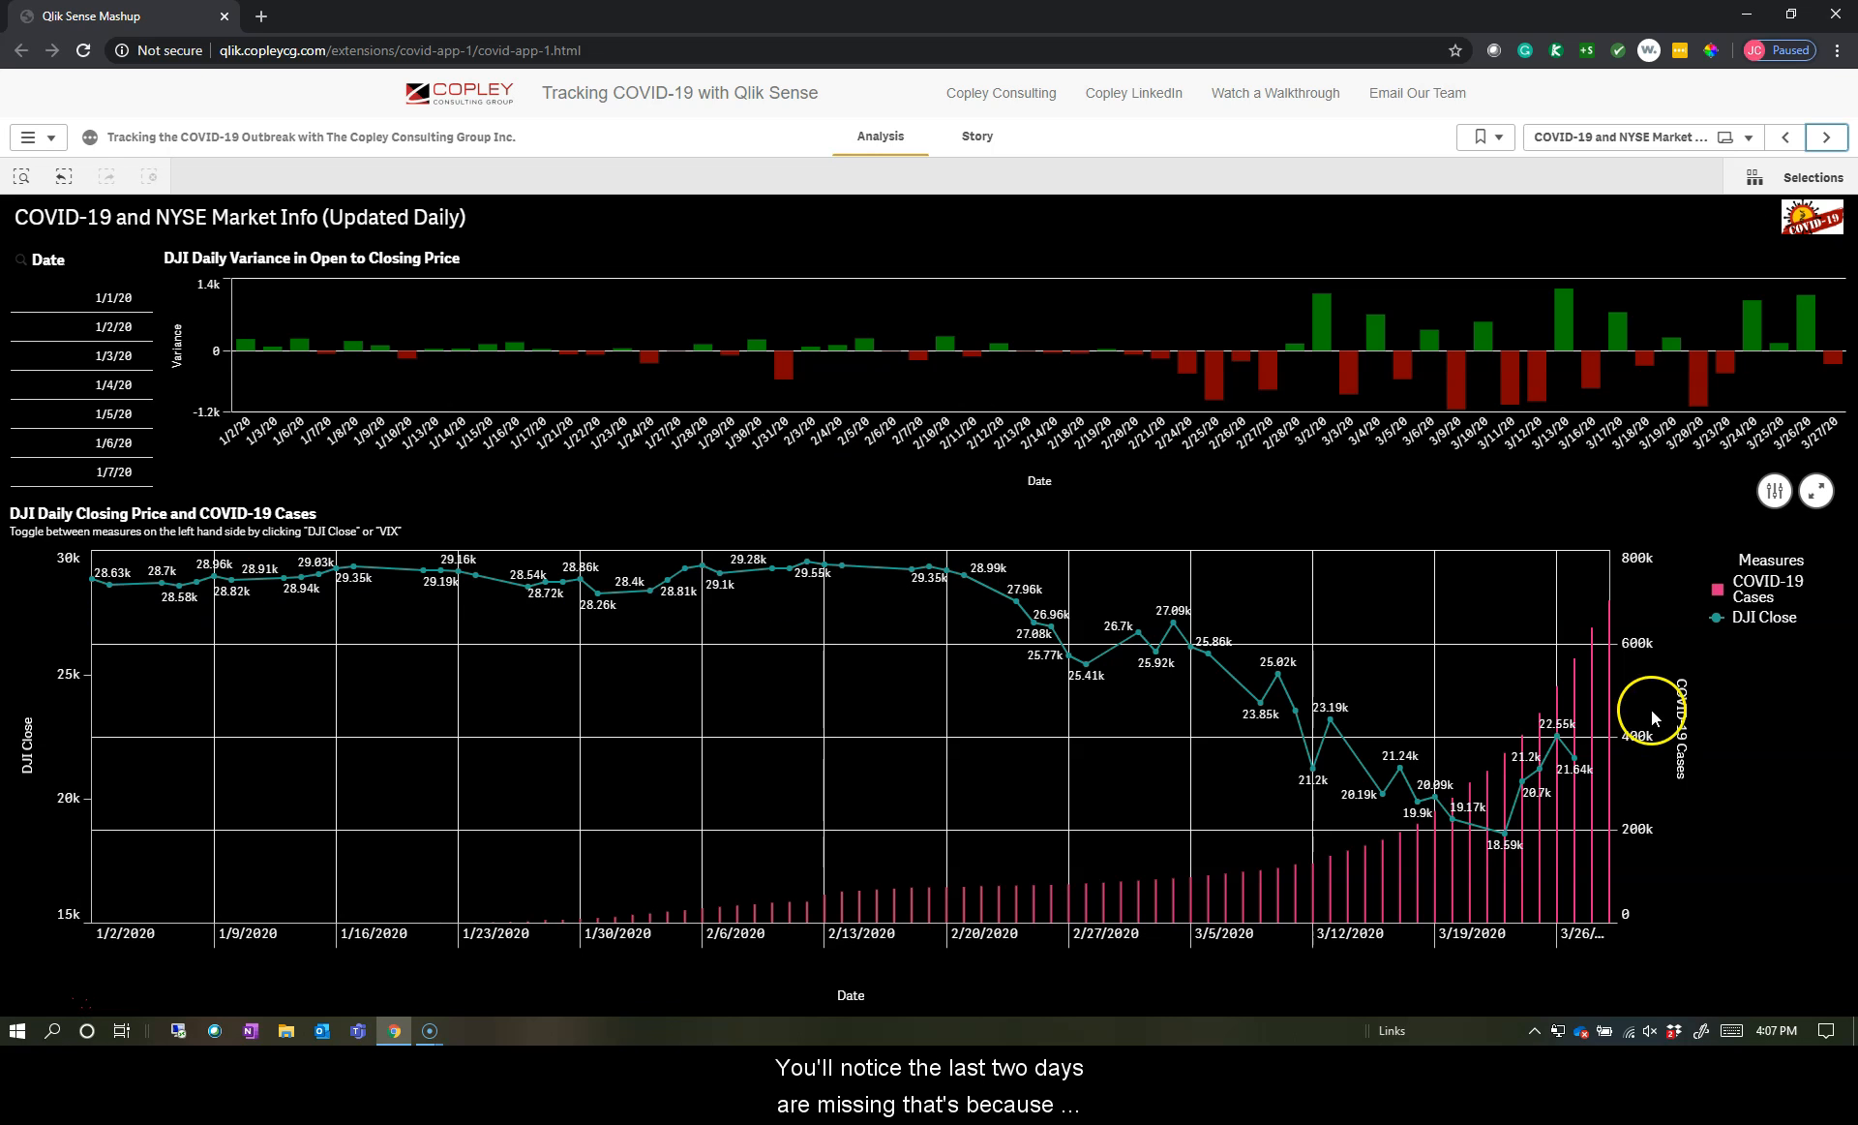
mouse_move(1657, 713)
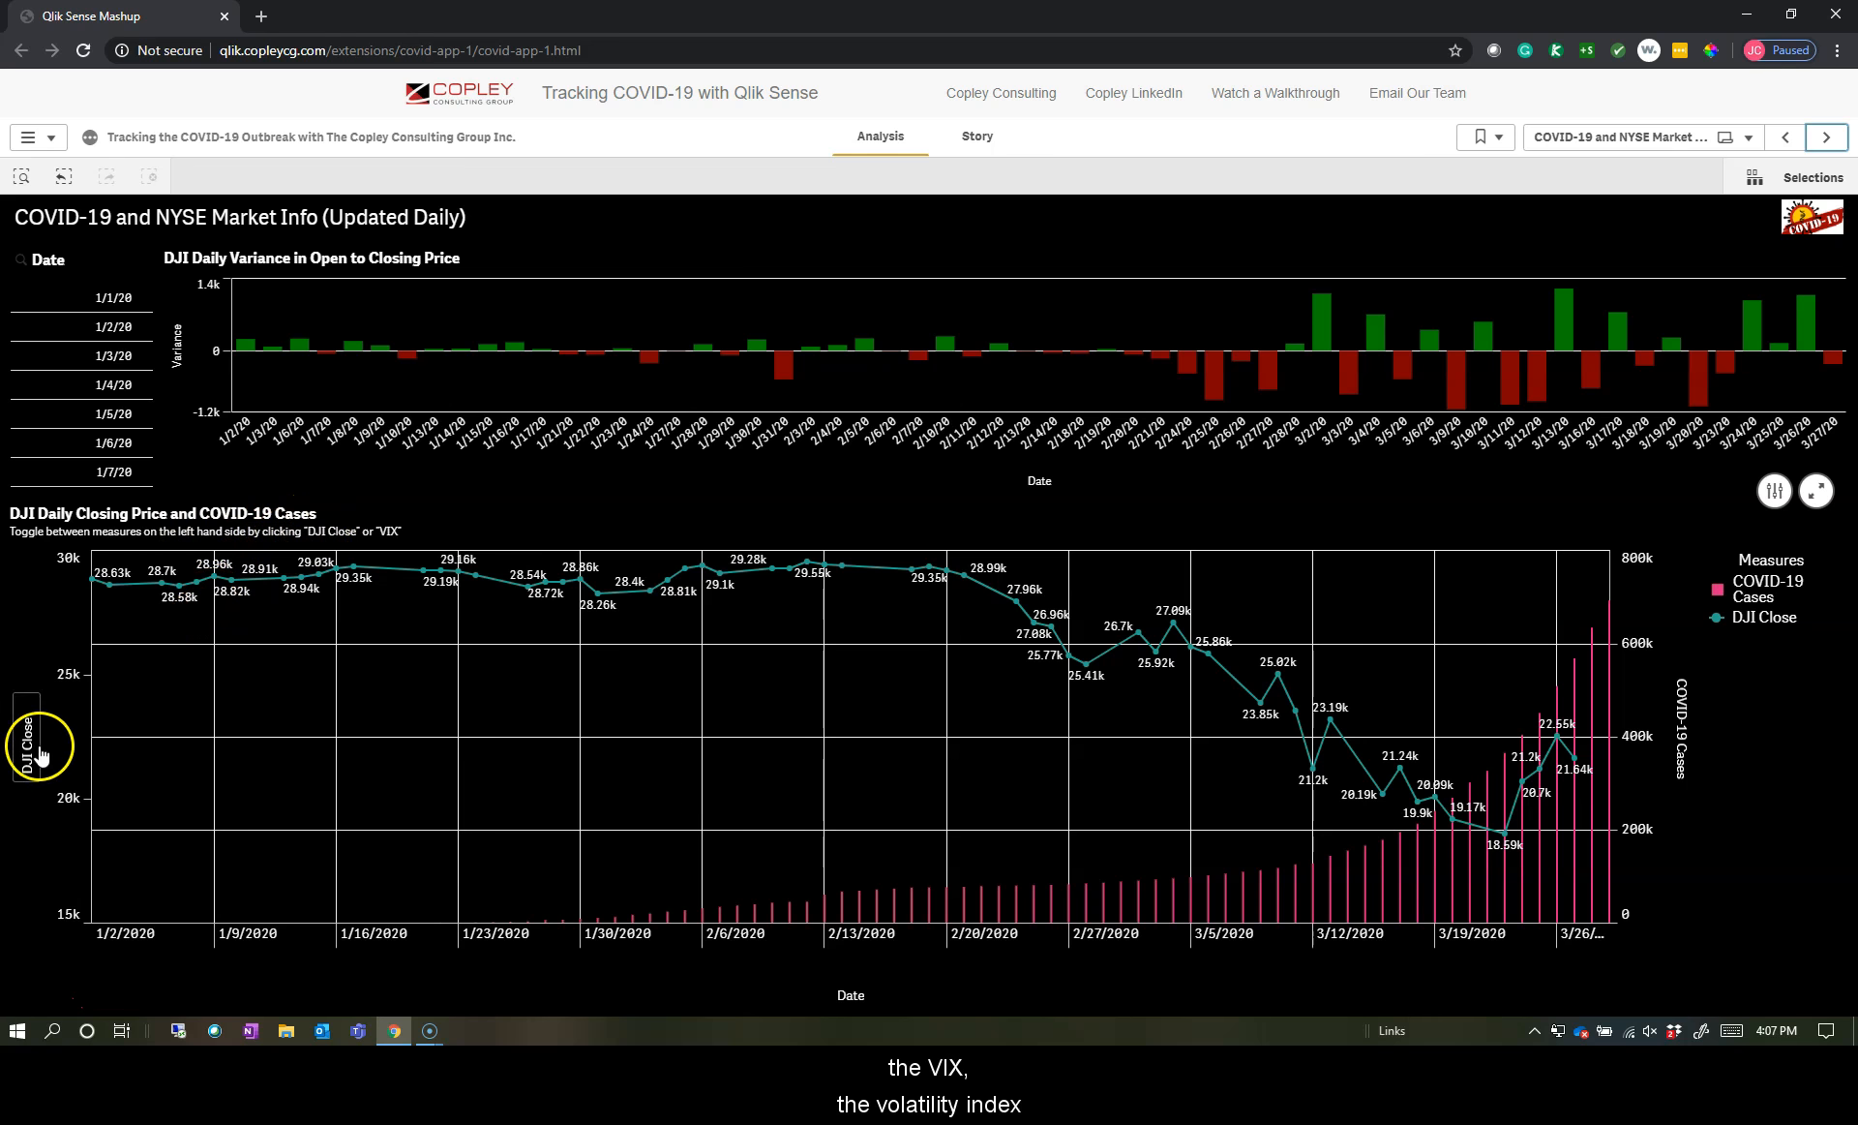
- Switch the closing-price chart from DJI Close to VIX Close
left_click(17, 743)
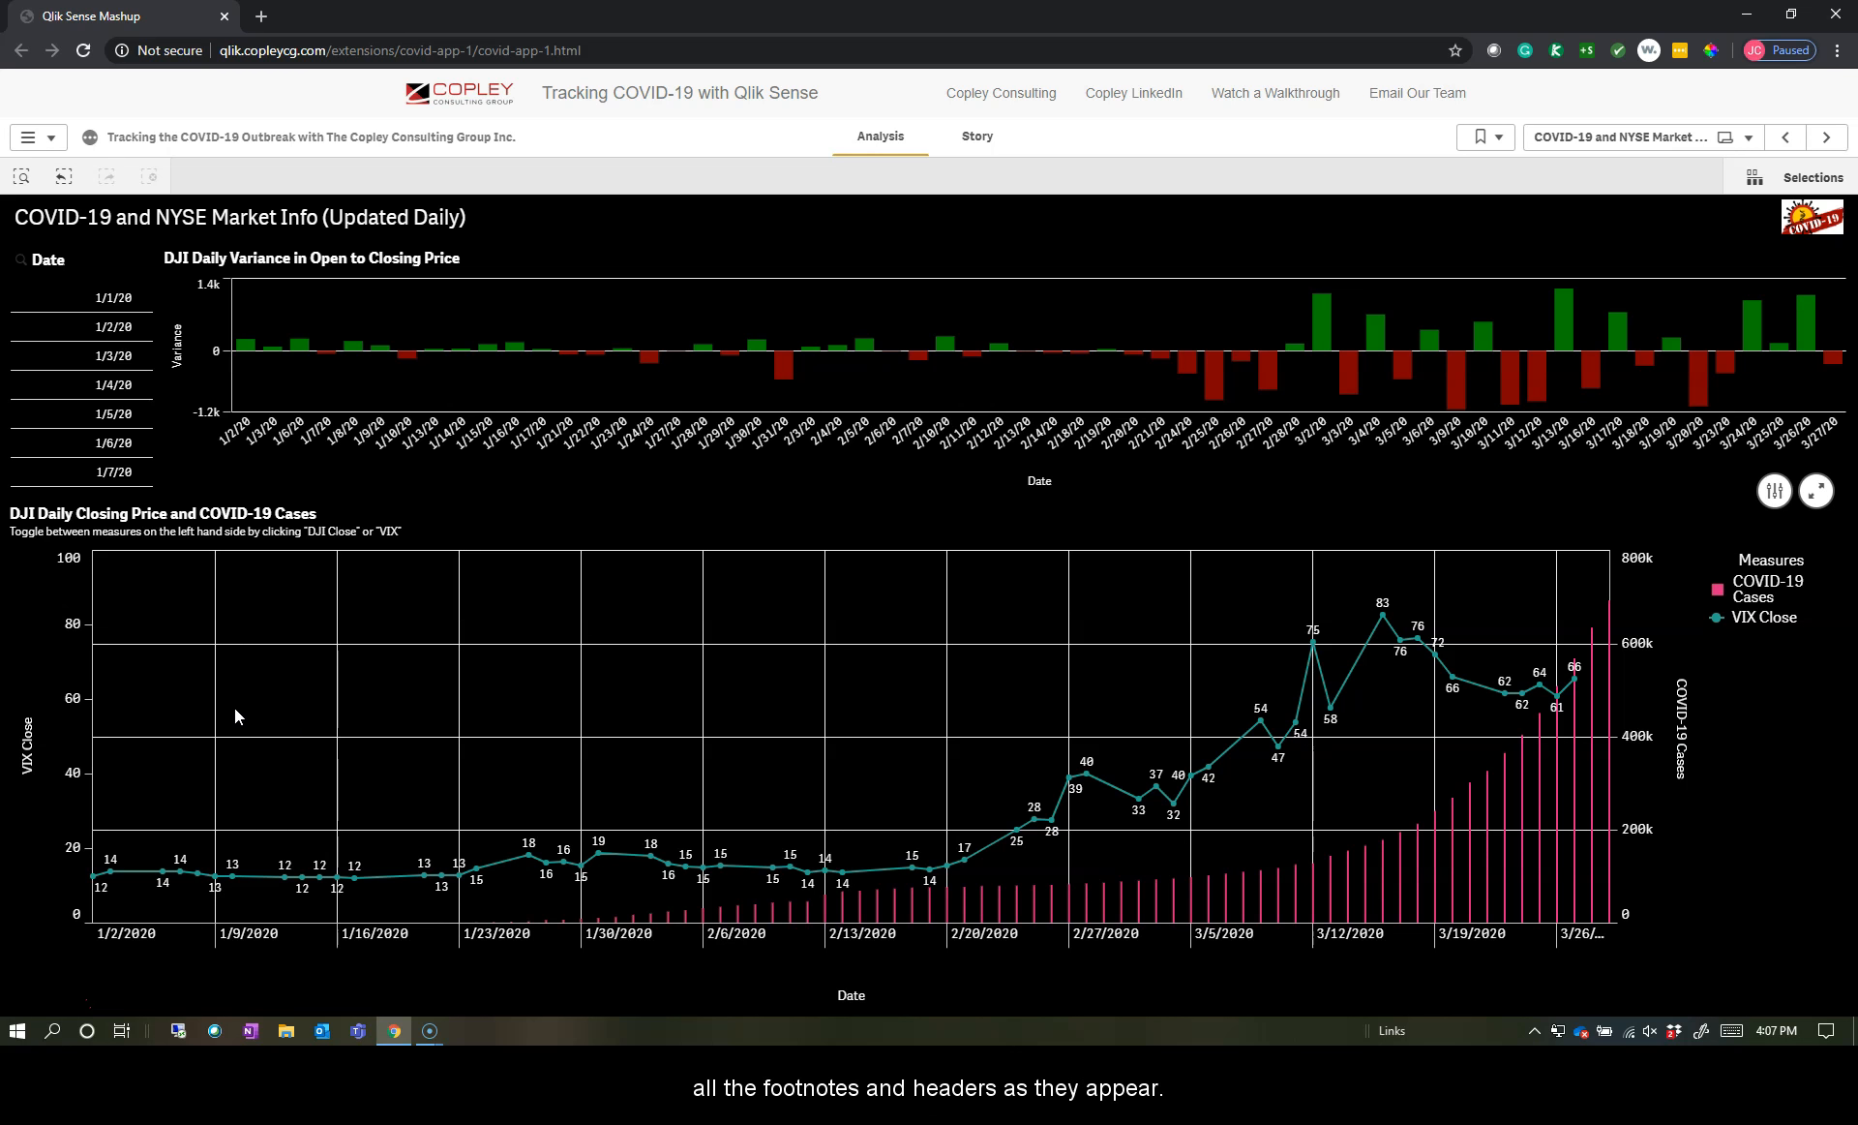
mouse_move(536, 817)
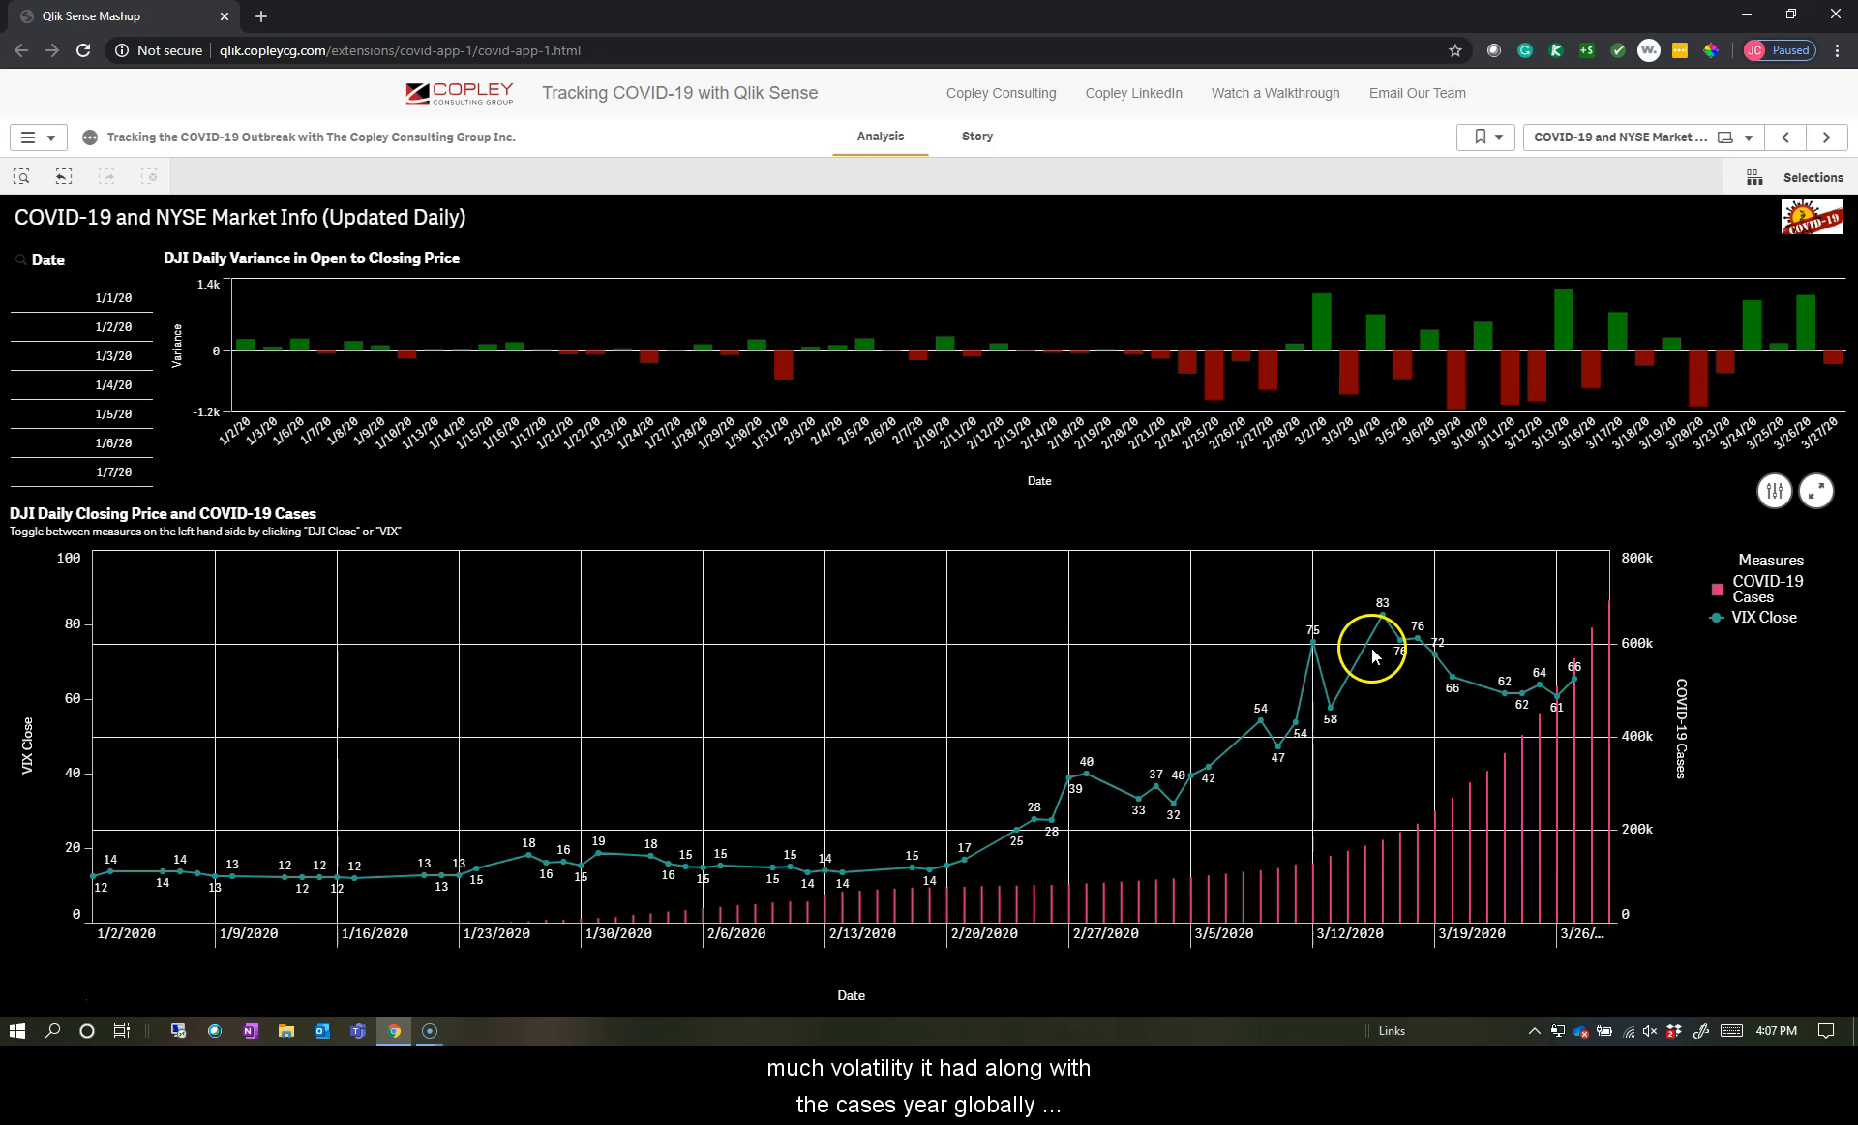
mouse_move(1618, 615)
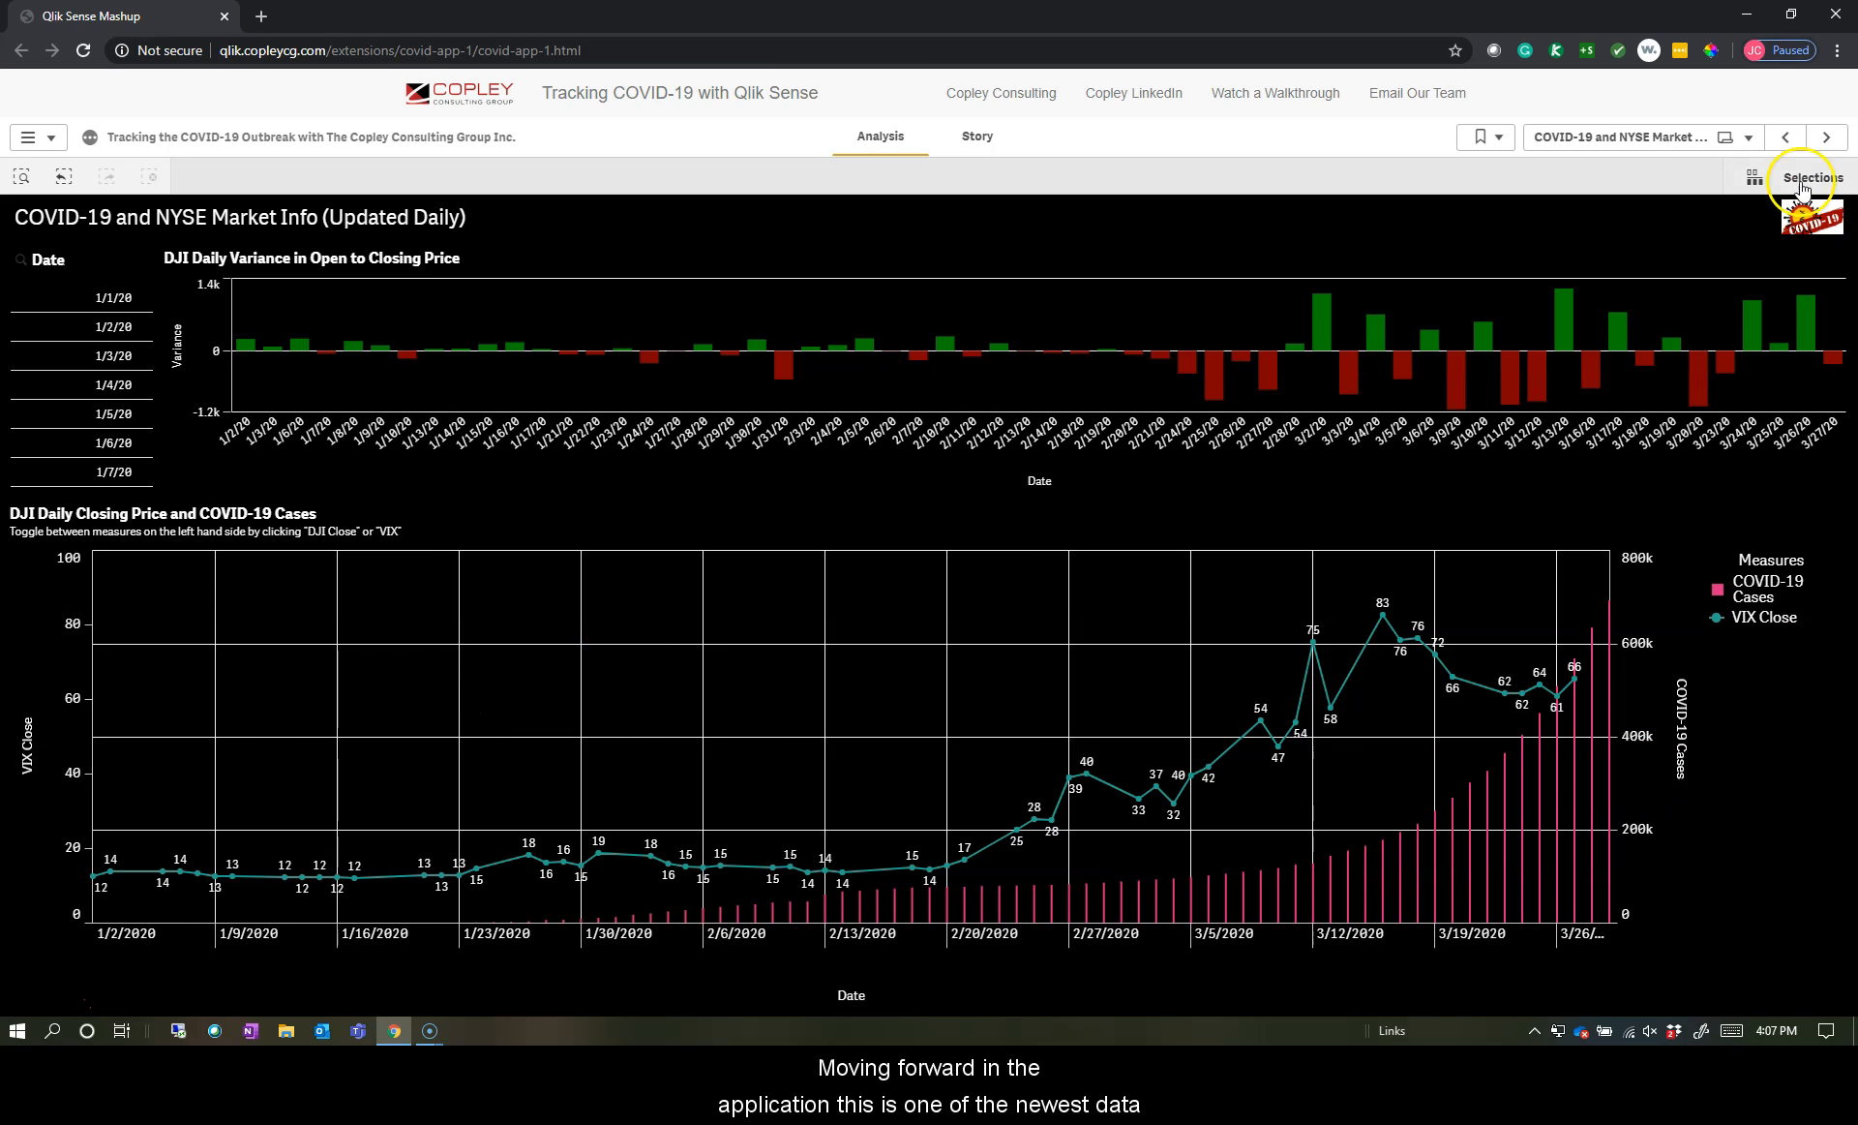
- Advance to the WHO Situation Reports sheet
left_click(1827, 136)
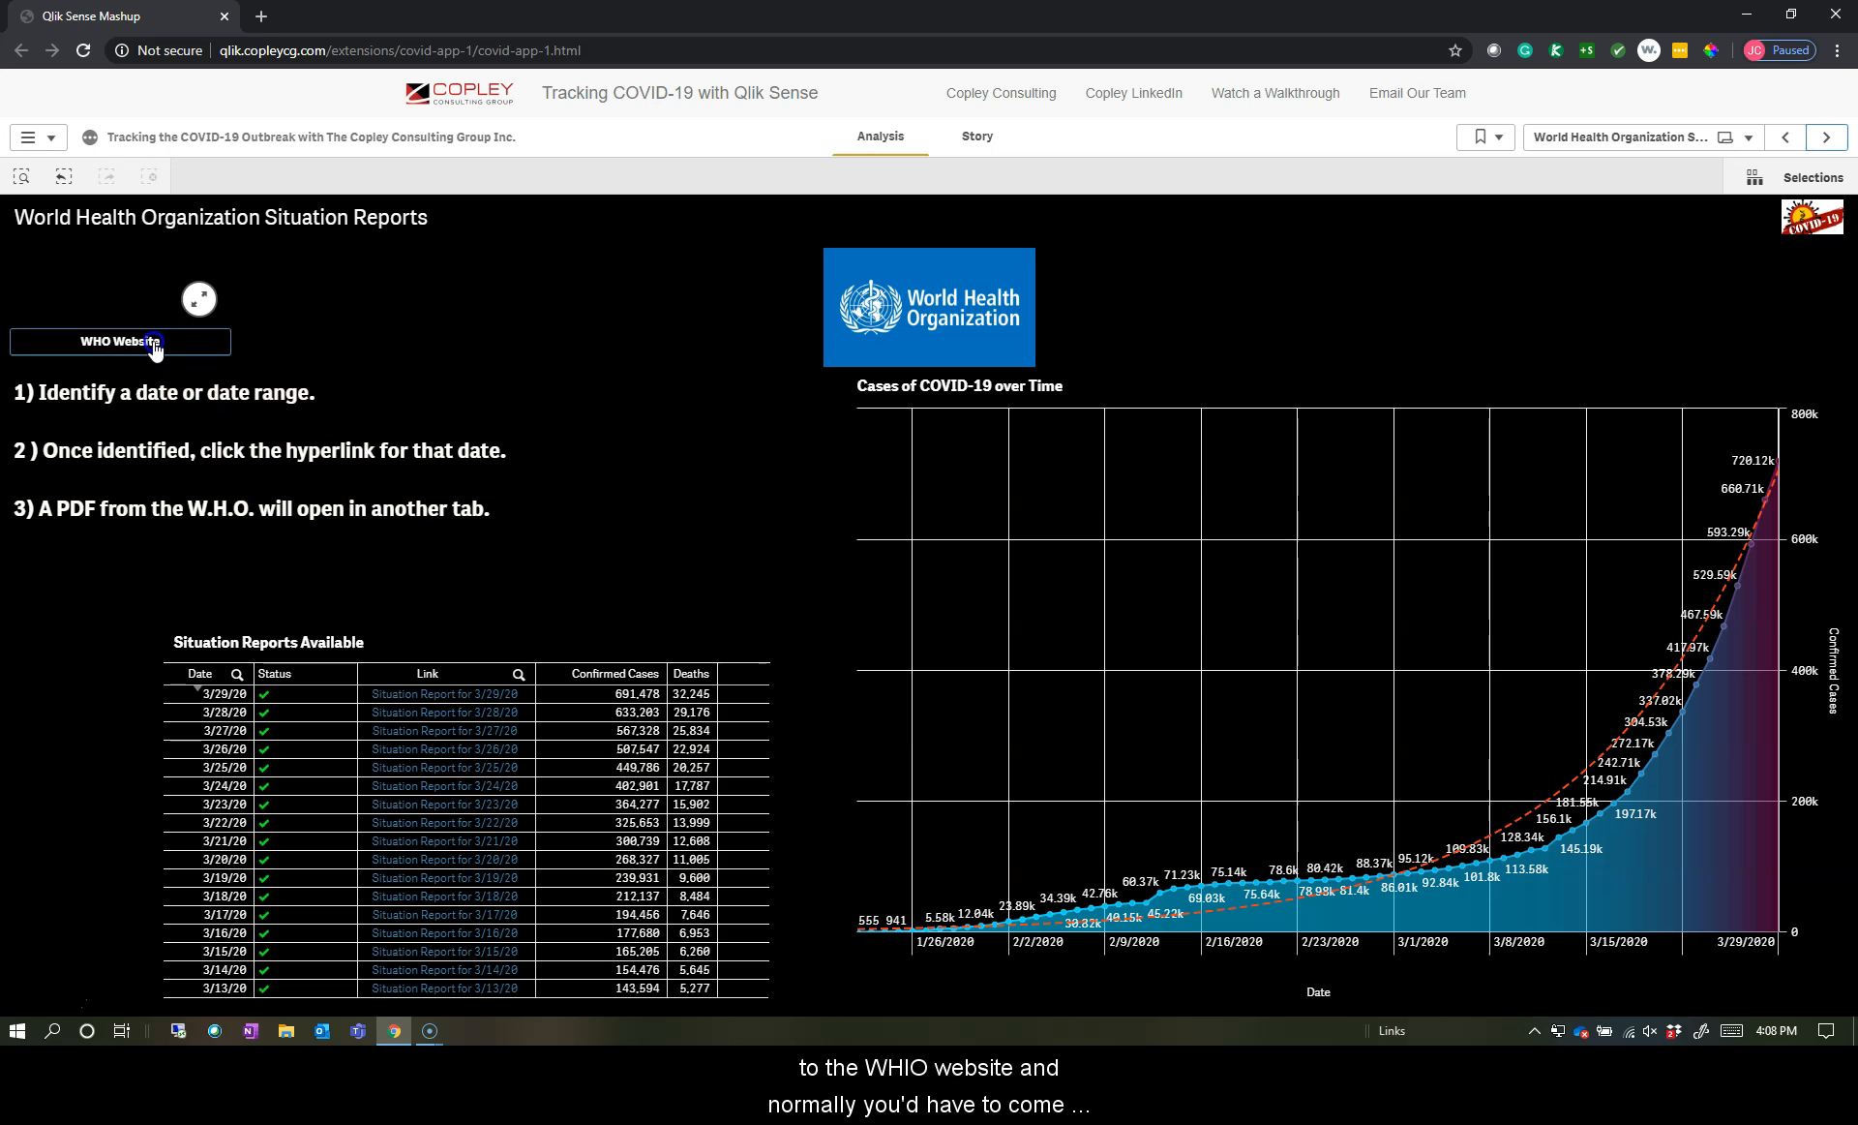
- Launch the WHO coronavirus pandemic website in a new tab
left_click(120, 340)
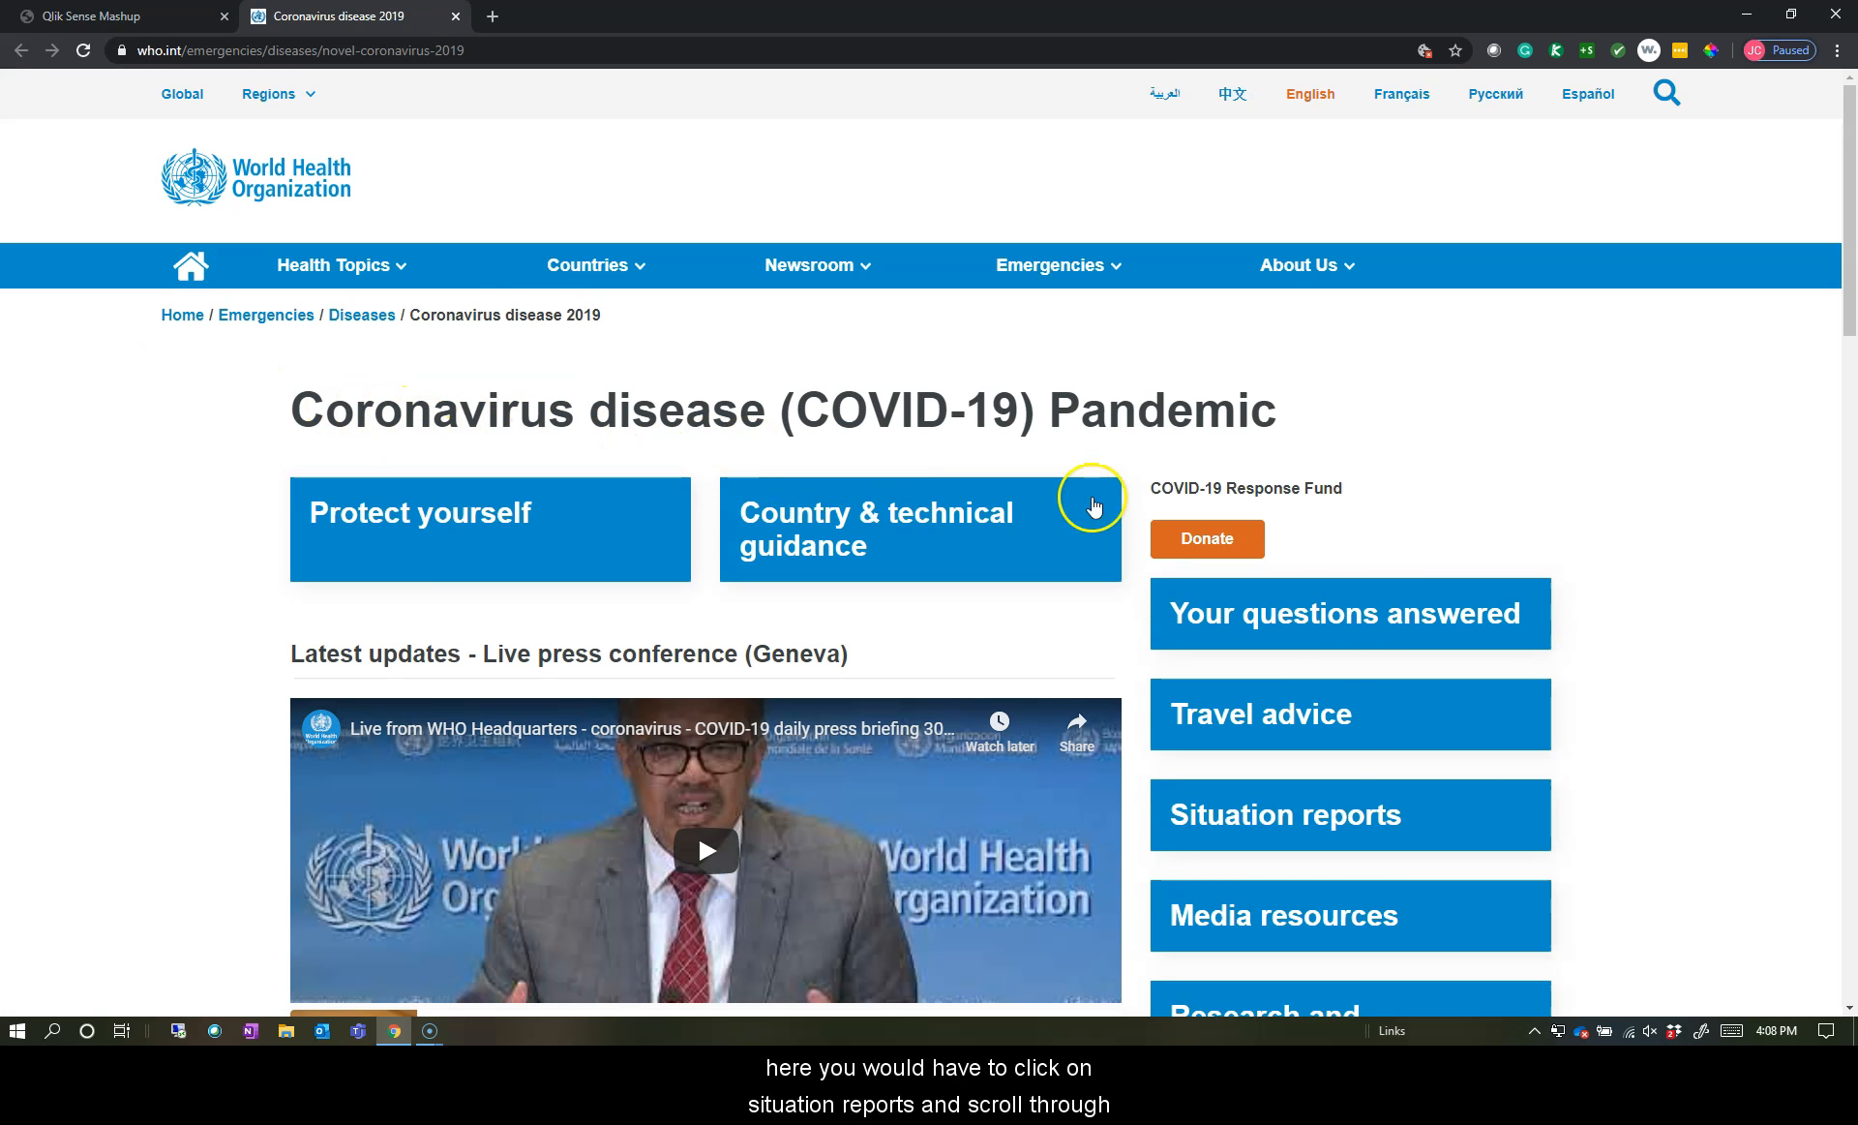
mouse_move(1244, 782)
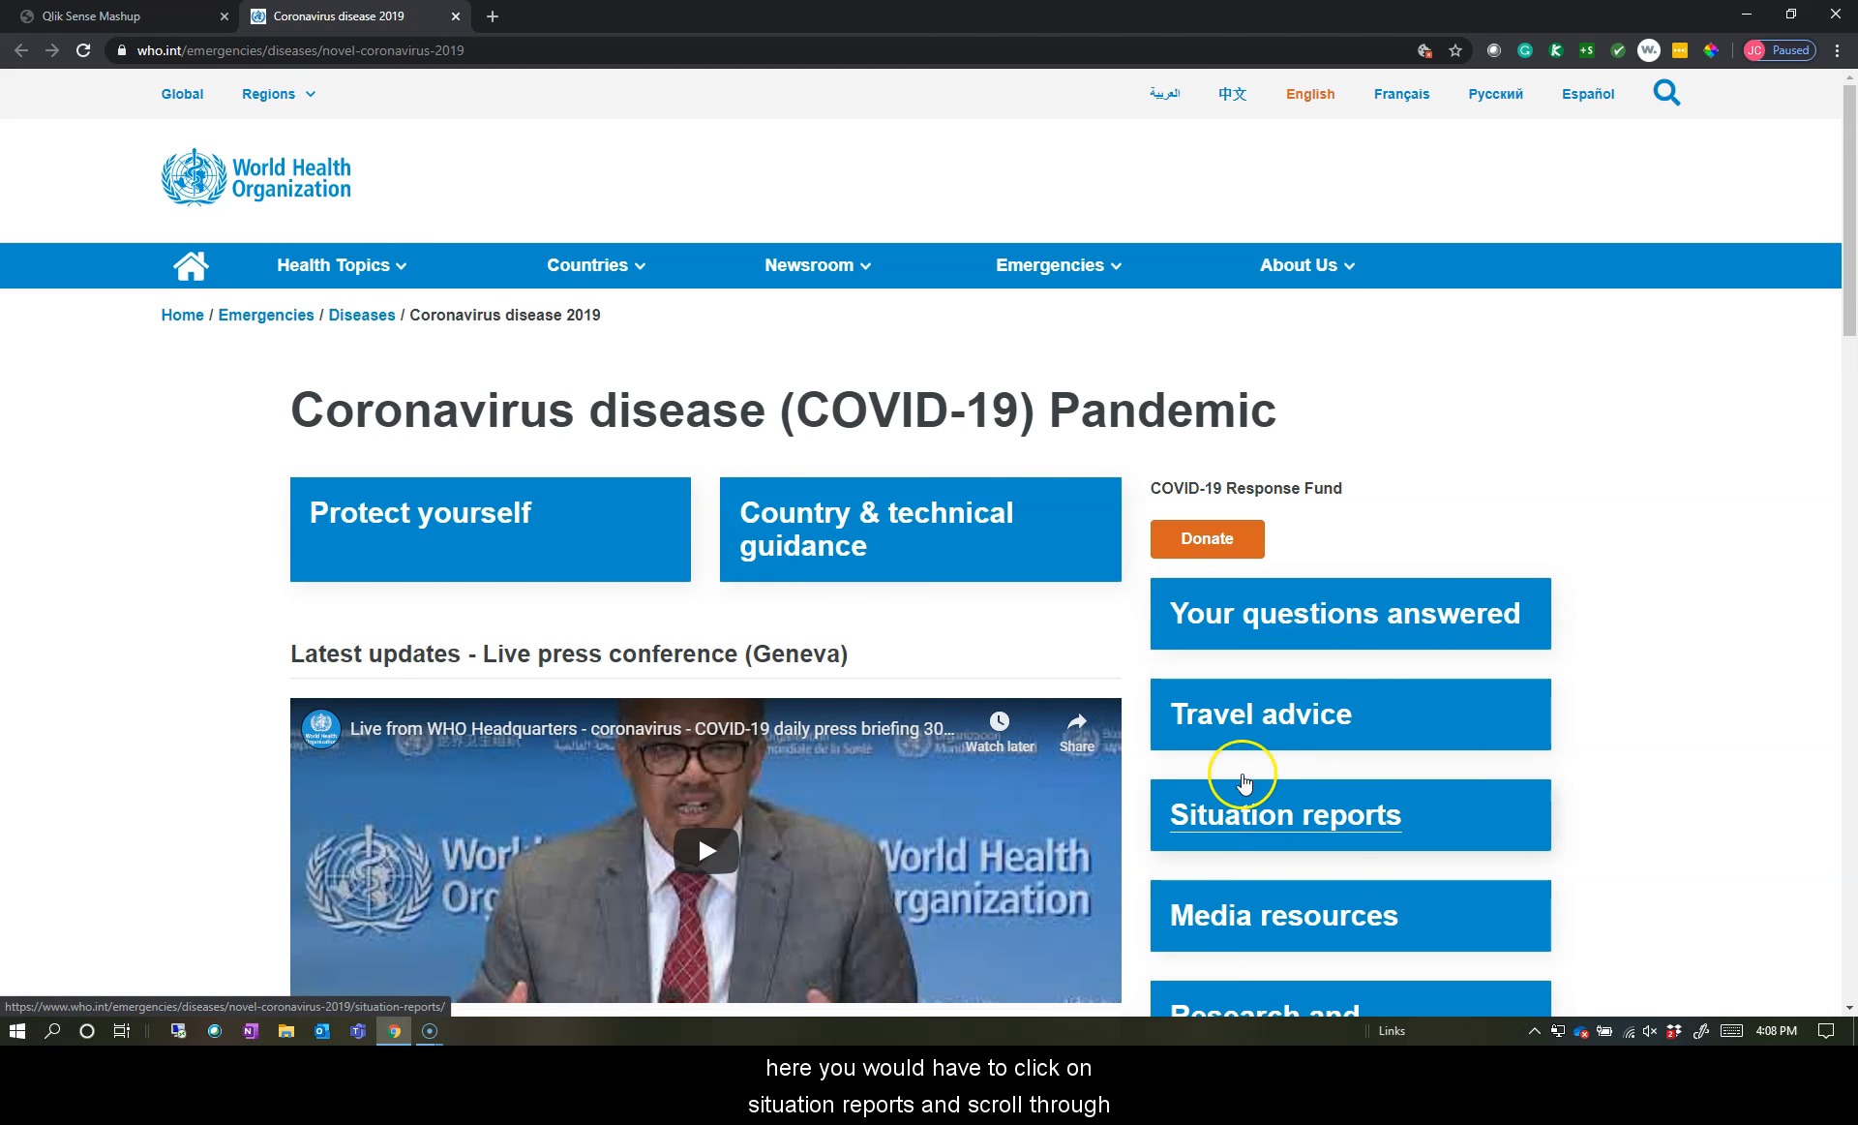
mouse_move(697, 402)
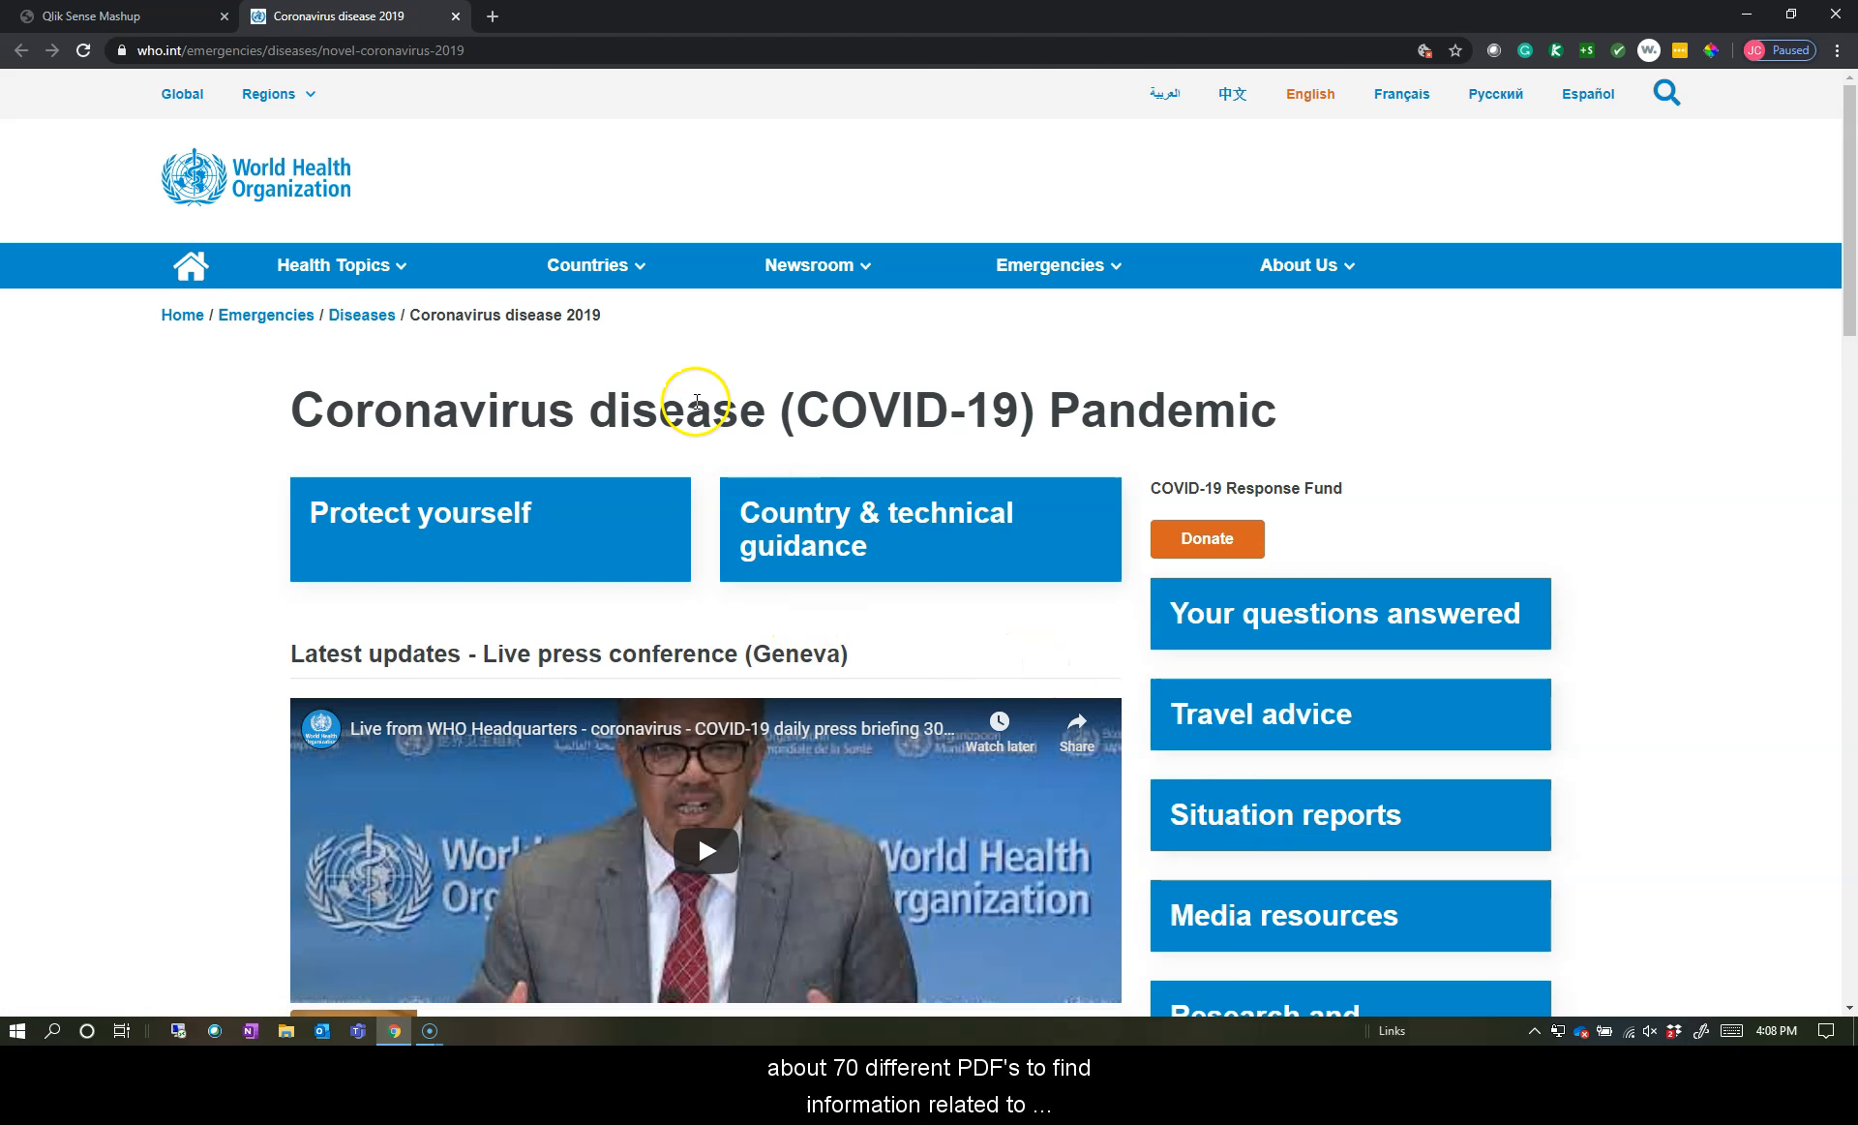
- Return to the Qlik Sense Mashup browser tab
left_click(112, 16)
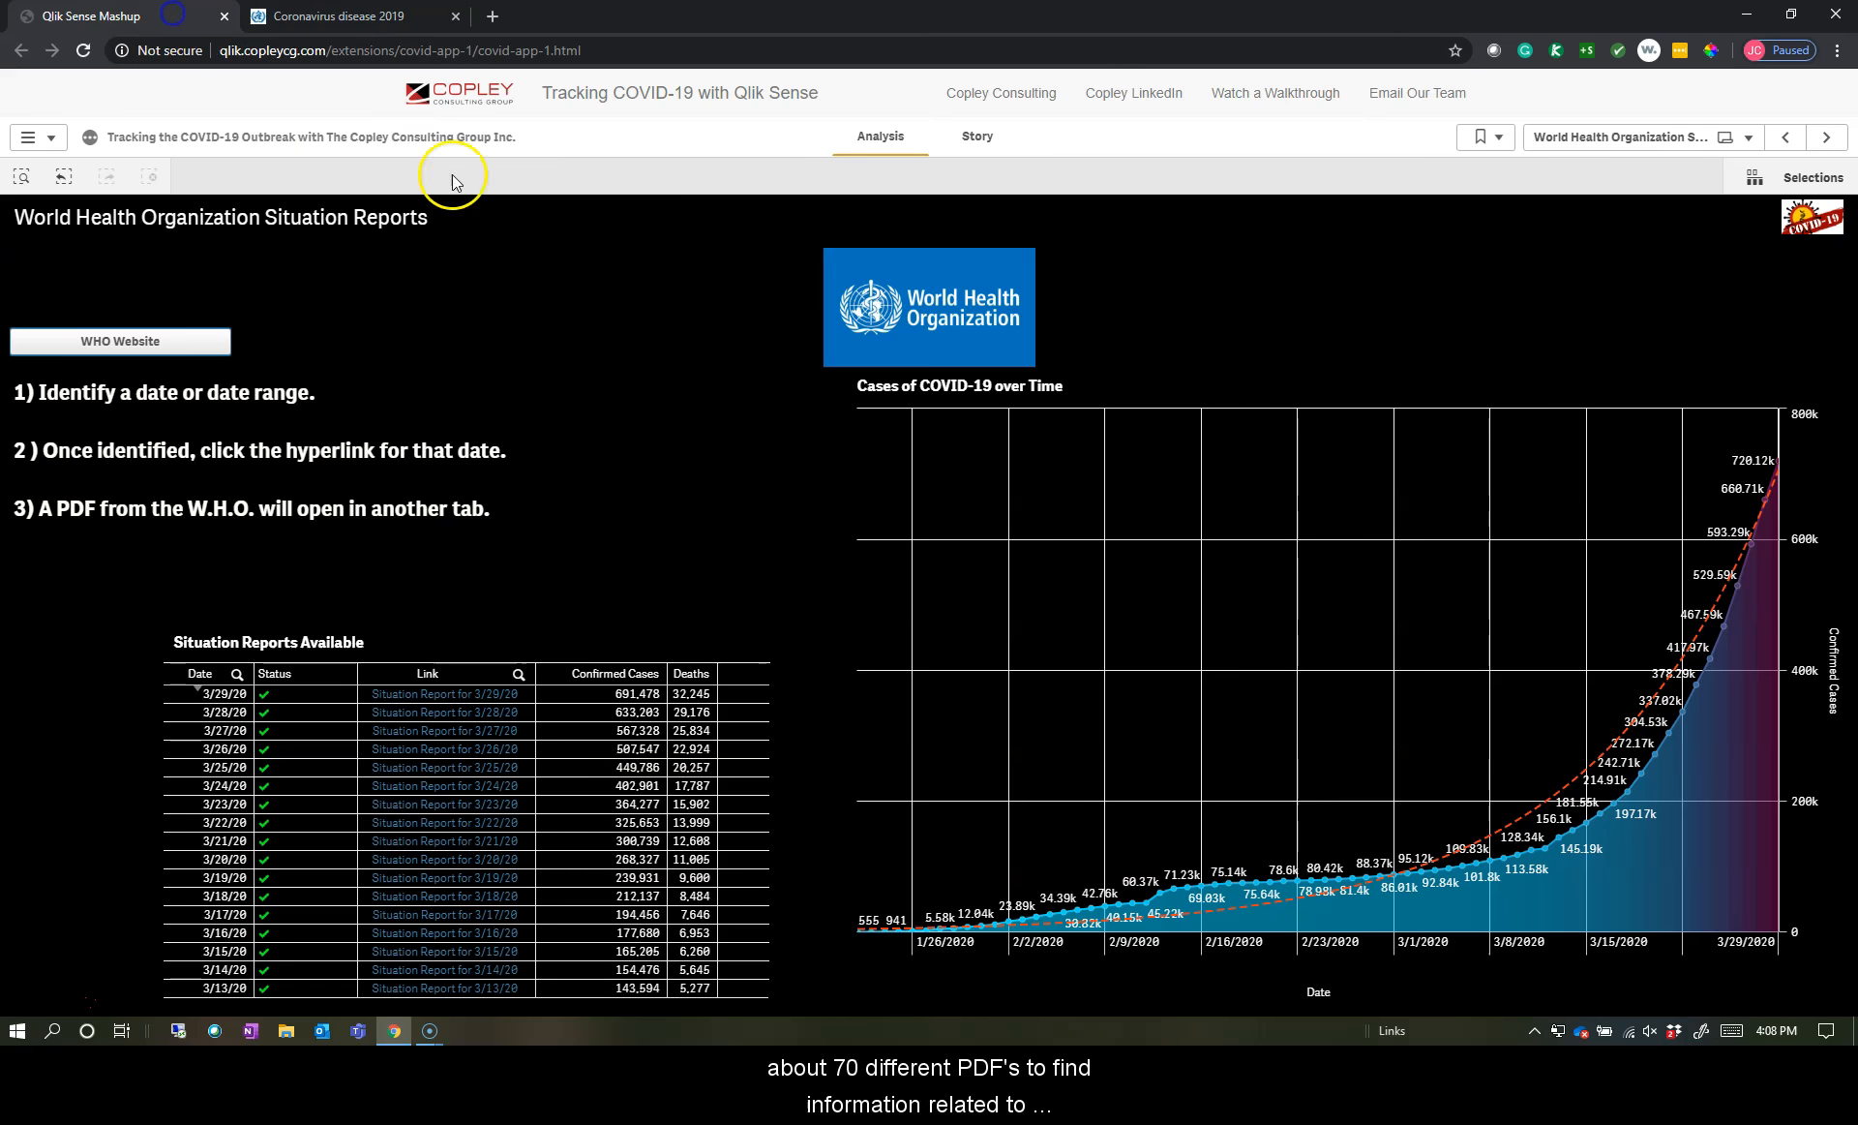
mouse_move(780, 703)
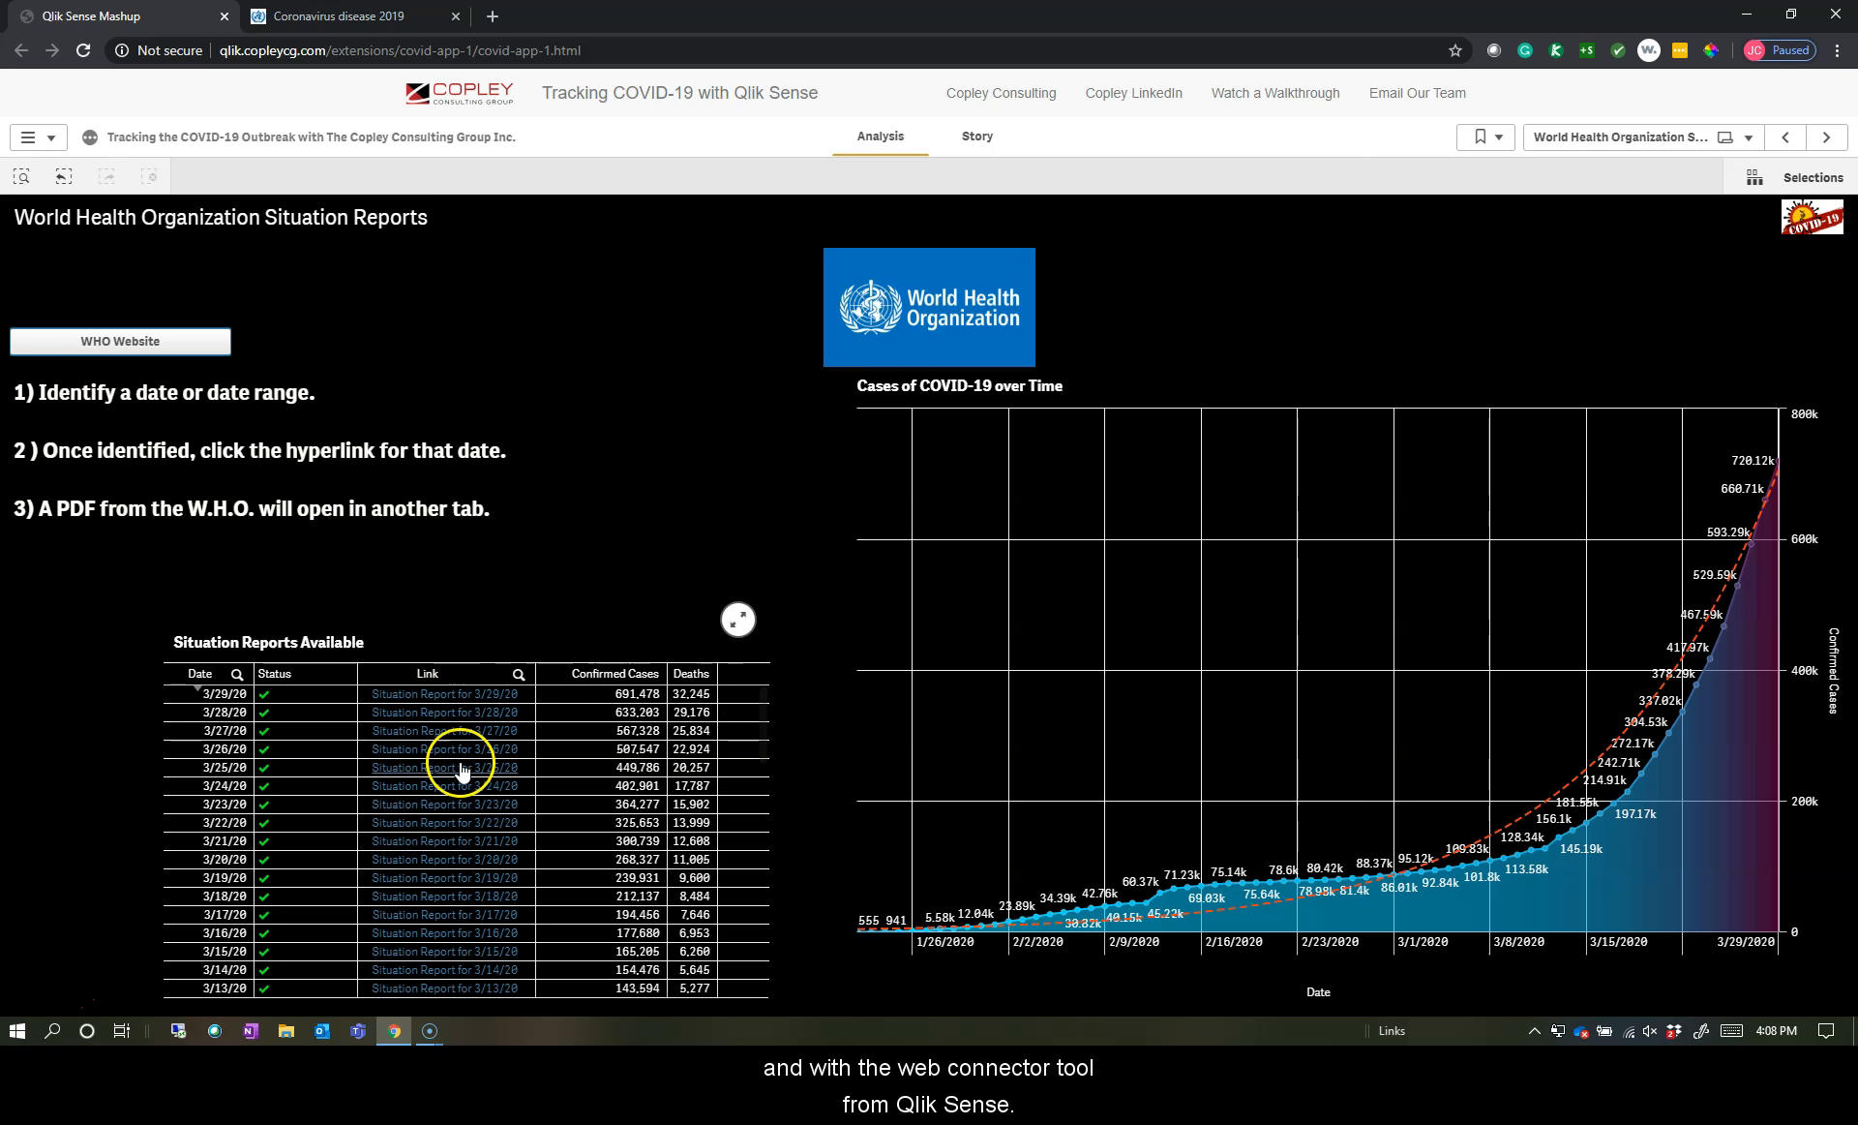
mouse_move(445, 786)
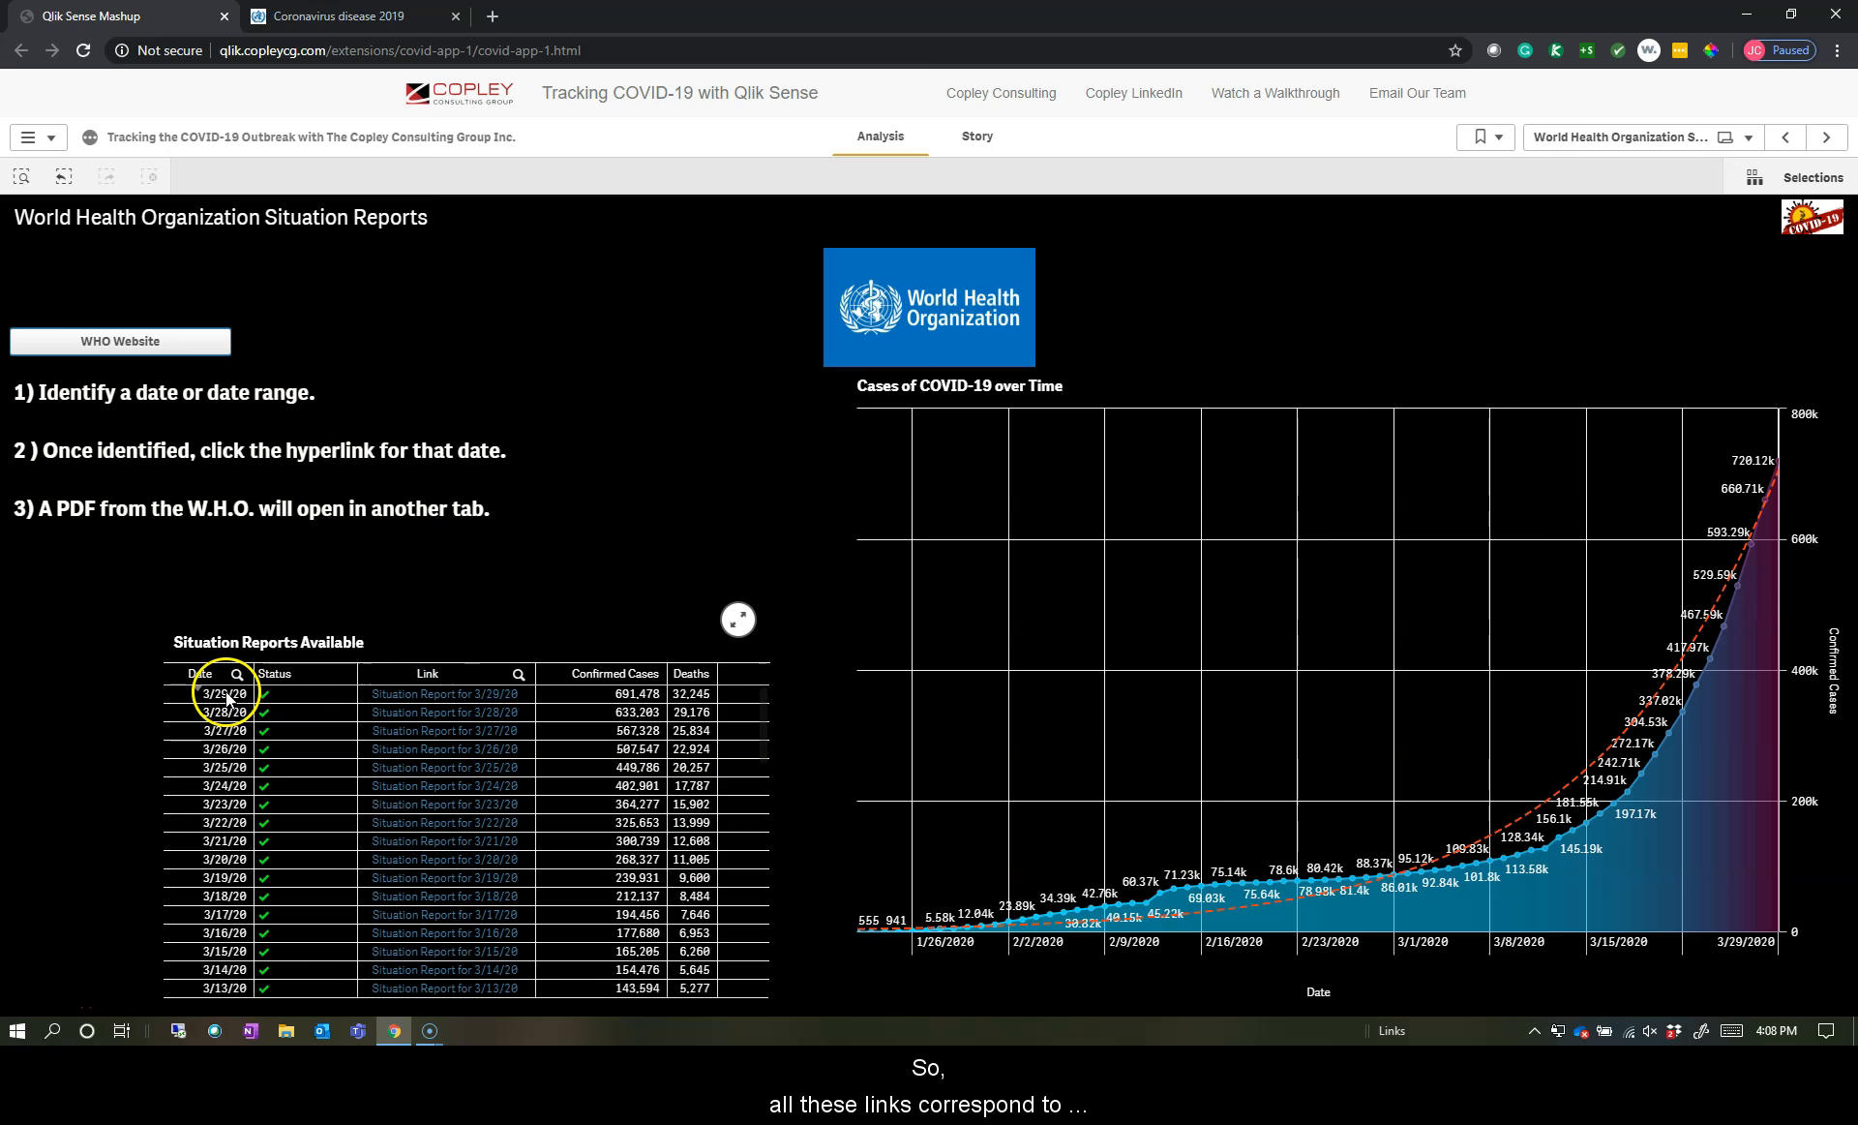
mouse_move(415, 803)
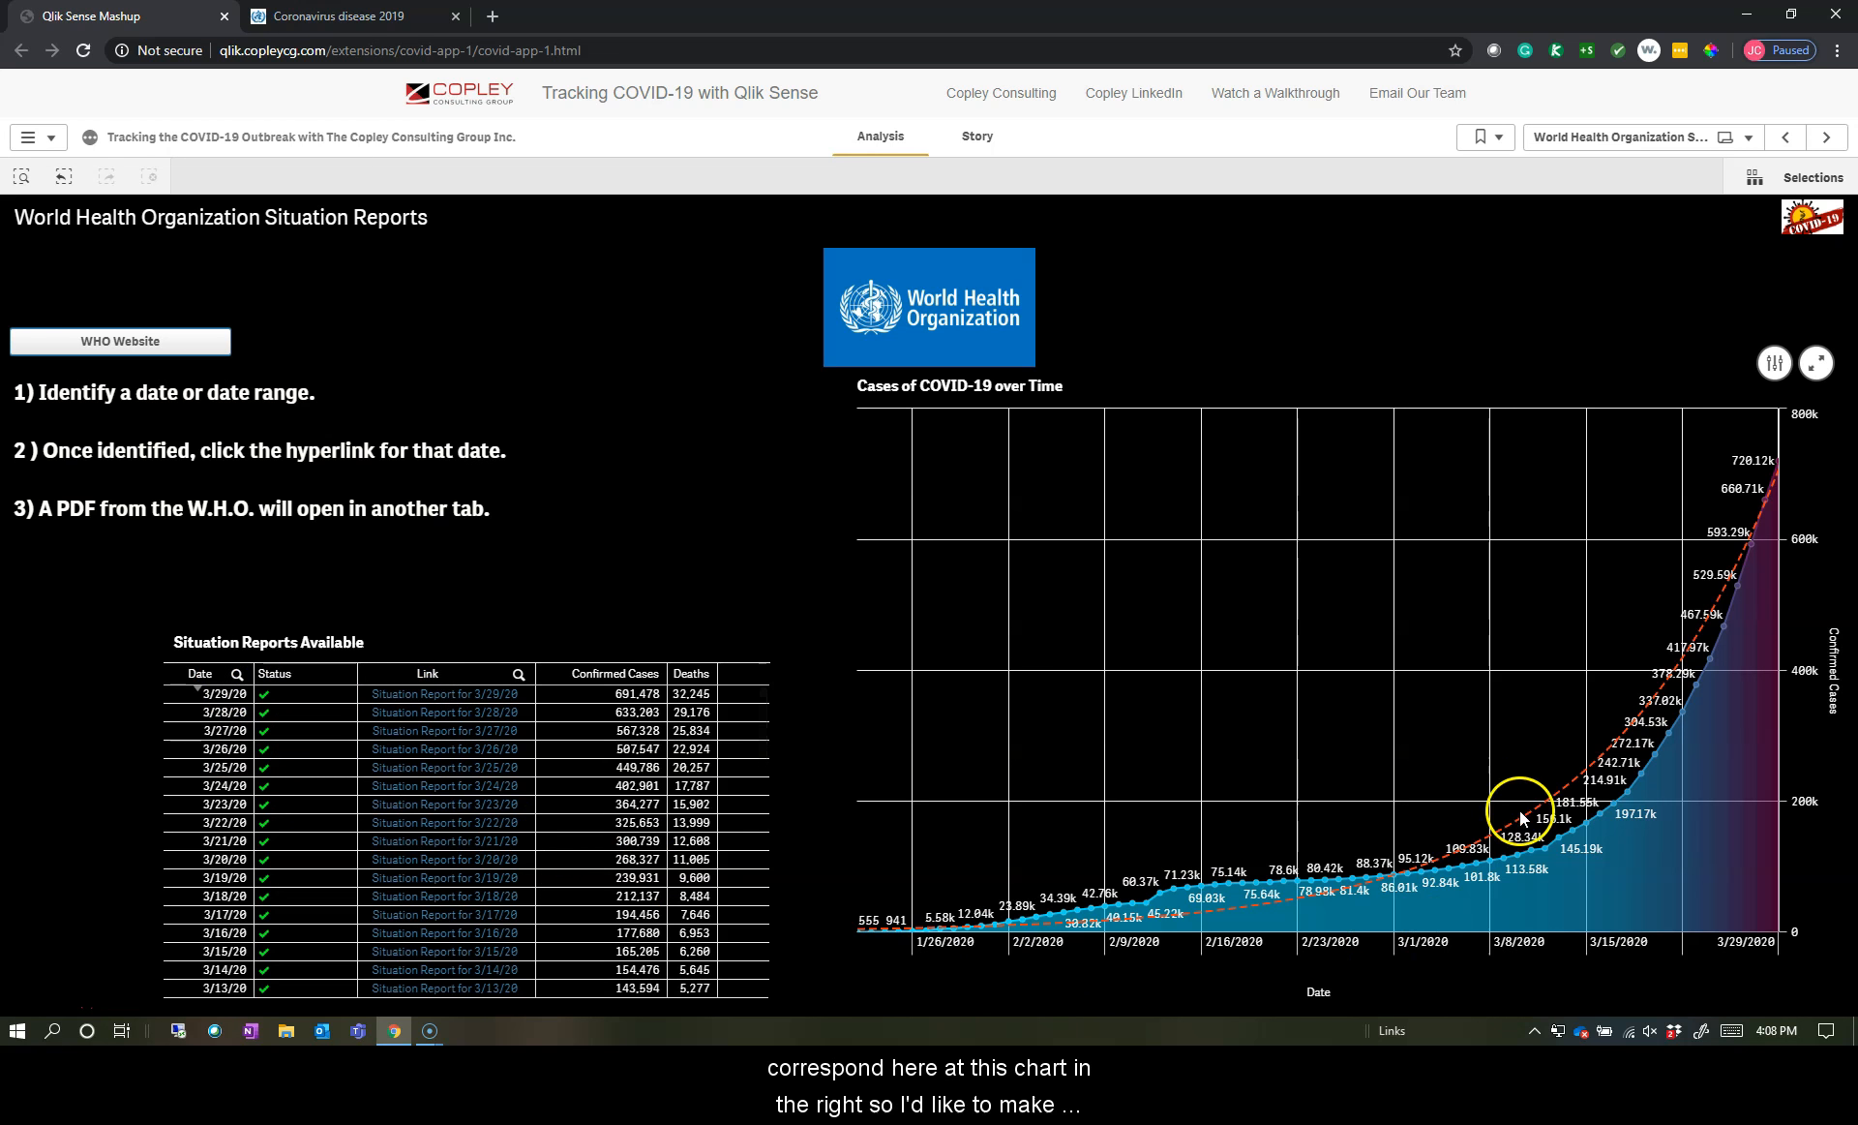
mouse_move(1566, 958)
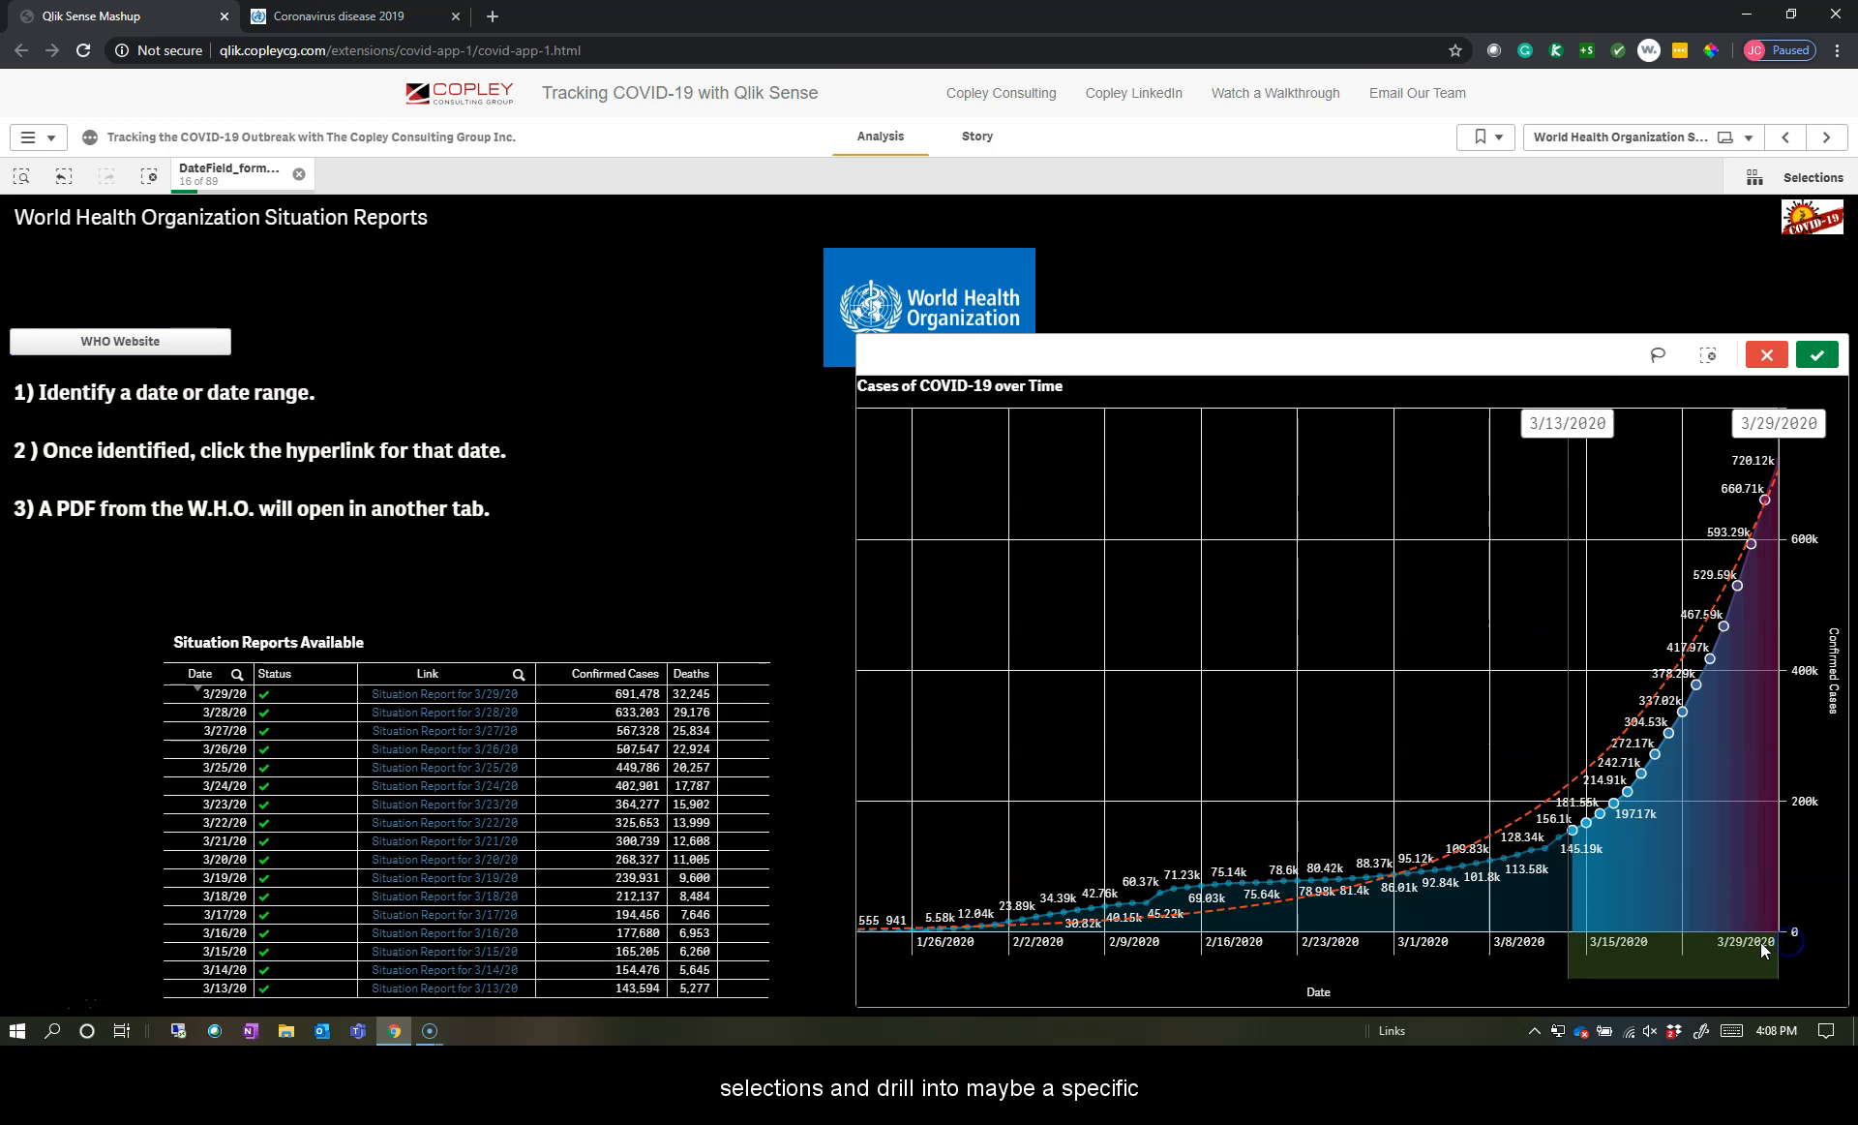
- Confirm the date range and select the 3/28/20 WHO situation report
left_click(1816, 354)
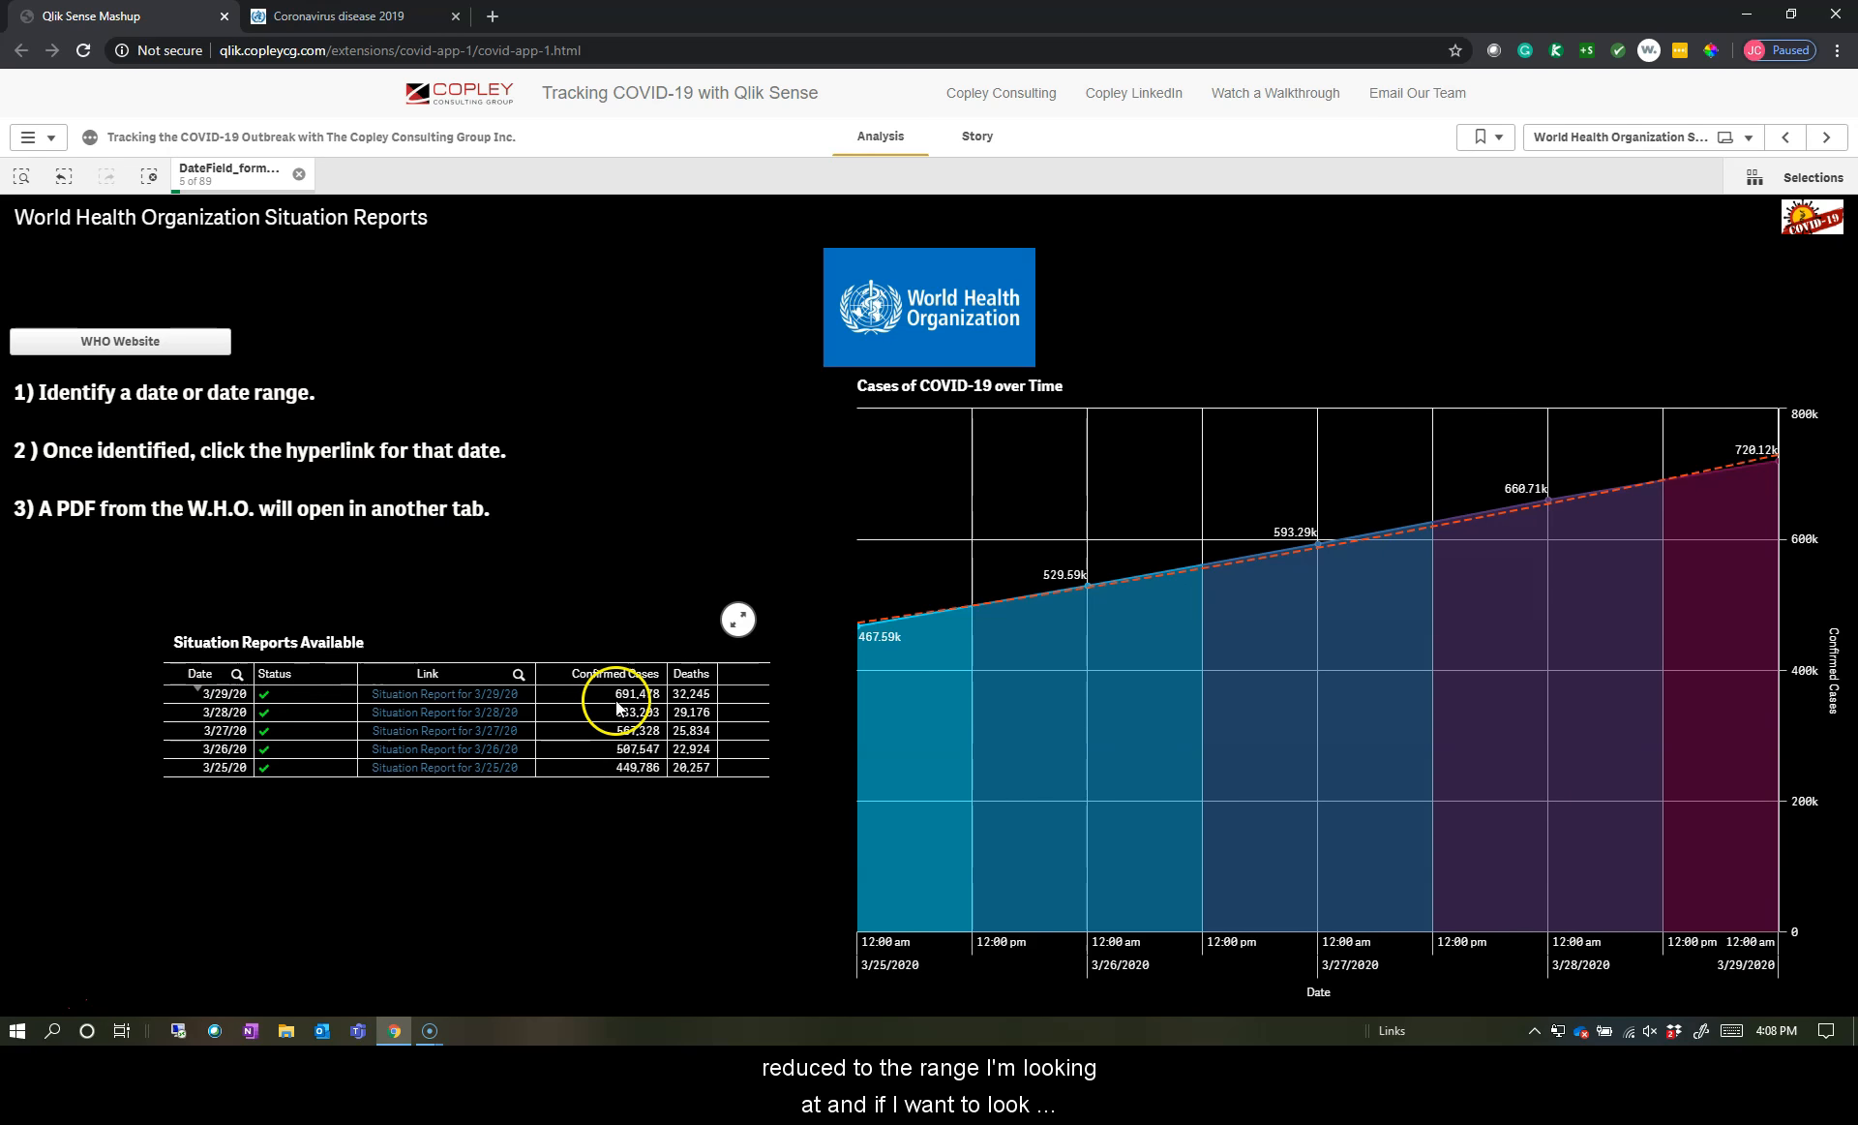
mouse_move(1310, 590)
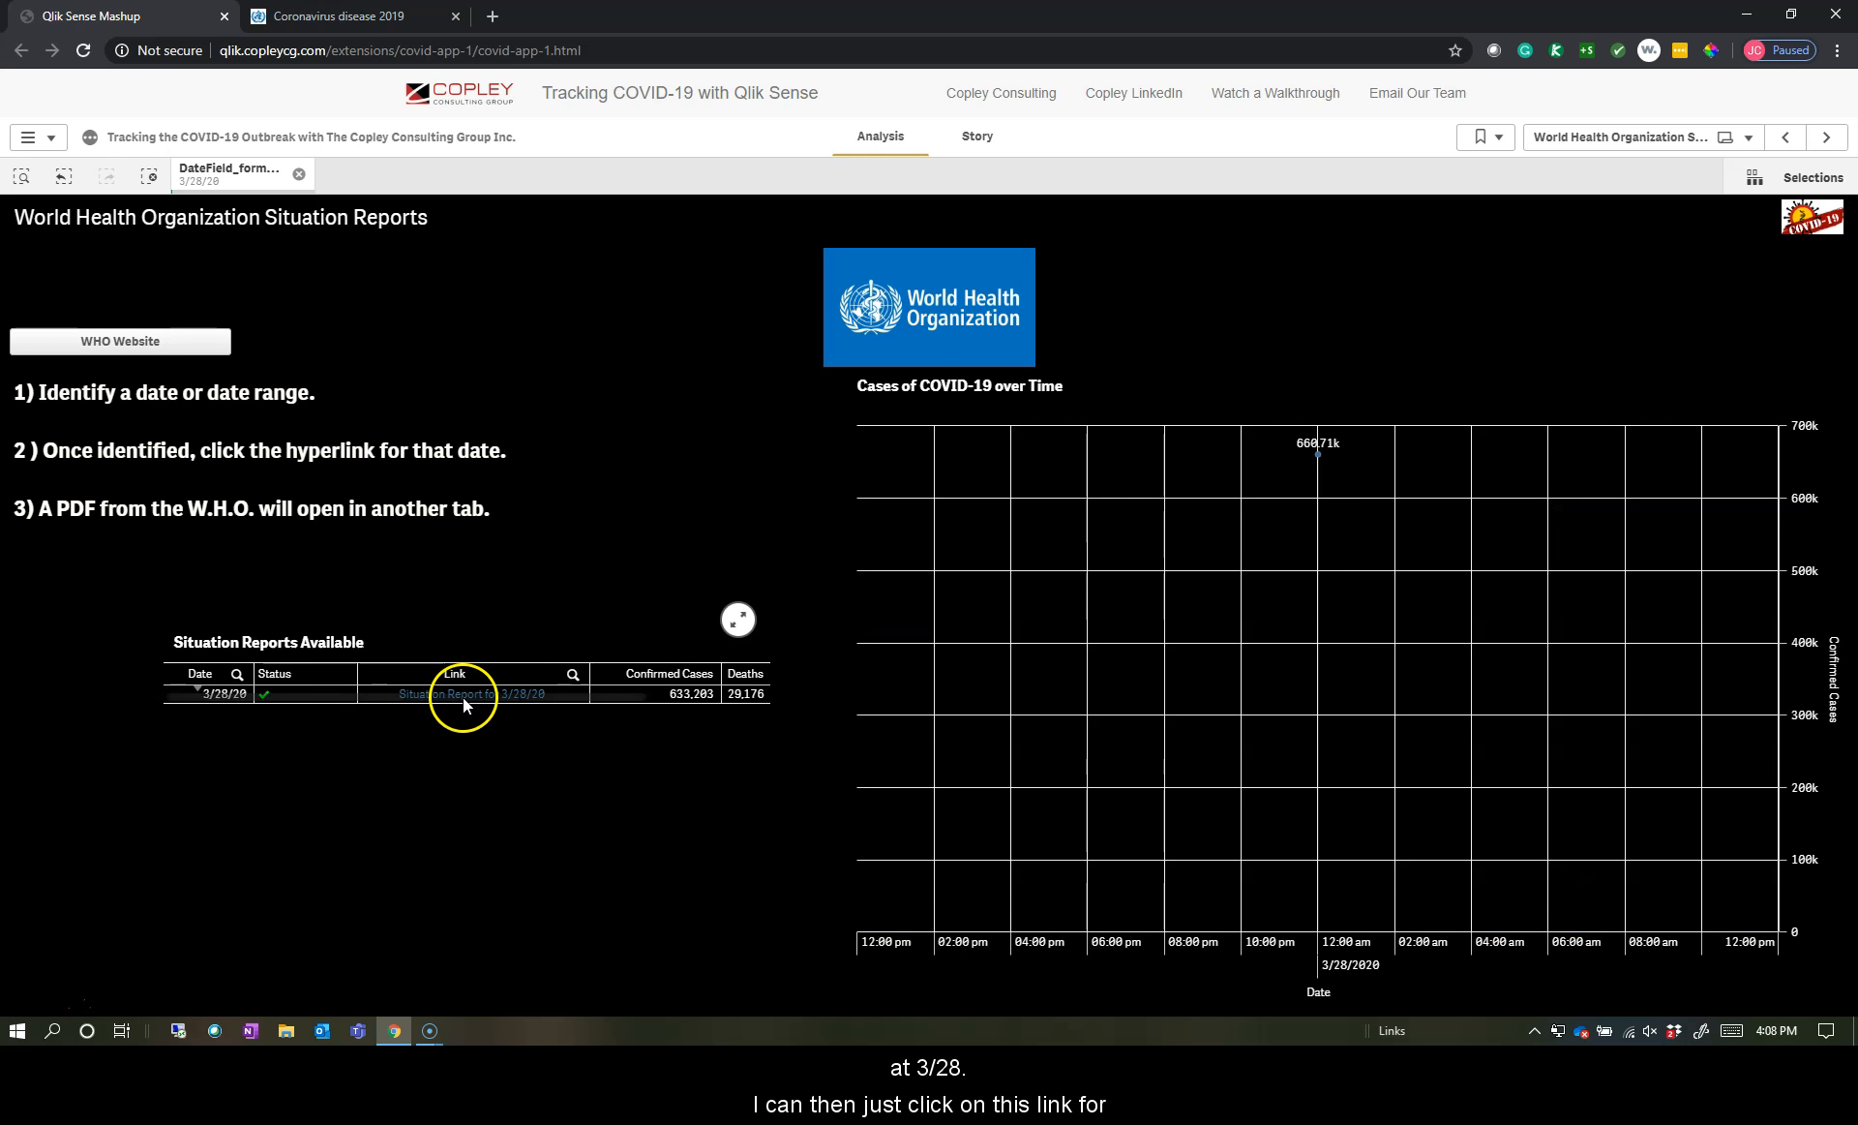
left_click(456, 693)
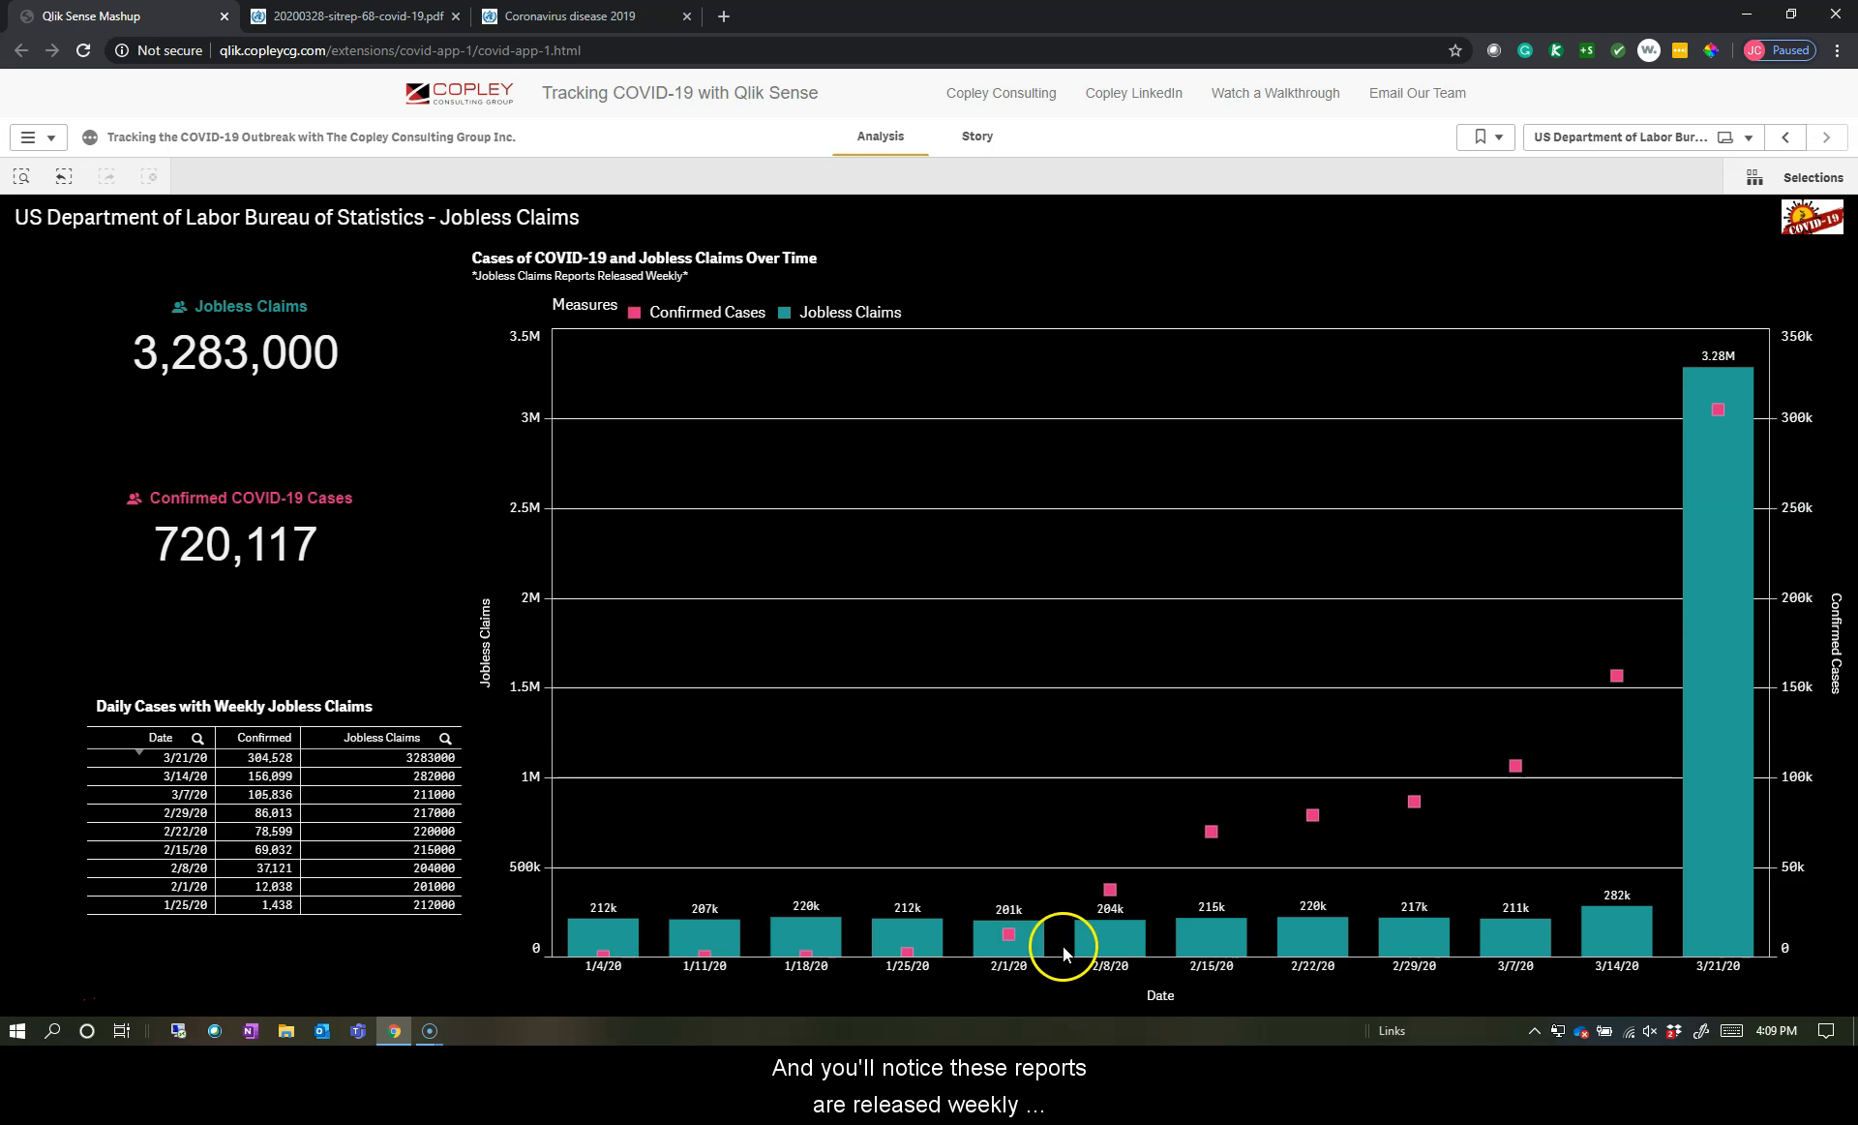
mouse_move(1608, 989)
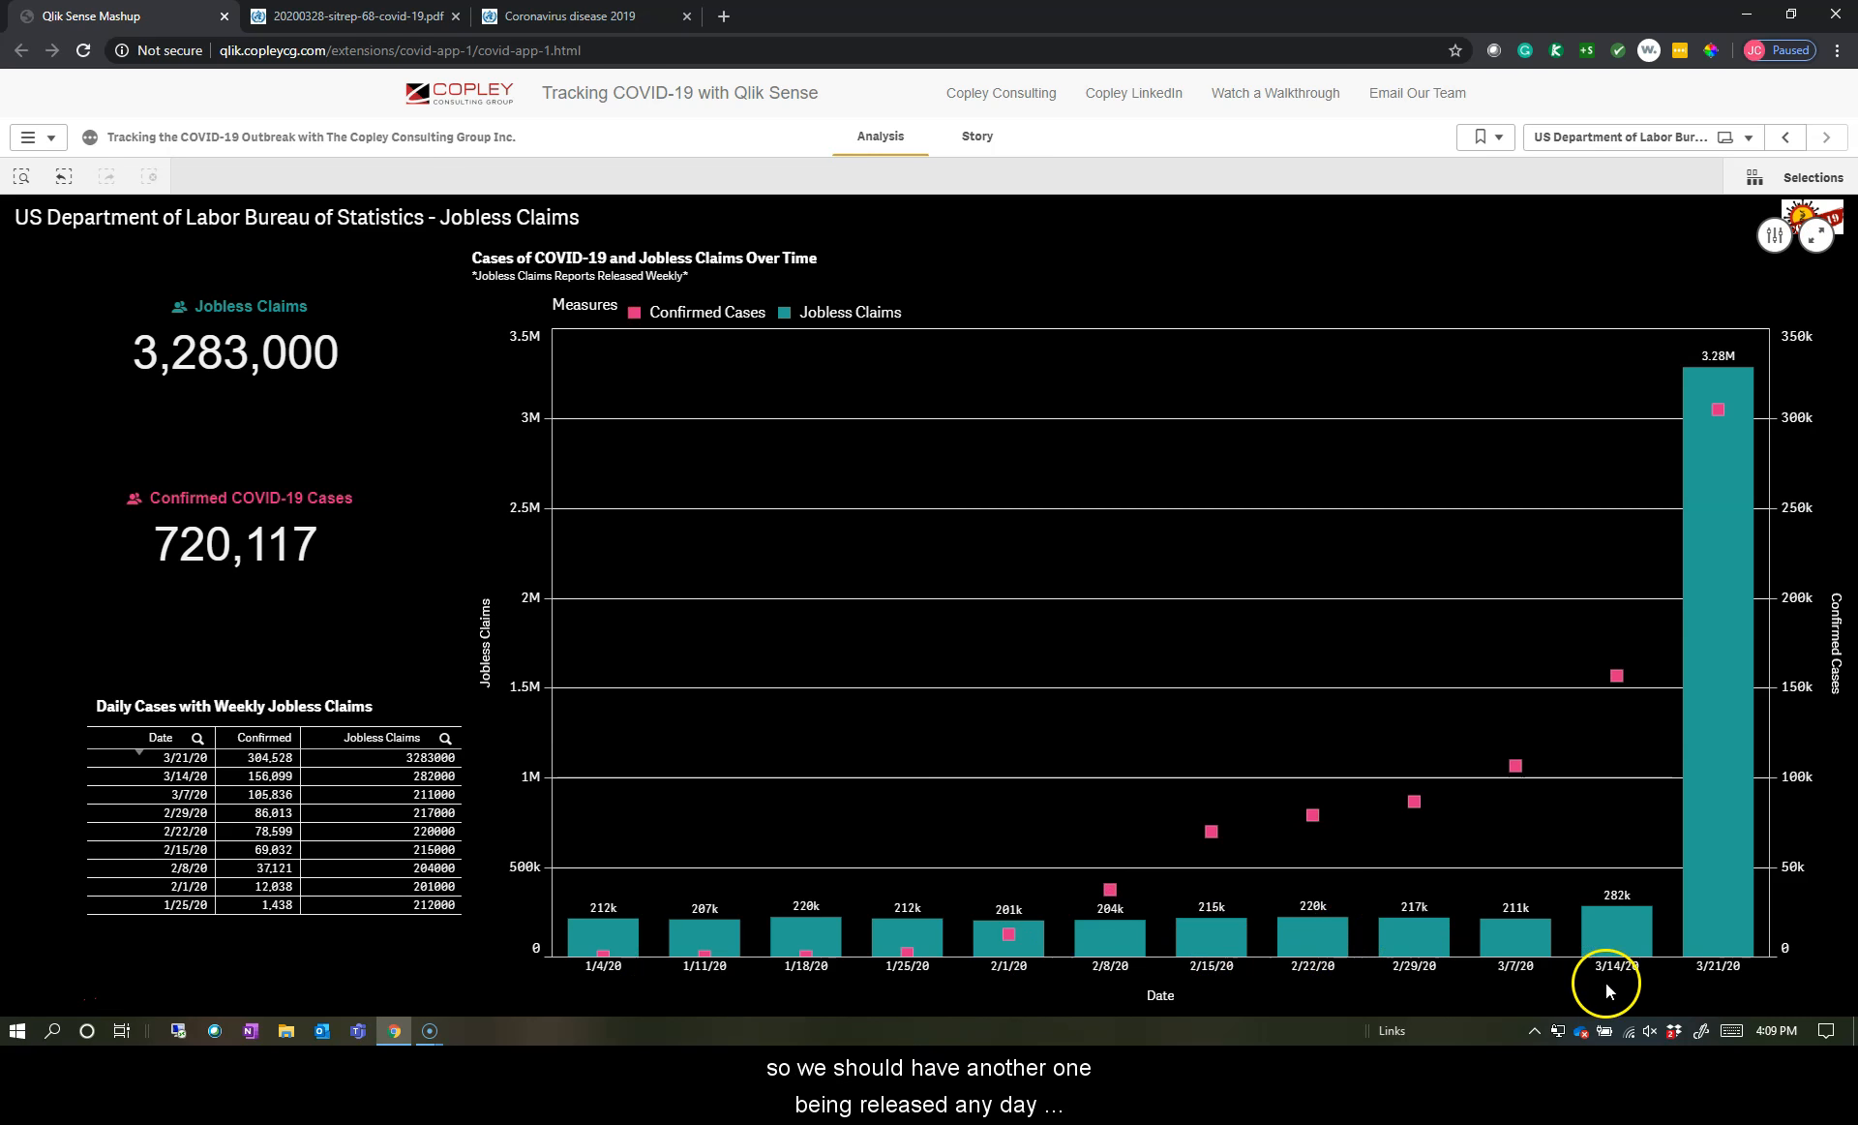
mouse_move(1527, 1001)
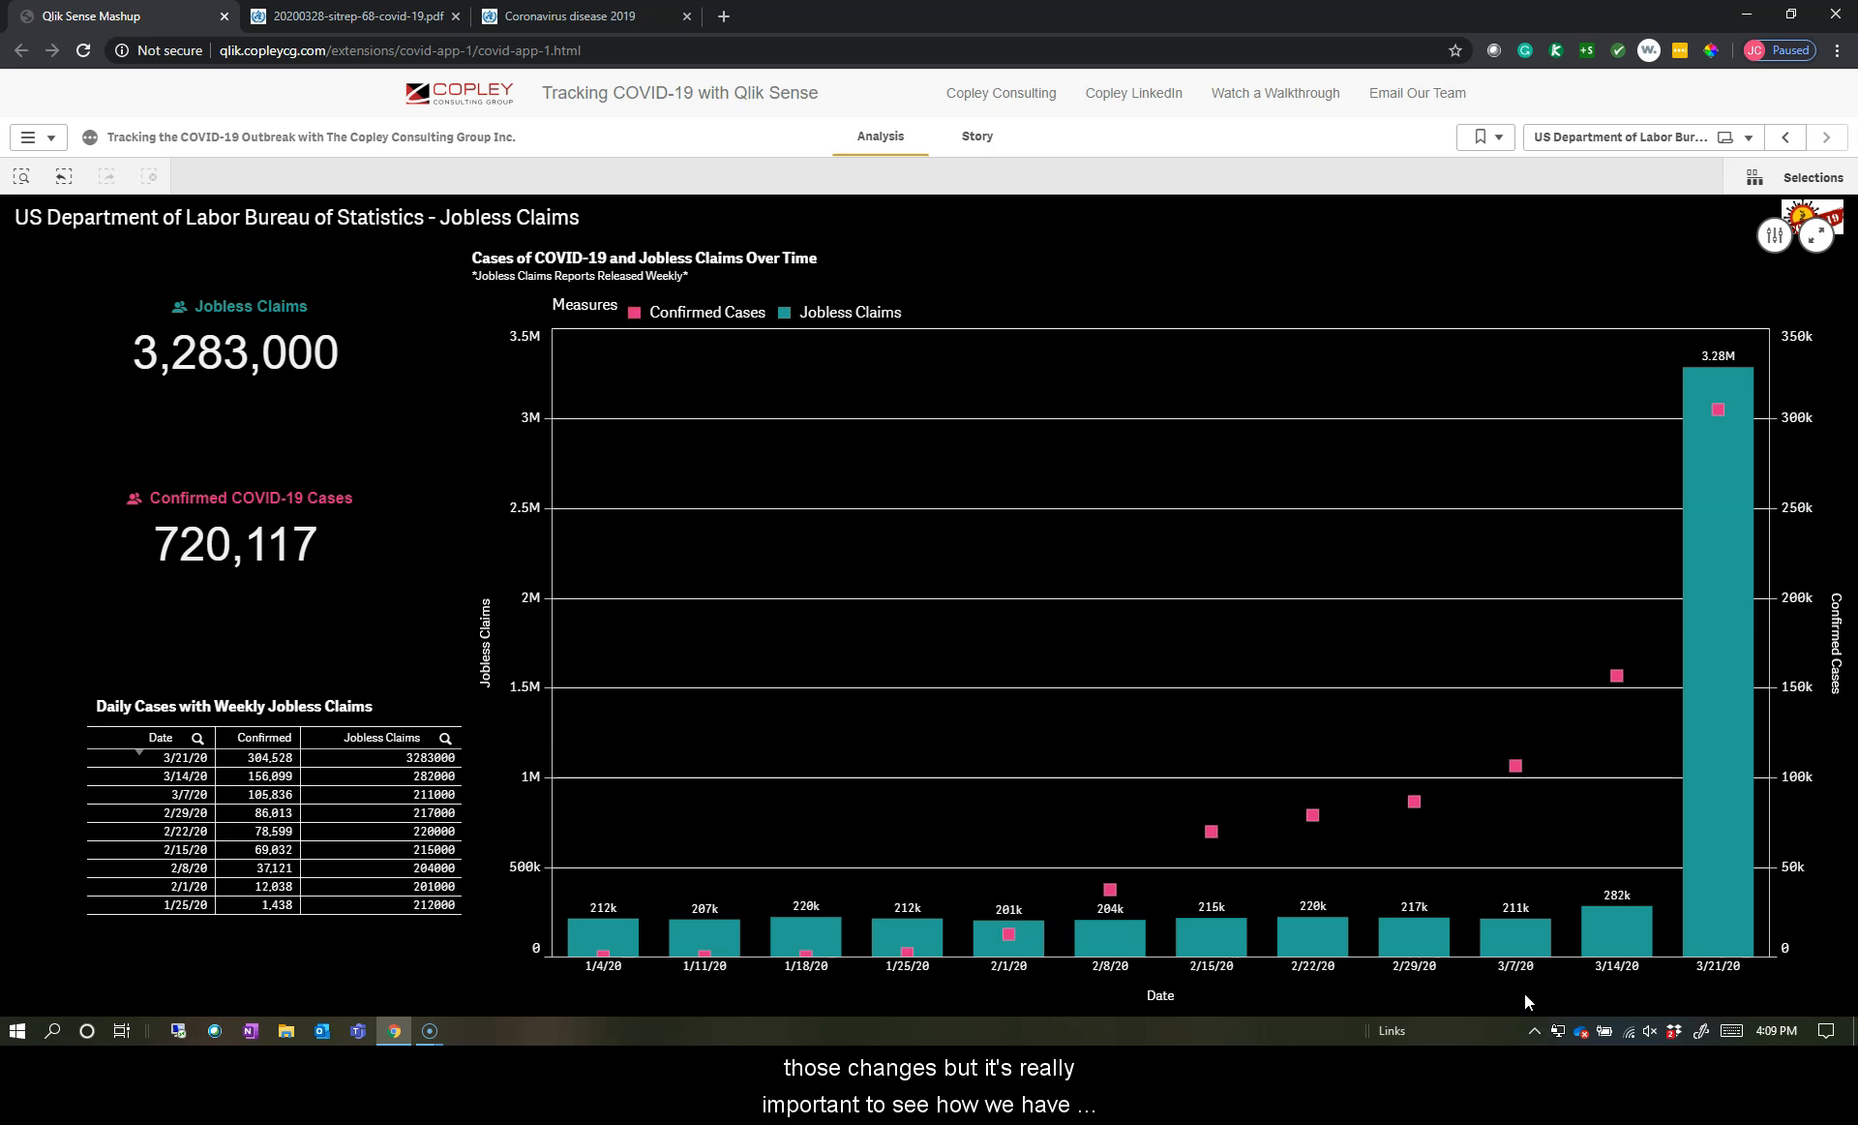
mouse_move(1568, 960)
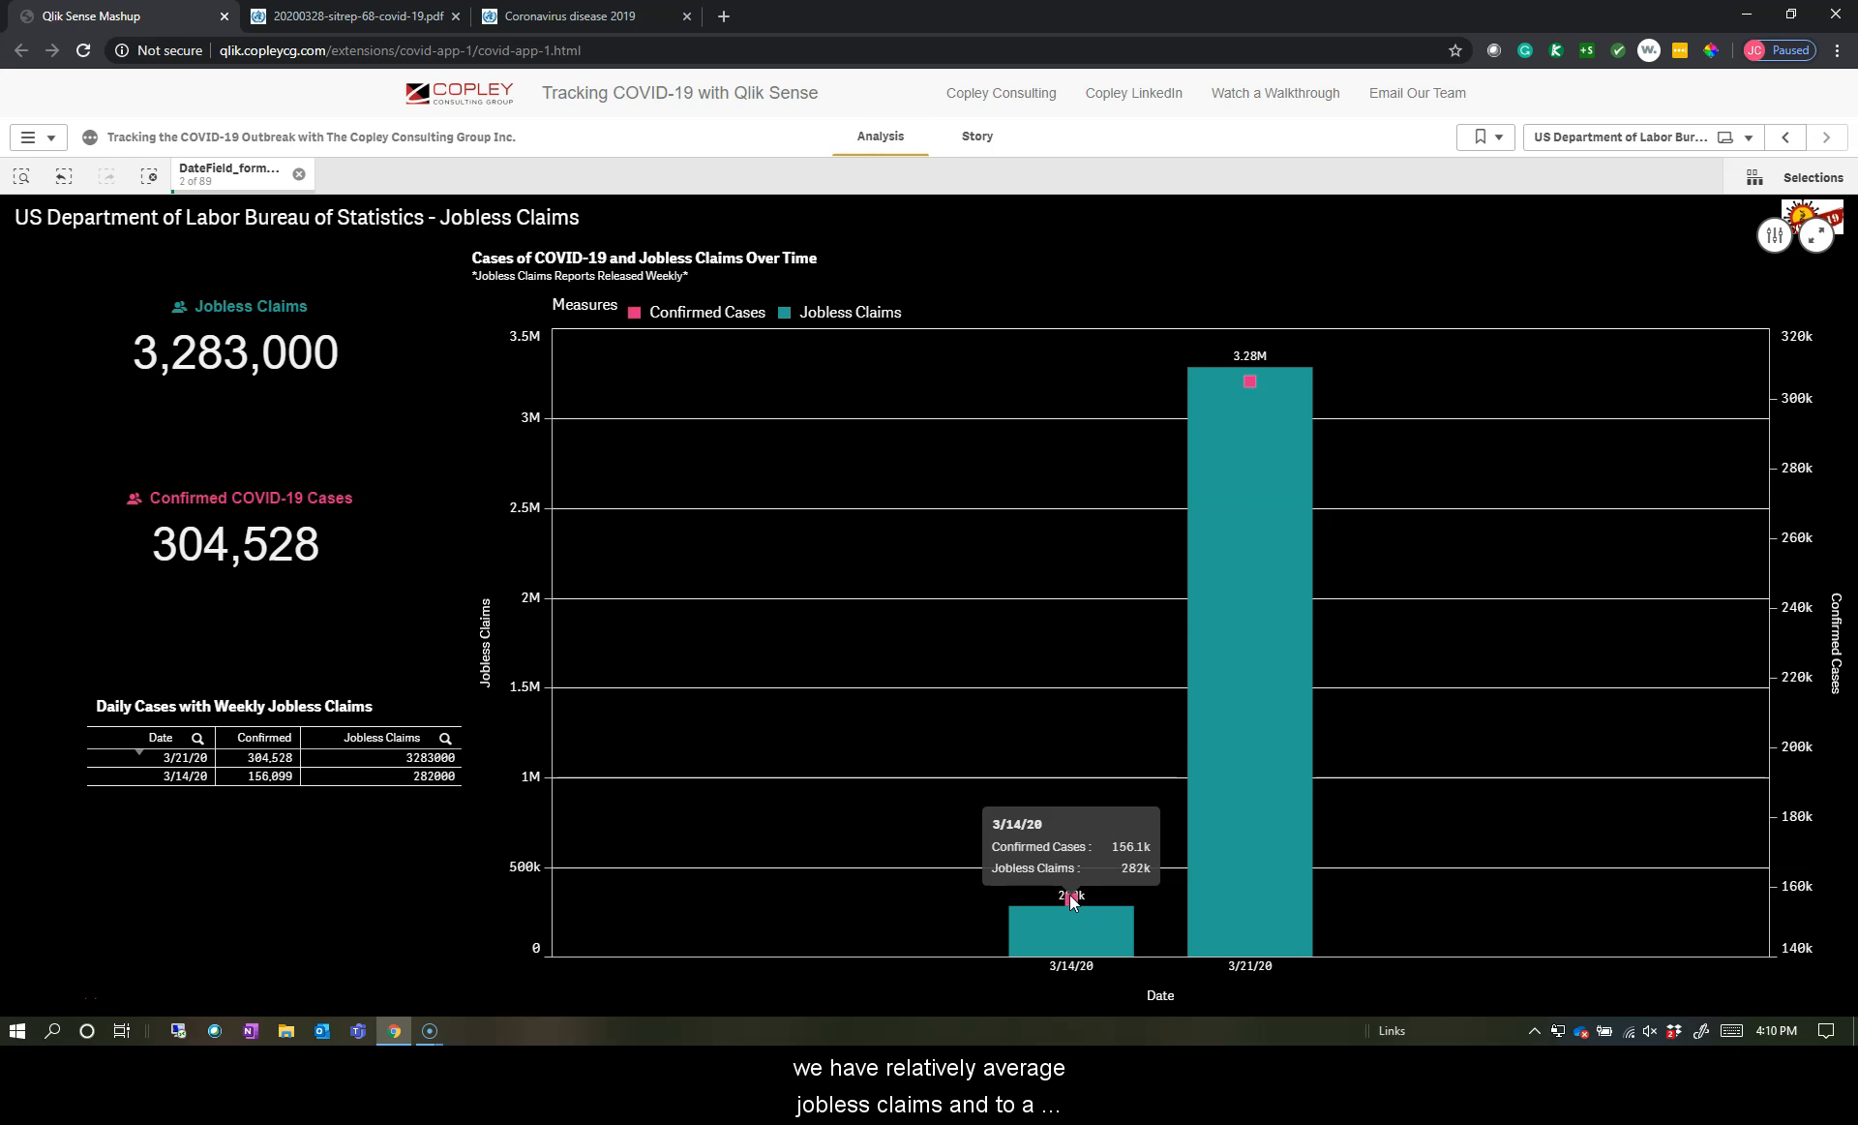
mouse_move(1246, 387)
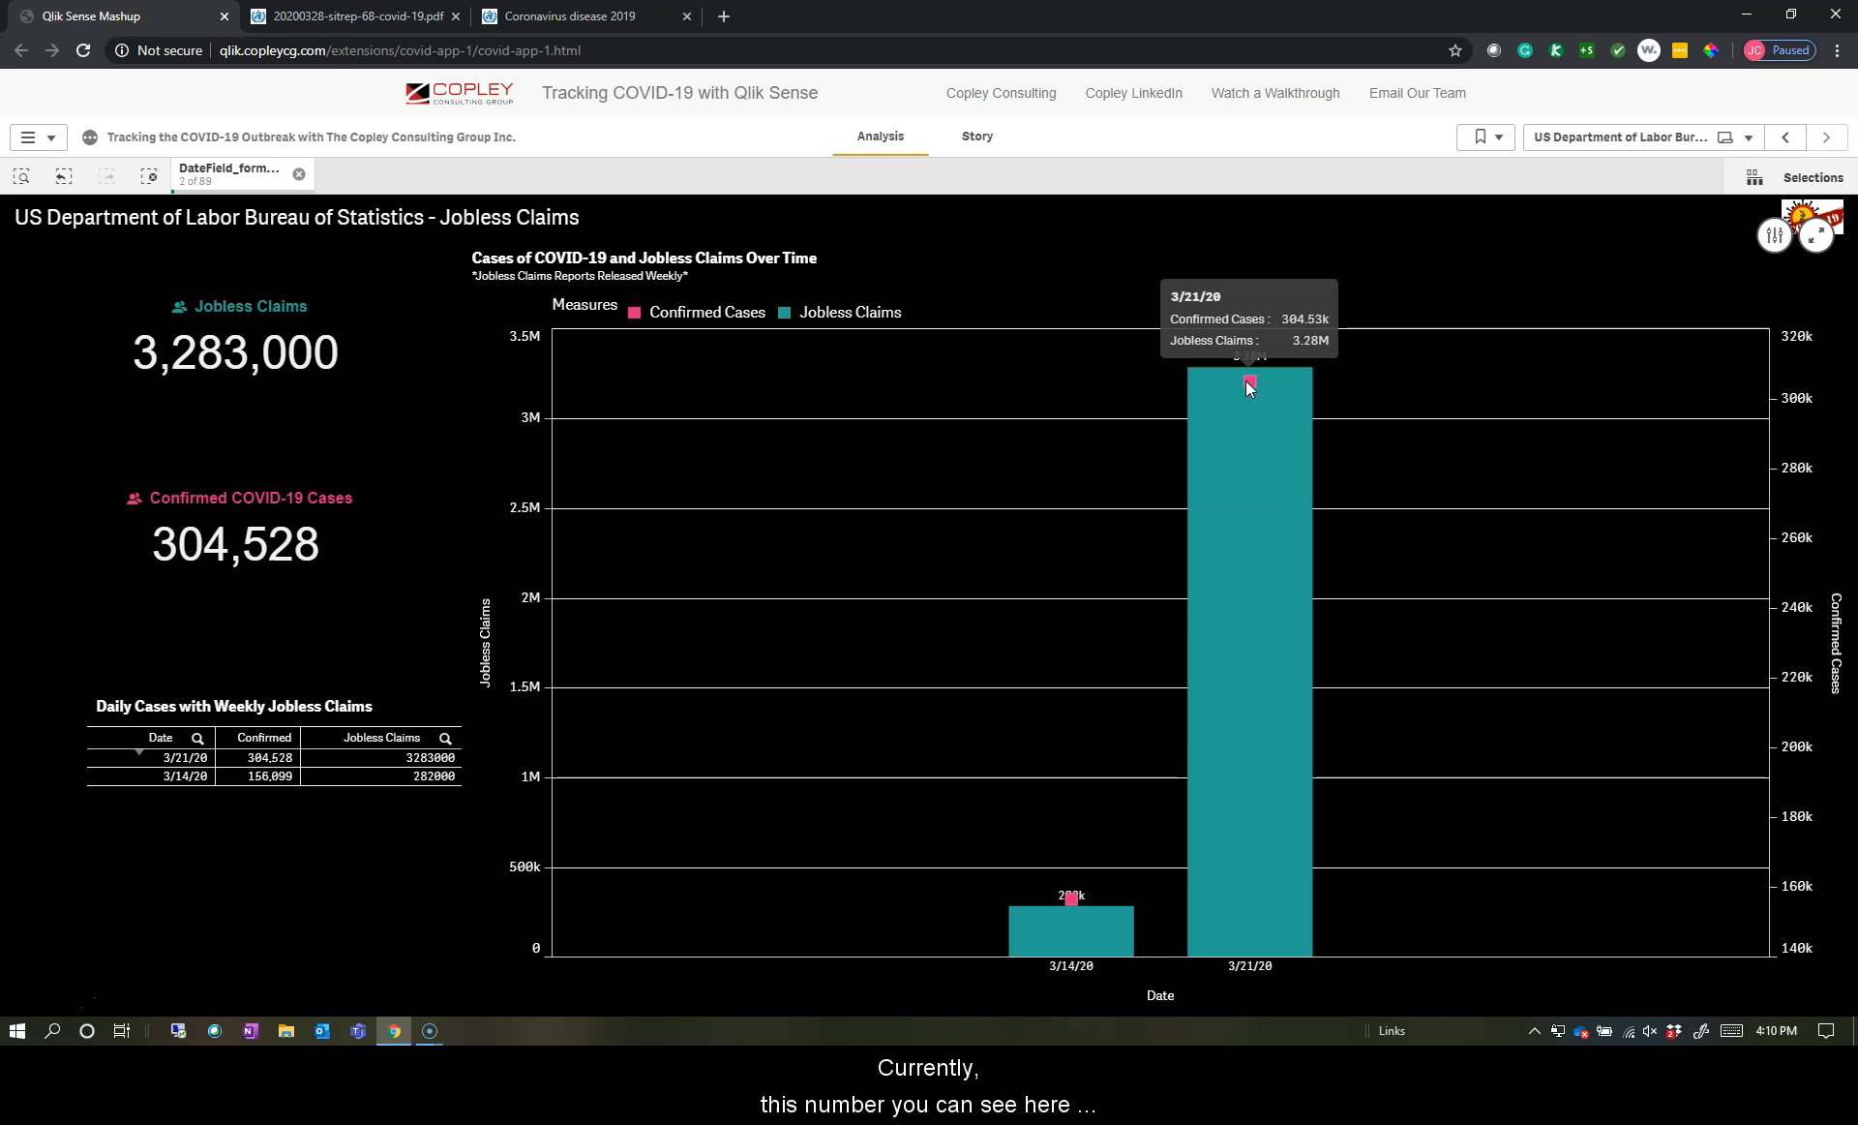
mouse_move(109, 130)
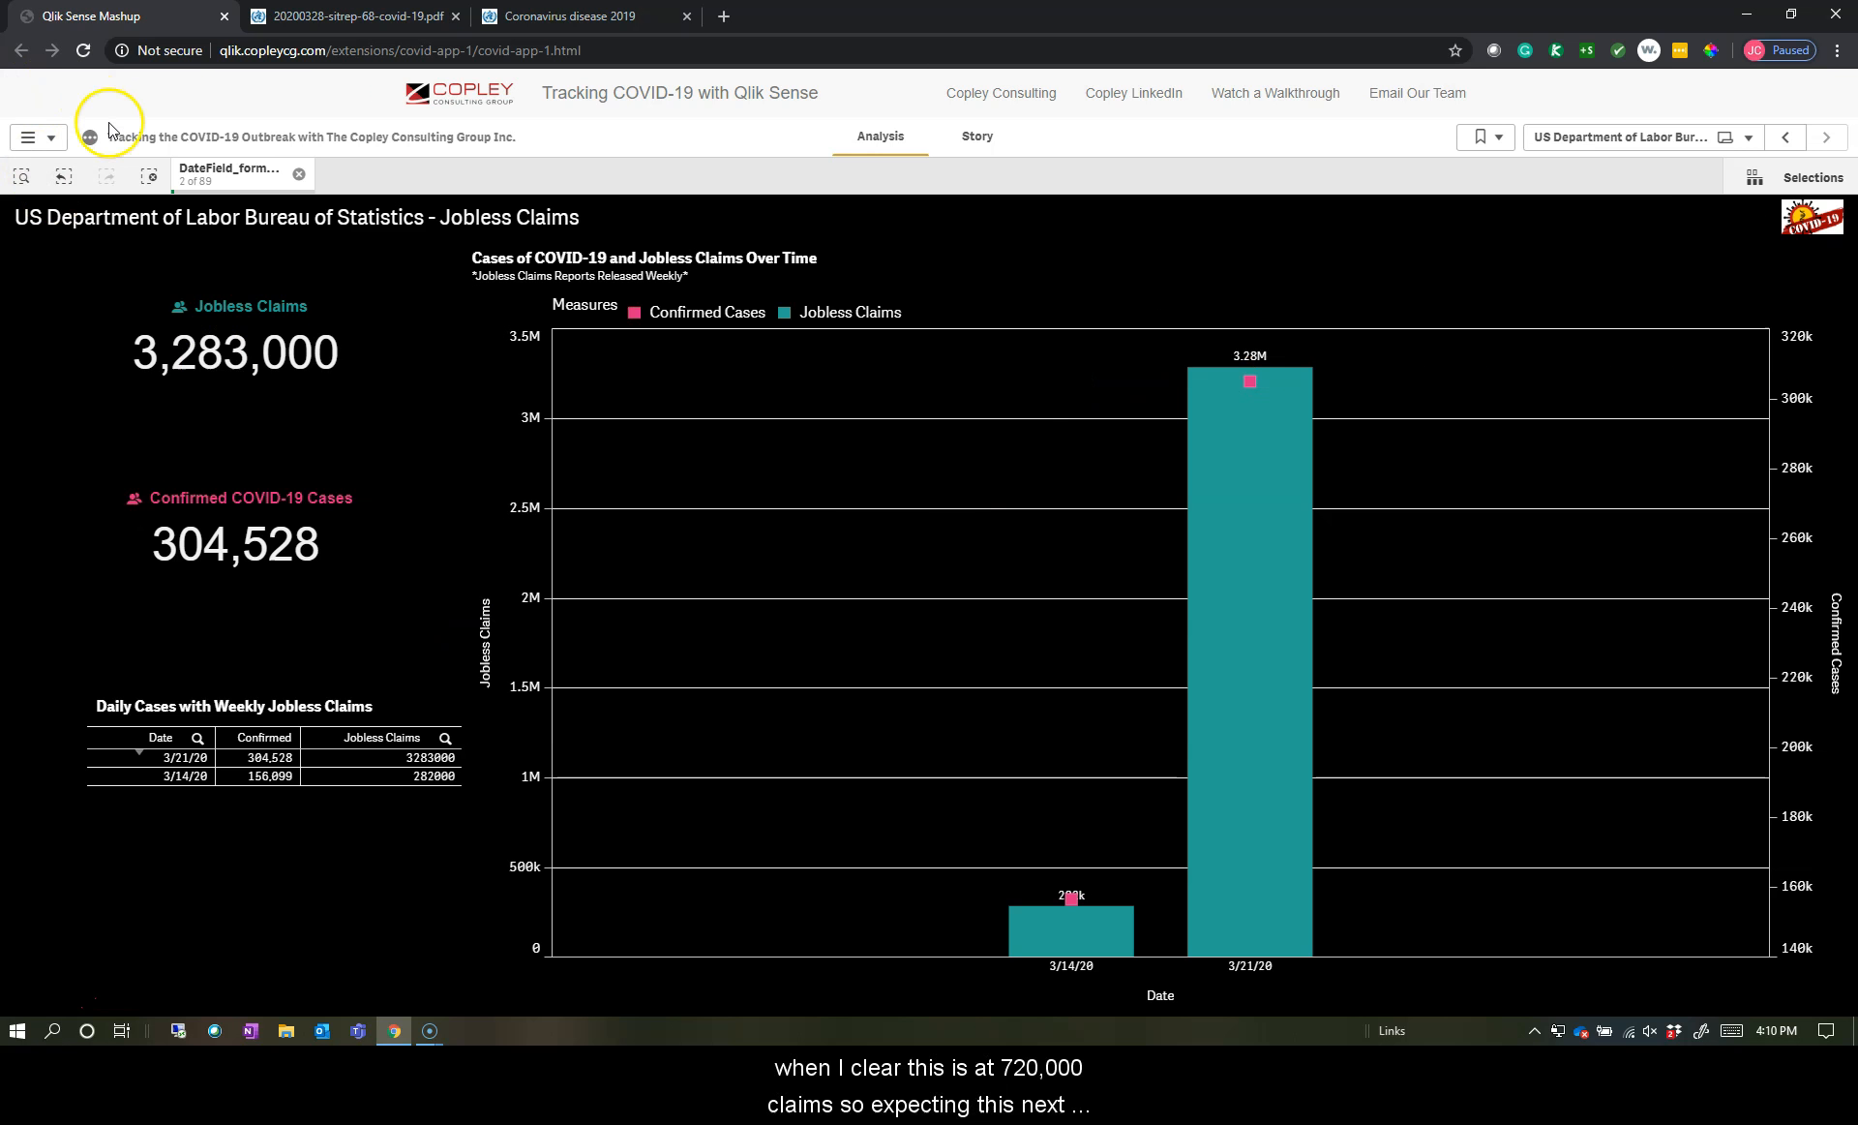